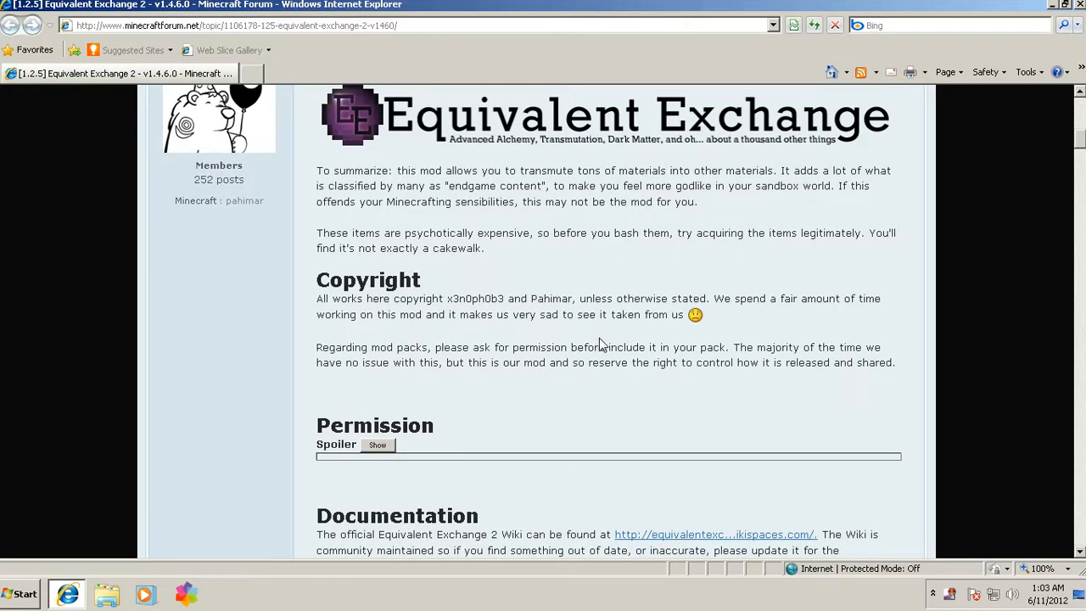
Step: Scroll the Equivalent Exchange 2 thread down to the Download section with client and server links
scroll(down, 3)
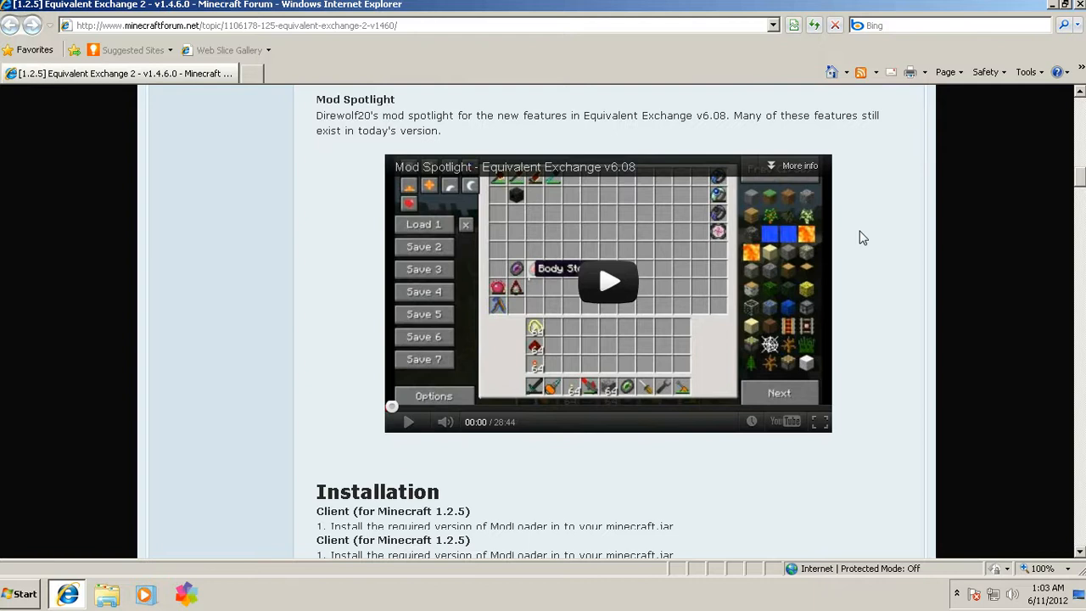
scroll(down, 3)
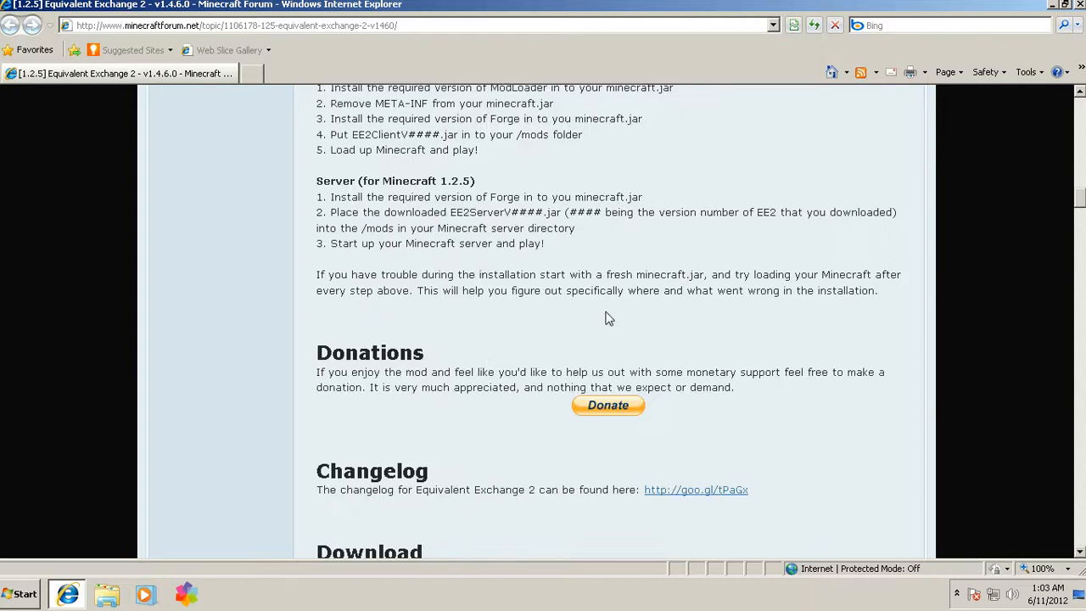
scroll(down, 3)
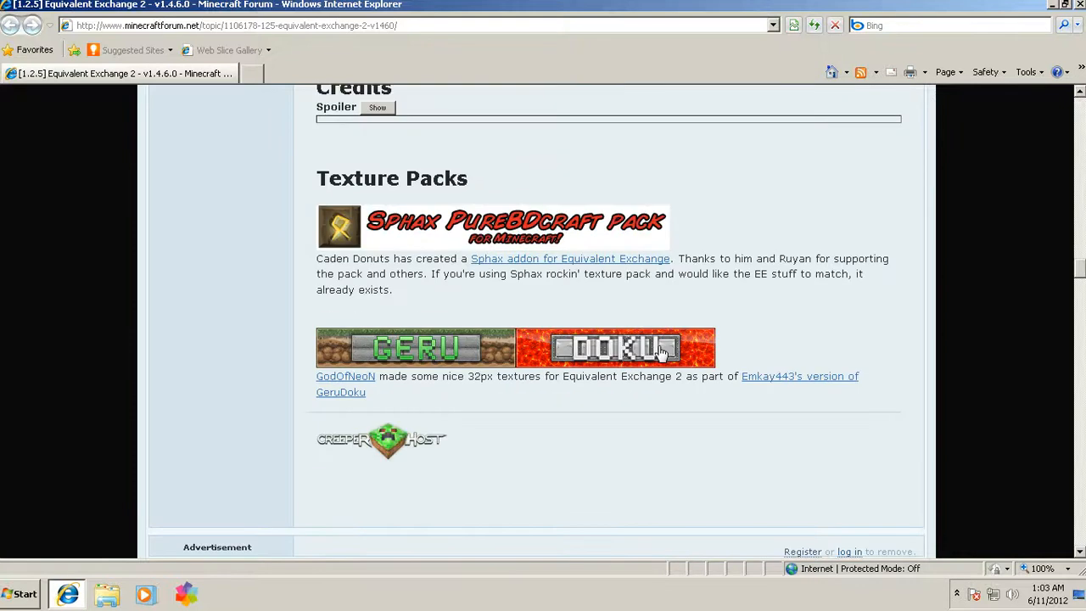
scroll(up, 3)
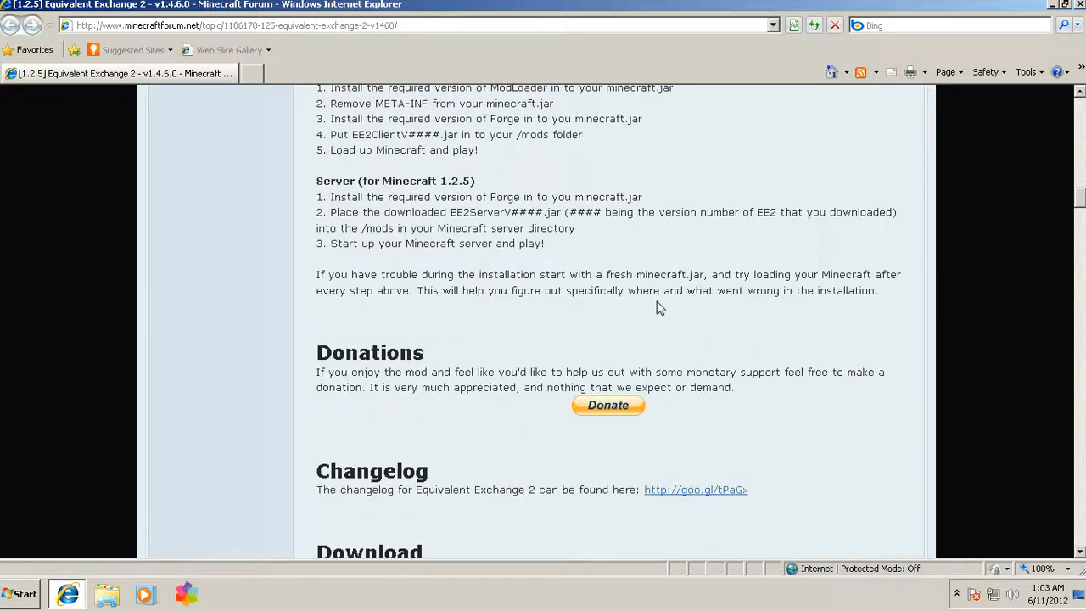
scroll(down, 3)
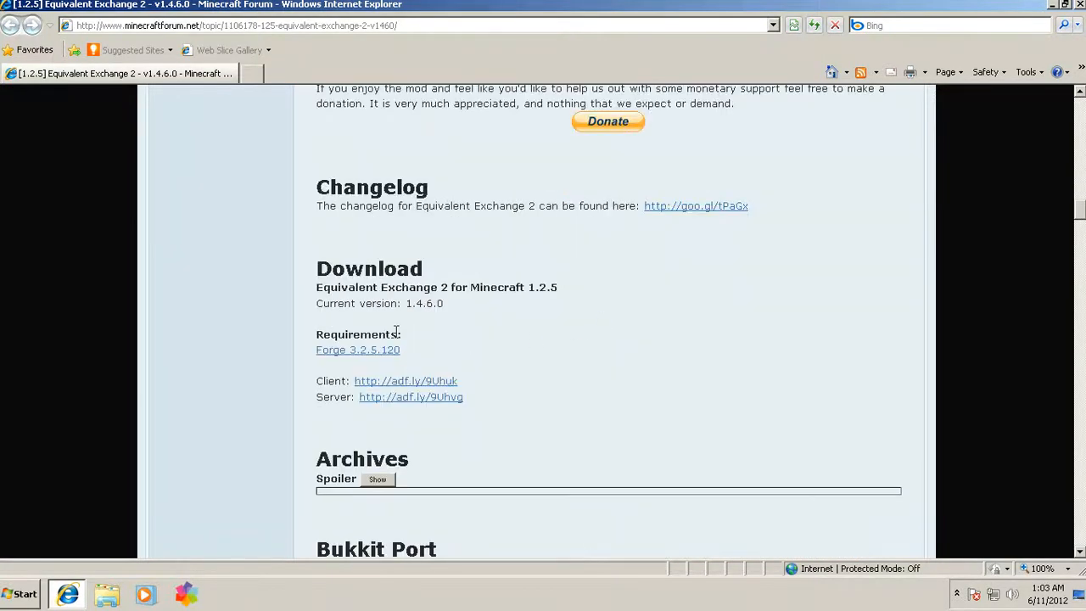
mouse_move(395, 363)
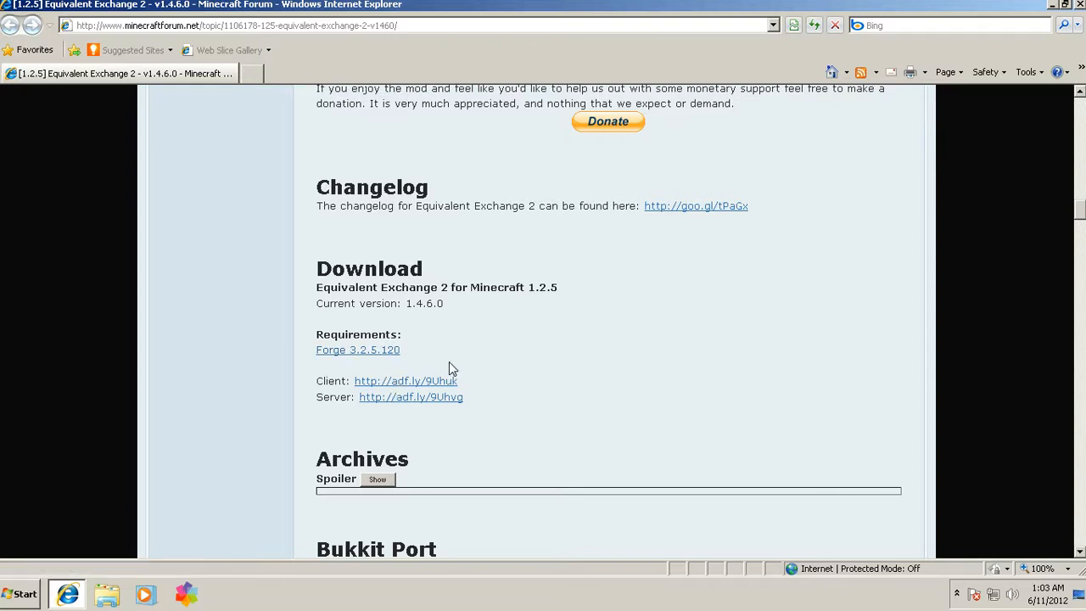
scroll(down, 3)
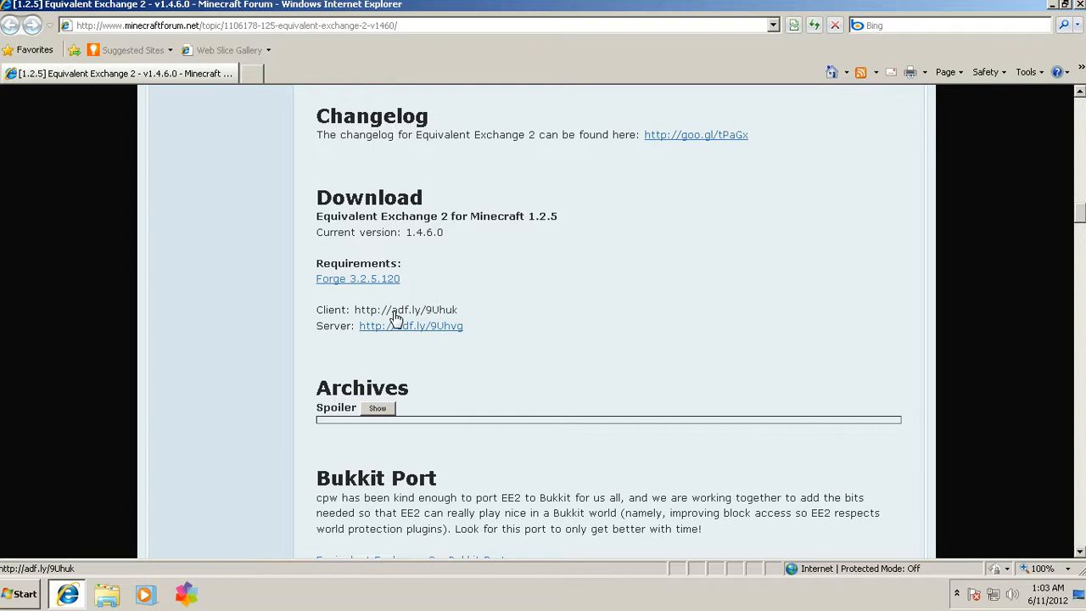
mouse_move(393, 319)
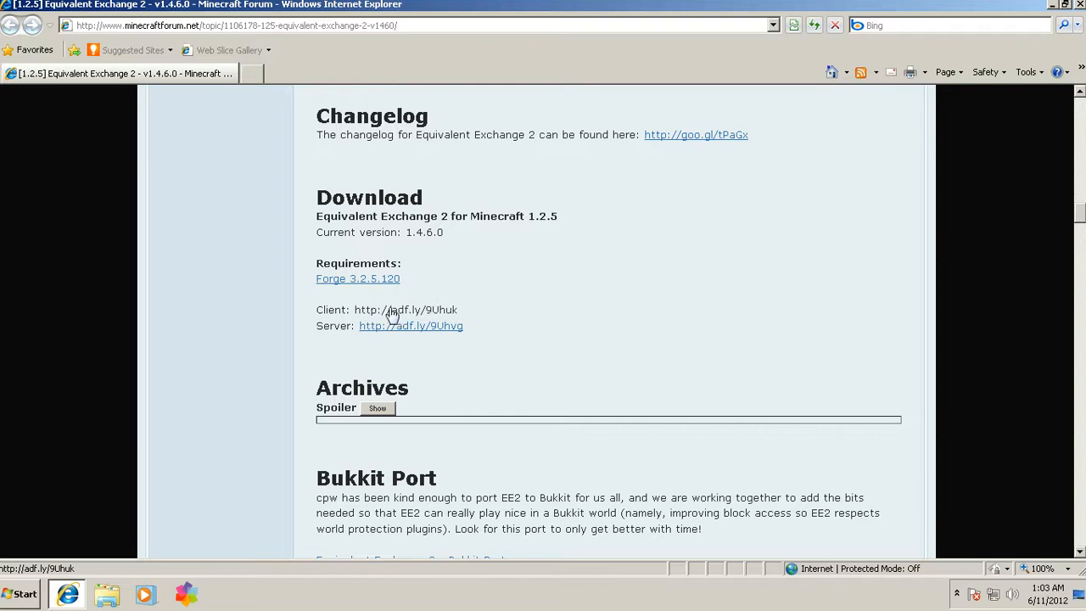
Step: Download the EE2ClientV1.4.6.0 jar via the AdF.ly client link, then return to the thread
click(404, 310)
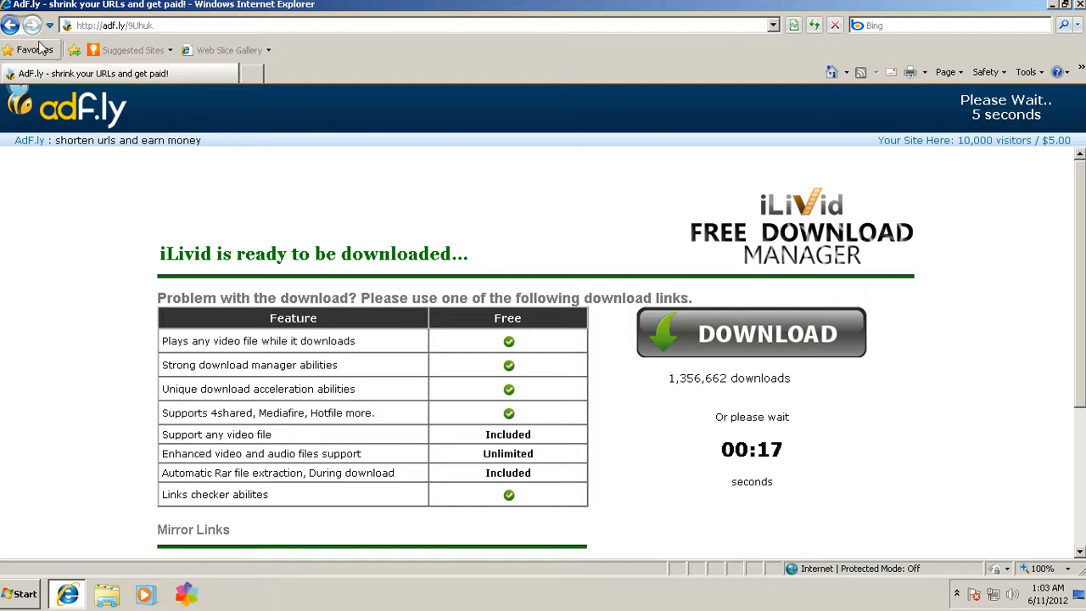
mouse_move(199, 94)
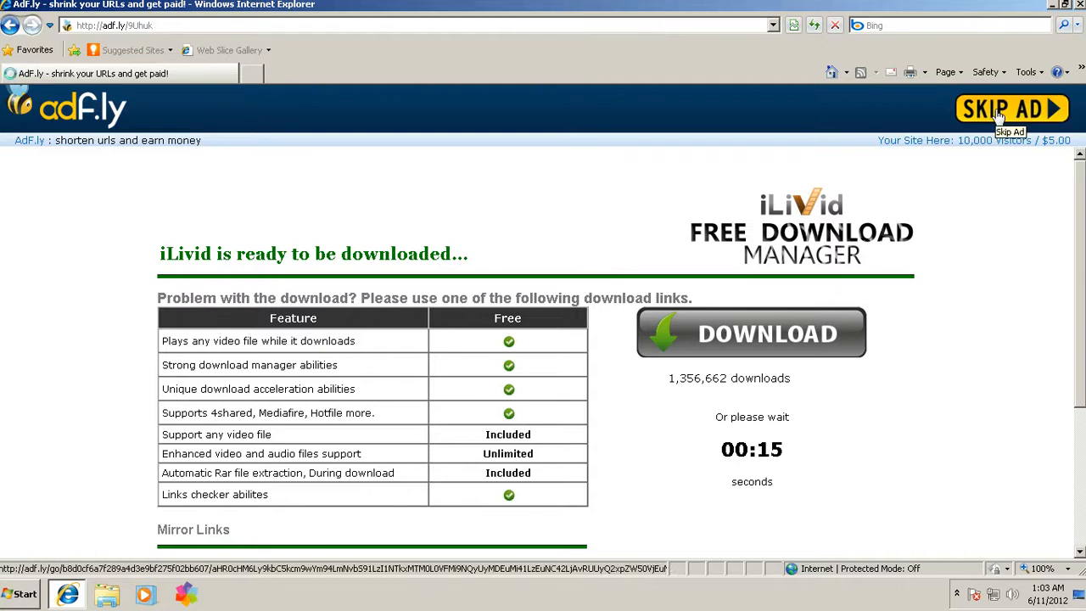
click(750, 332)
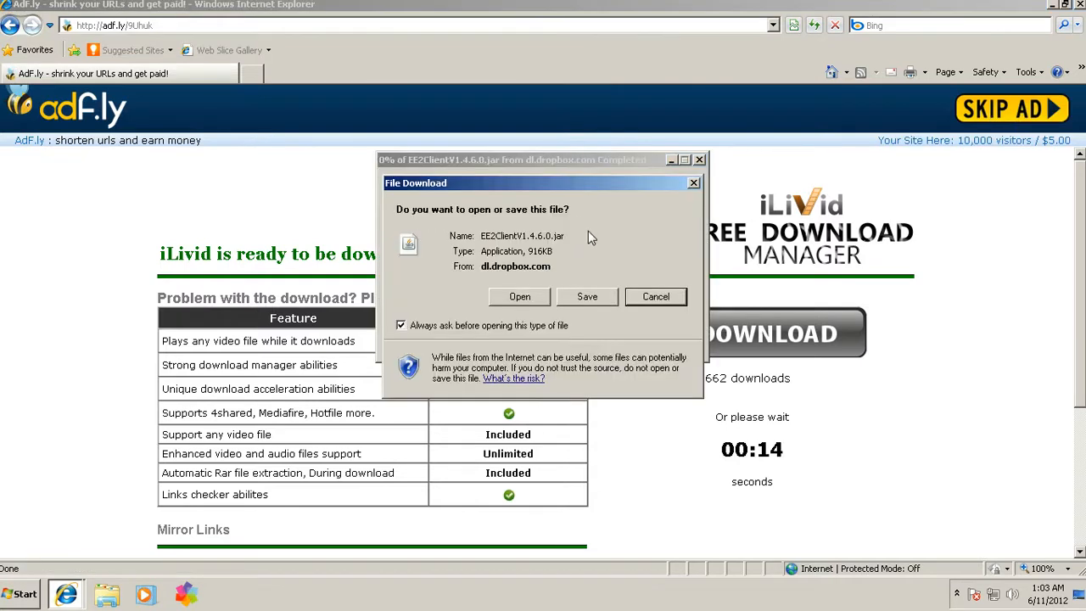
click(655, 296)
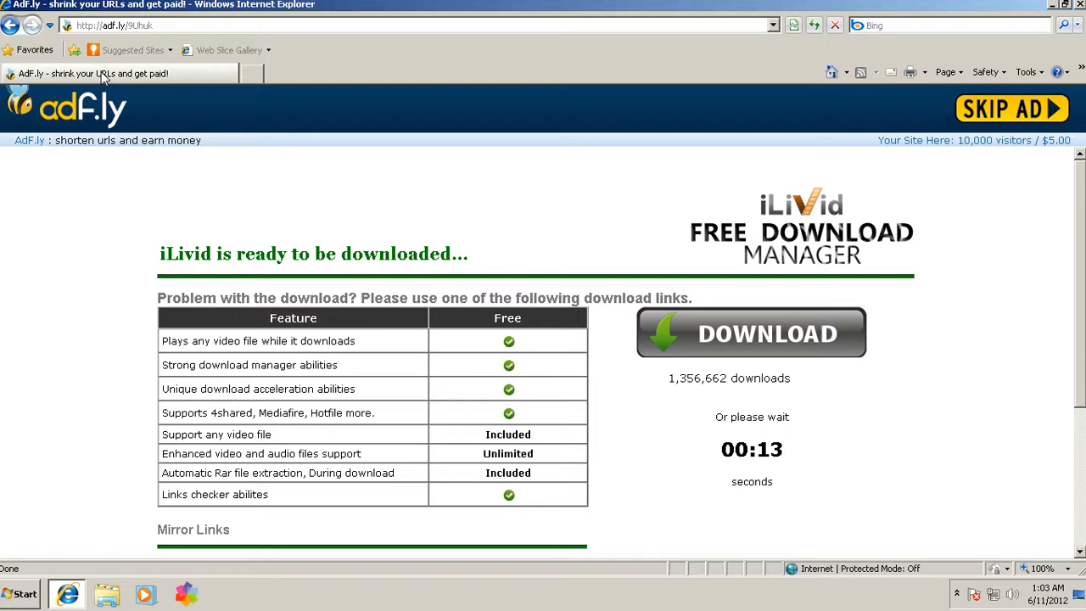
click(1011, 109)
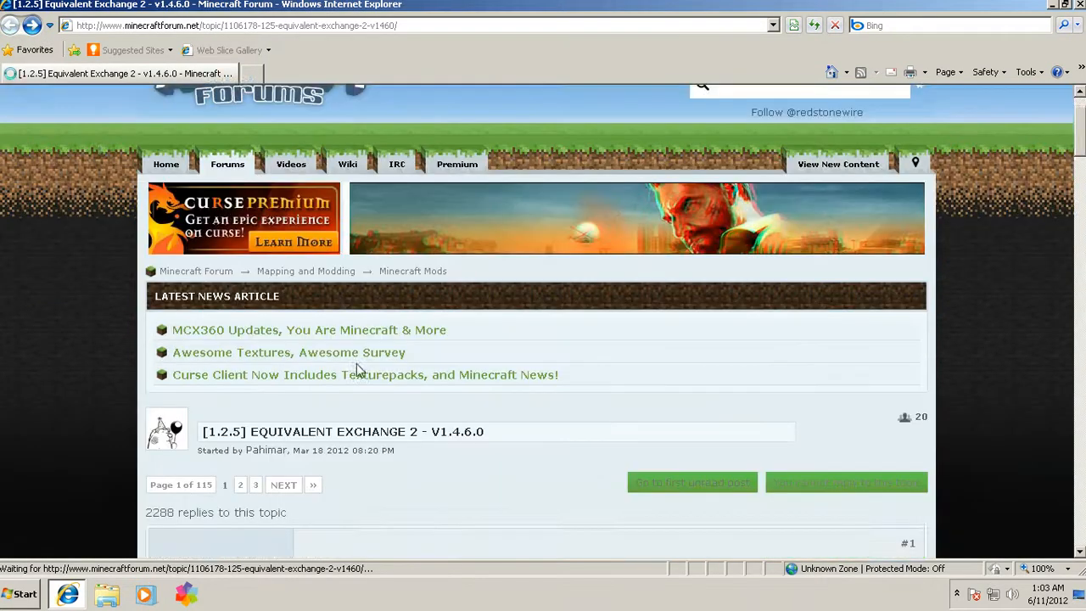
Step: Scroll the reloaded thread back to the Download section listing Forge 3.2.5.120
scroll(down, 3)
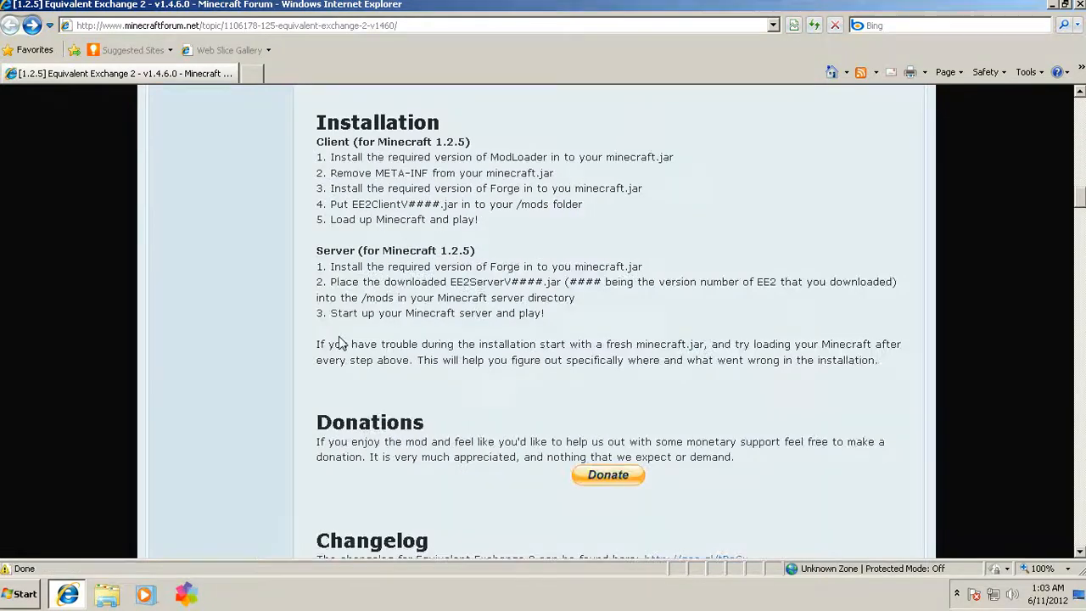
scroll(down, 3)
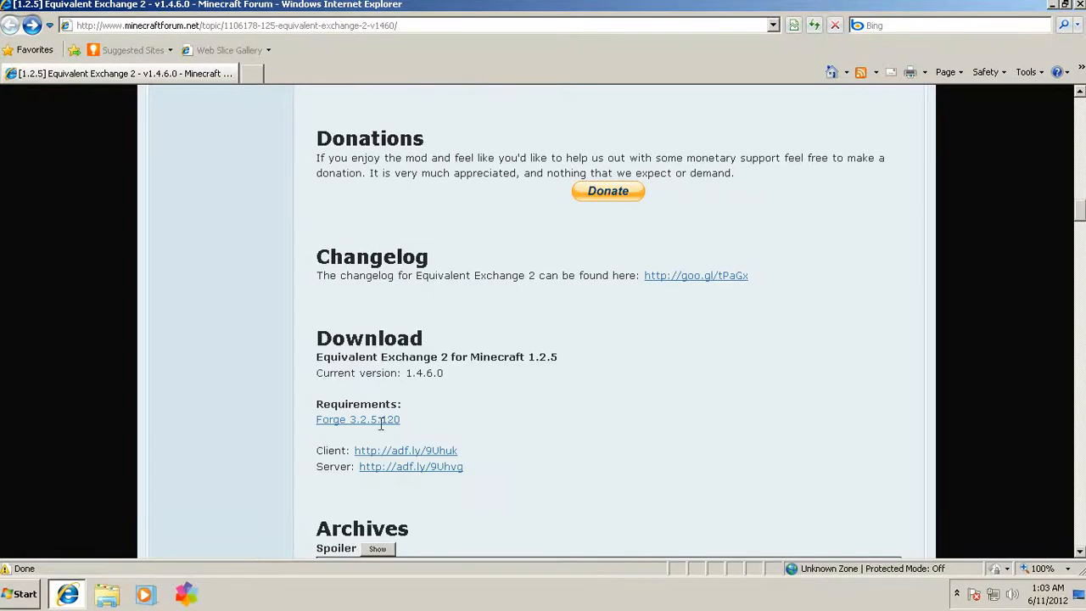
scroll(down, 3)
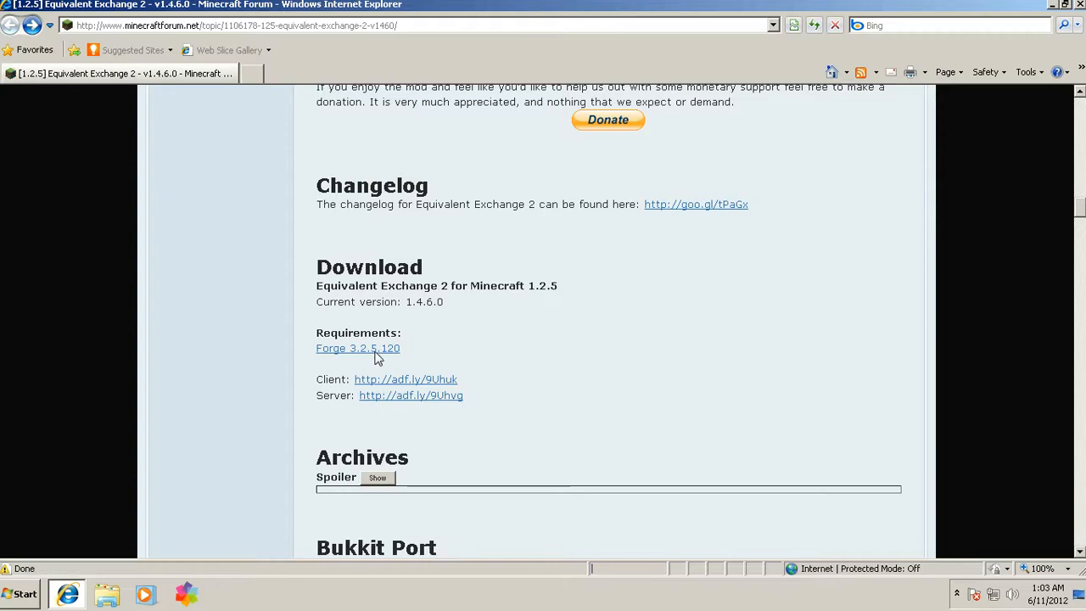
scroll(down, 3)
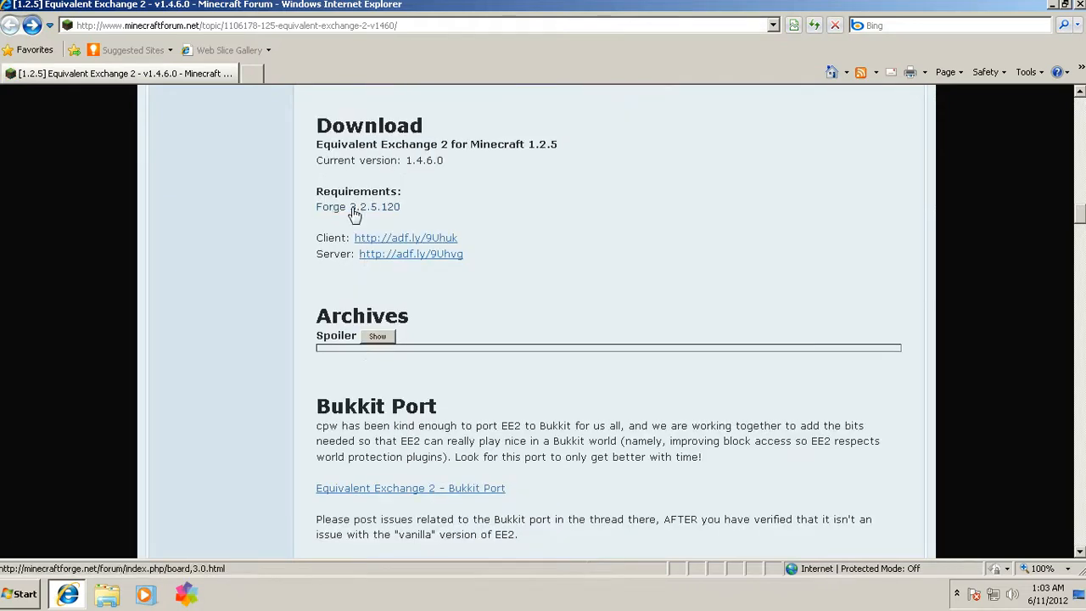
click(376, 206)
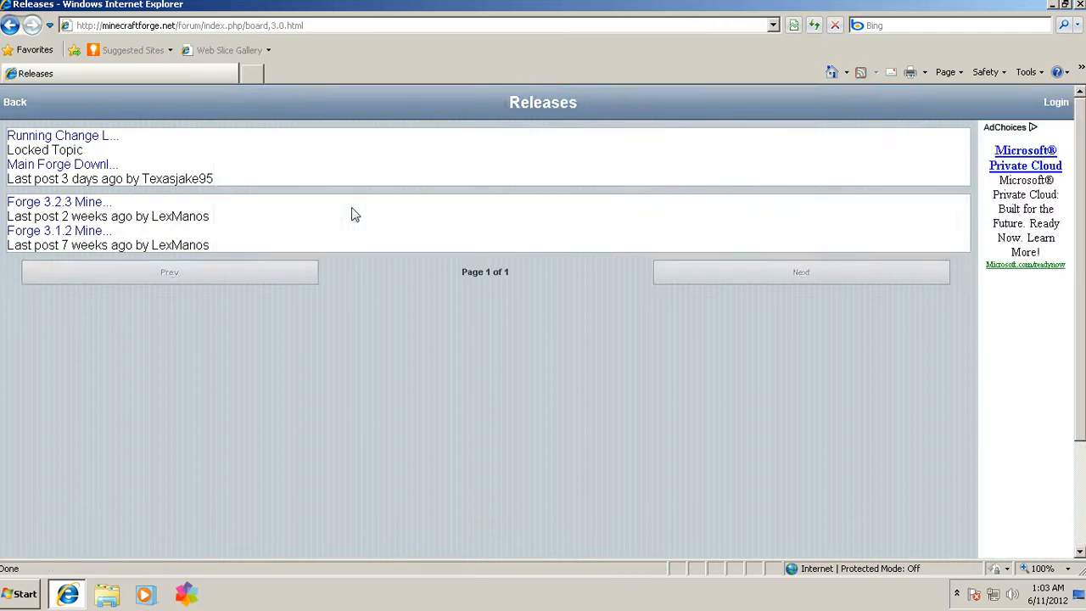
mouse_move(696, 253)
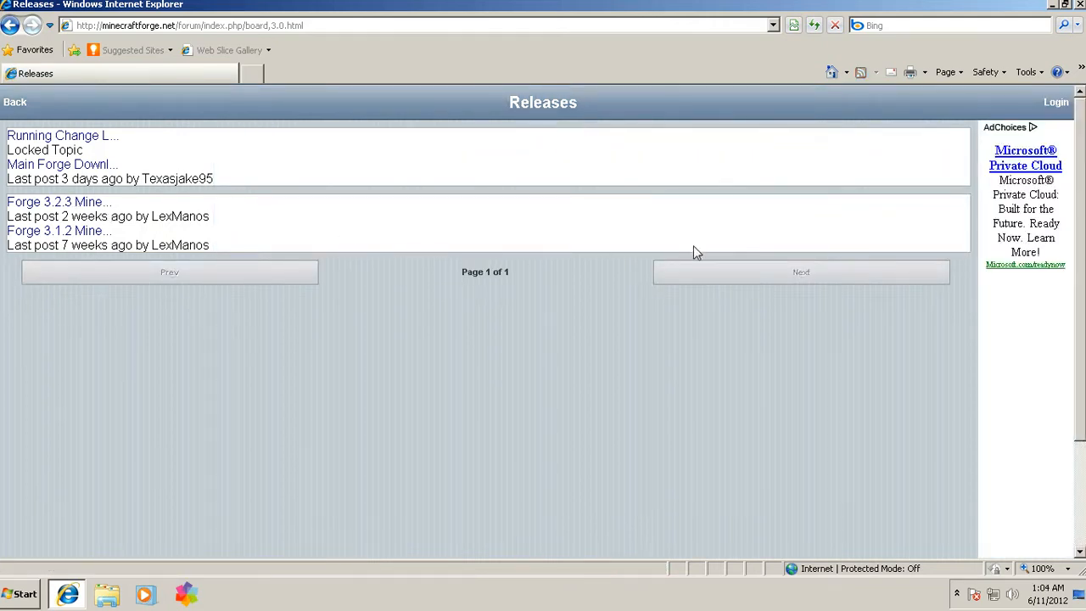
mouse_move(78, 209)
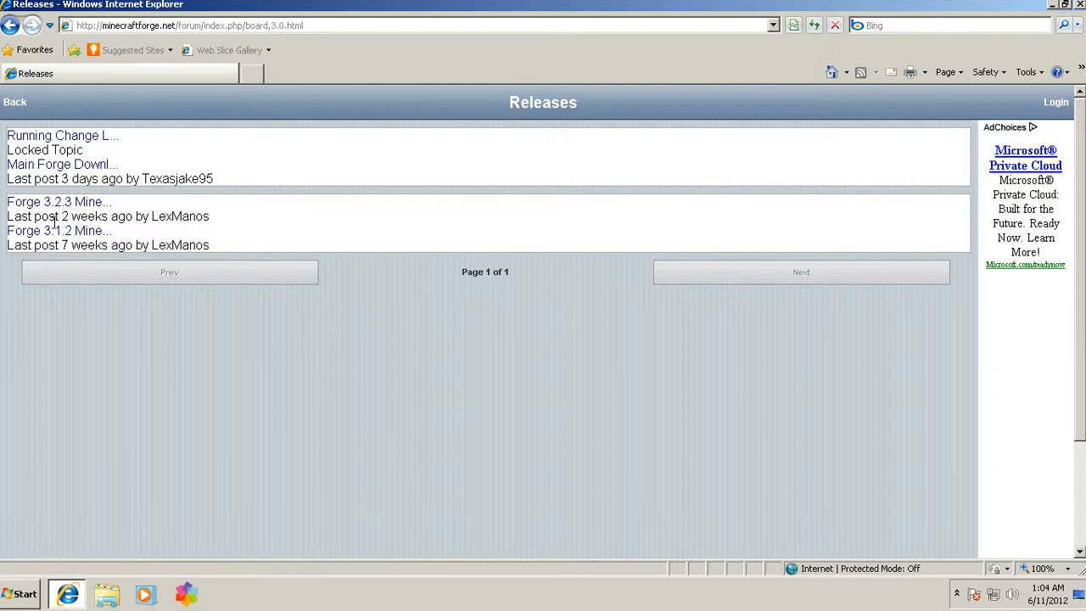
mouse_move(149, 211)
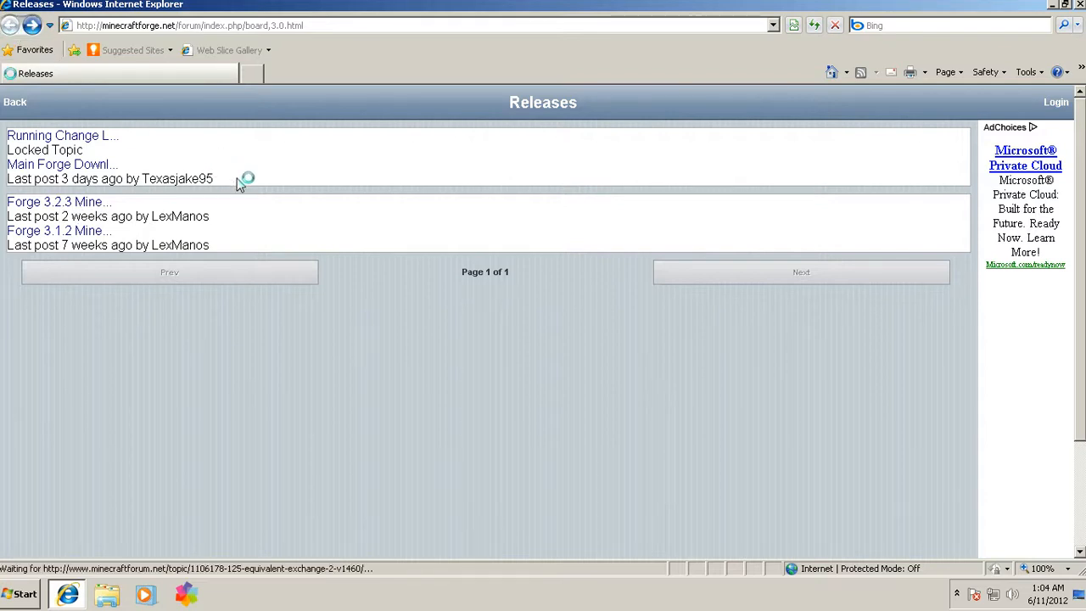
mouse_move(376, 219)
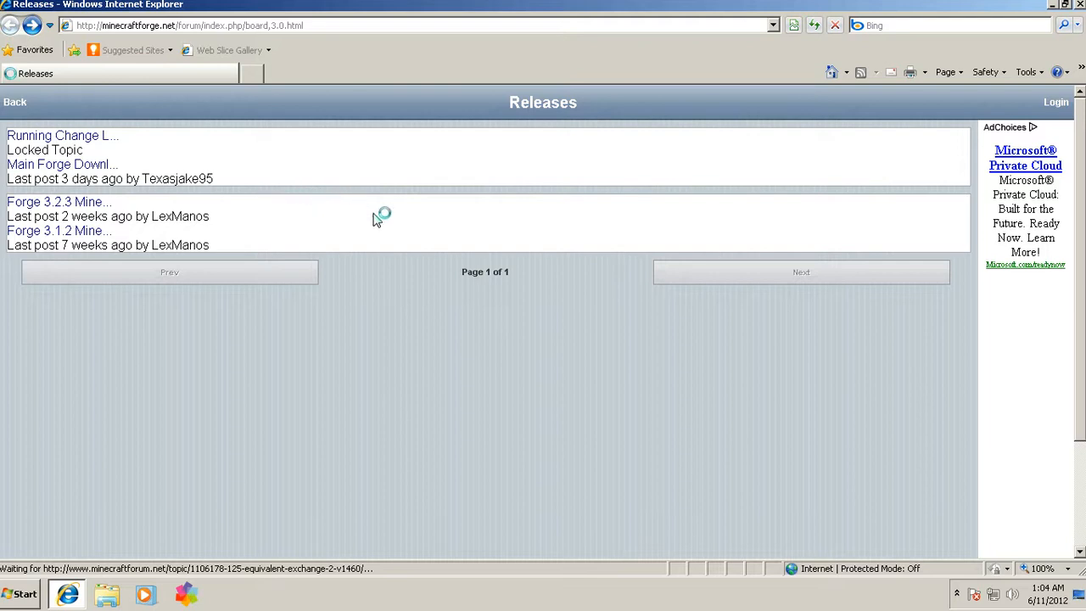
mouse_move(530, 205)
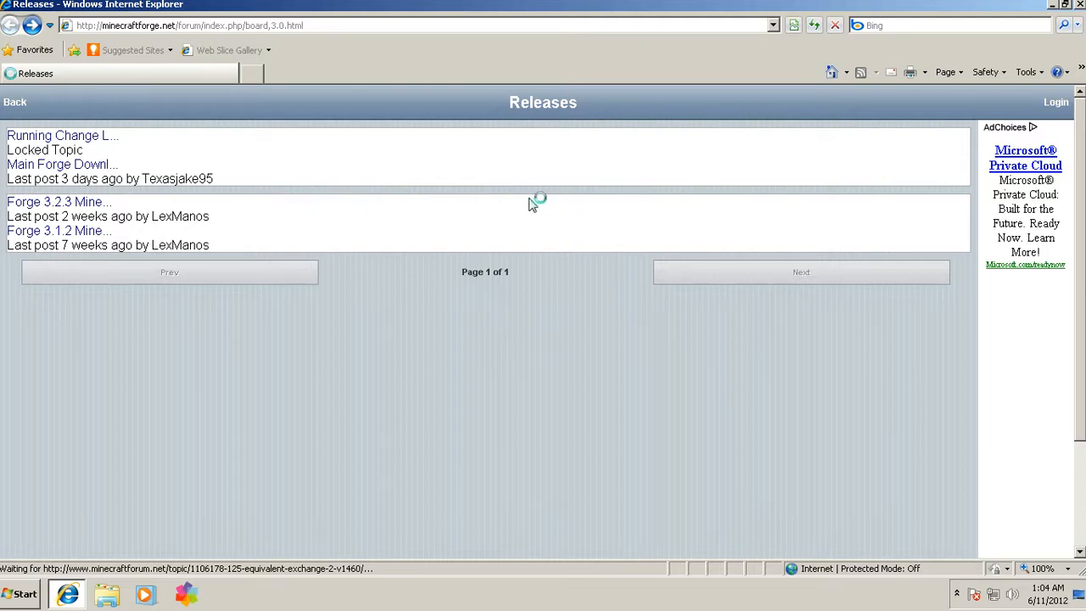
mouse_move(623, 210)
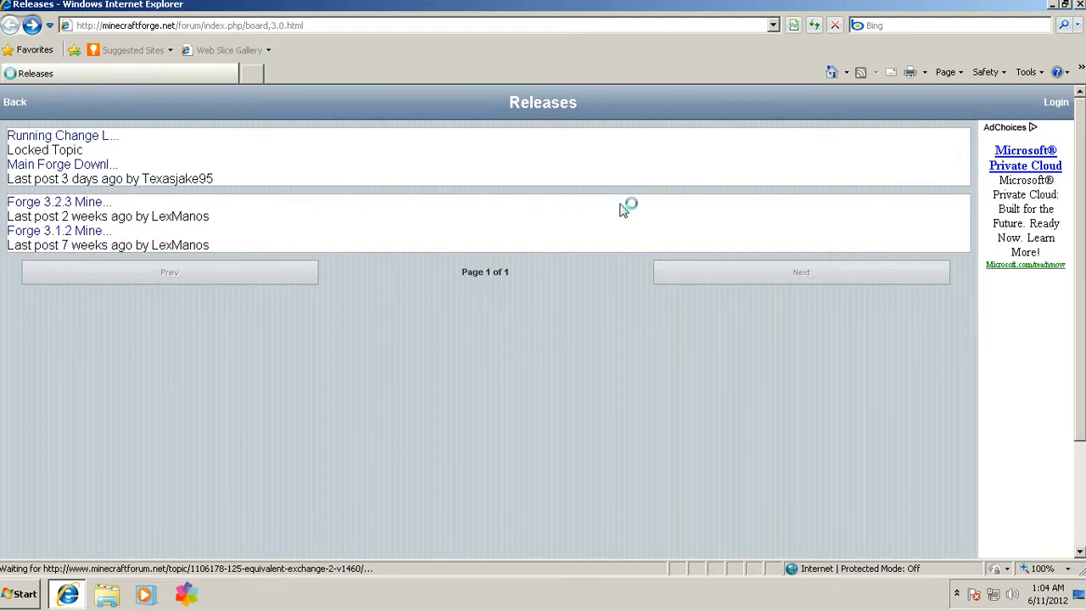
mouse_move(774, 232)
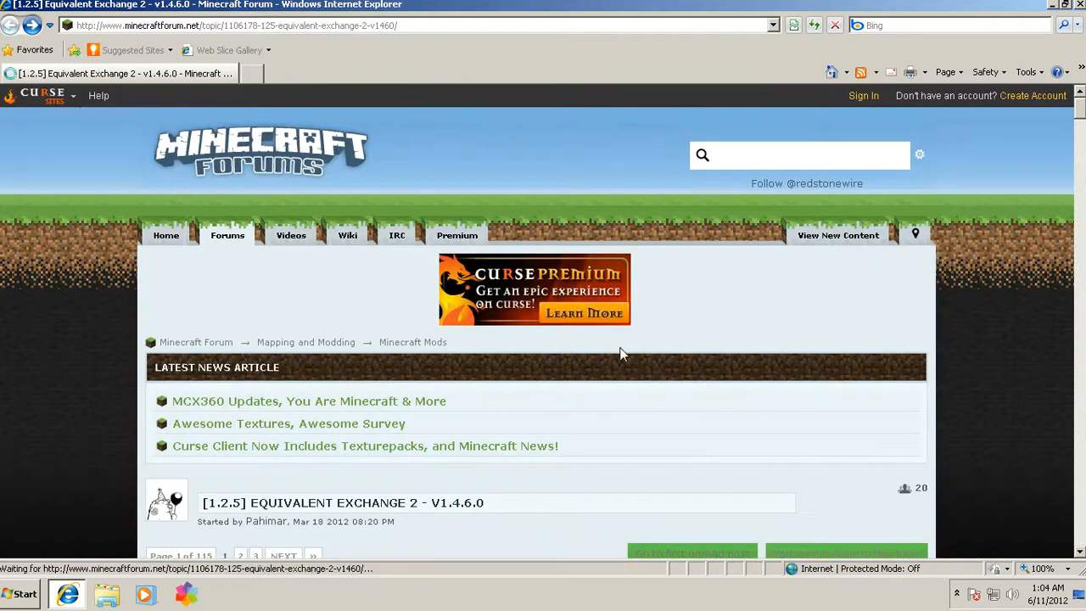
Step: Read the EE2 thread down to the Bukkit Port and Troubleshooting/Help sections
scroll(down, 3)
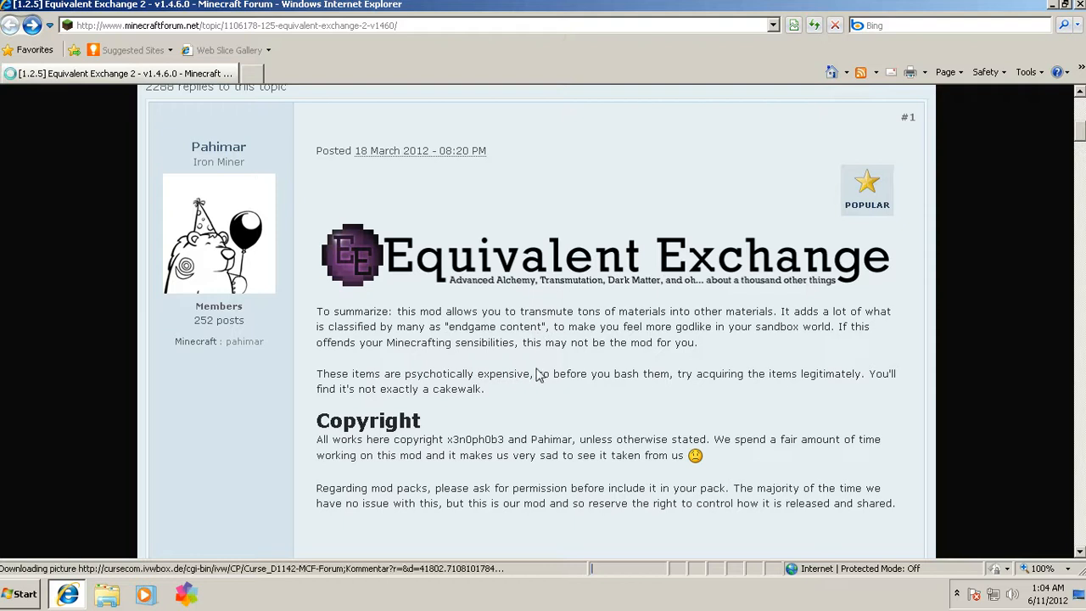
scroll(down, 3)
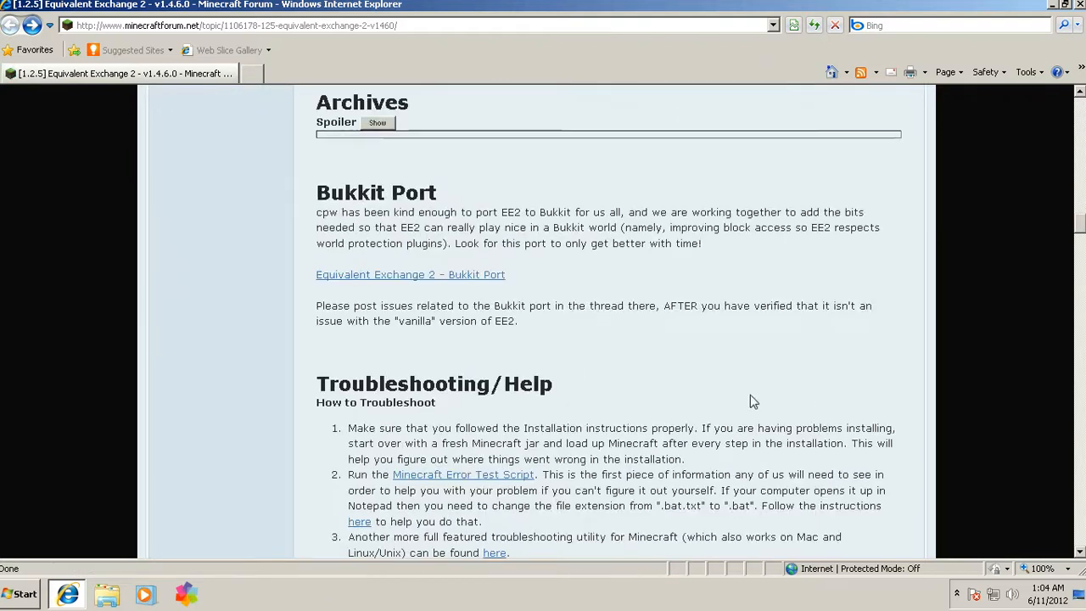
scroll(down, 3)
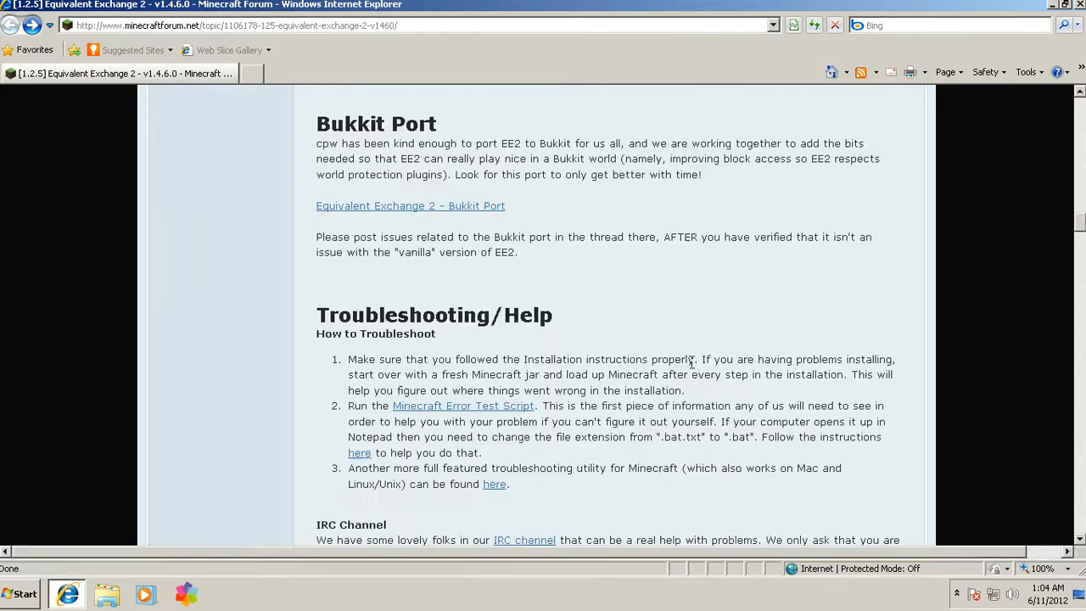
scroll(up, 3)
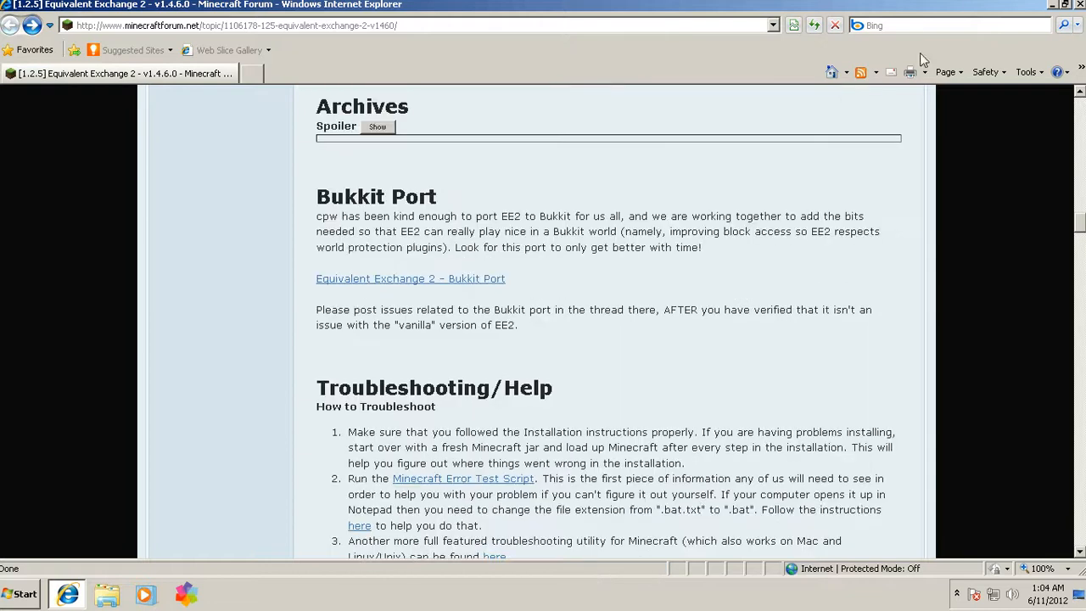
click(951, 24)
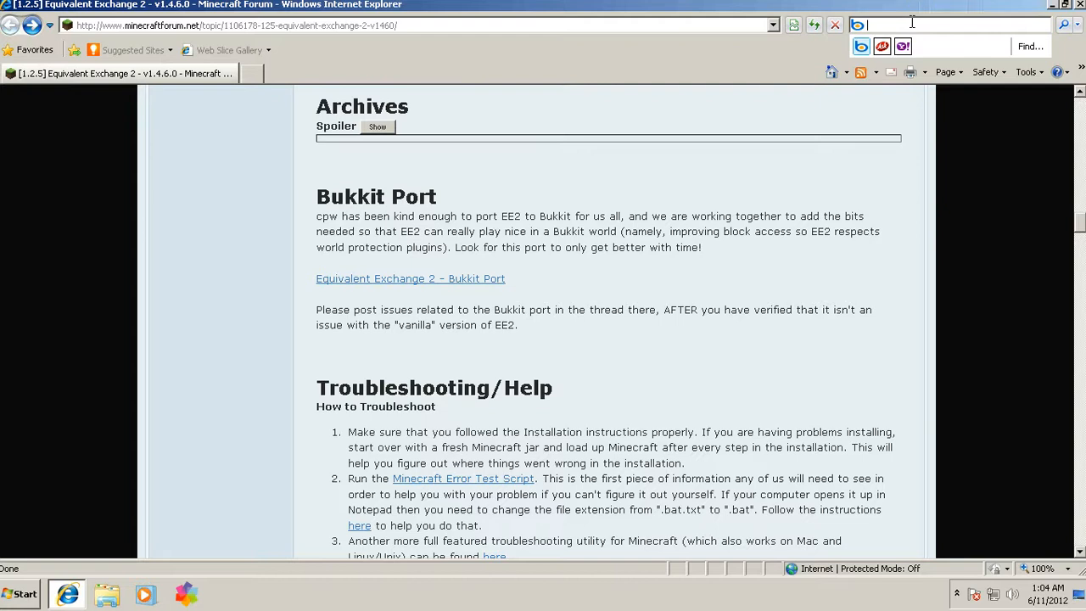
Step: Search the web for 'modloader minecraft 1.2.5'
text(modloader minecraft 1.2)
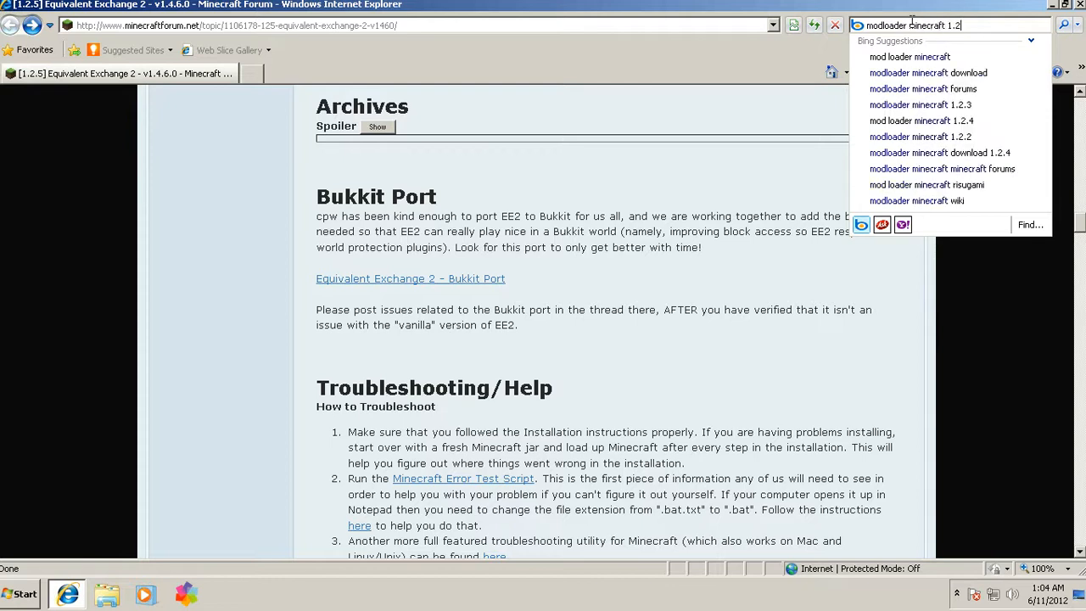
text(5)
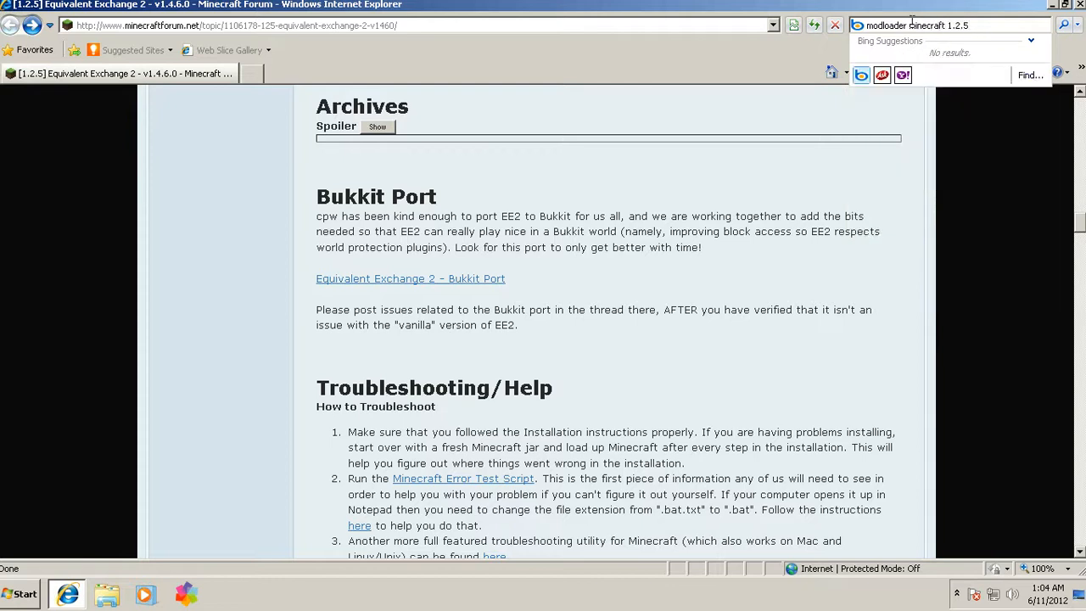
key(Return)
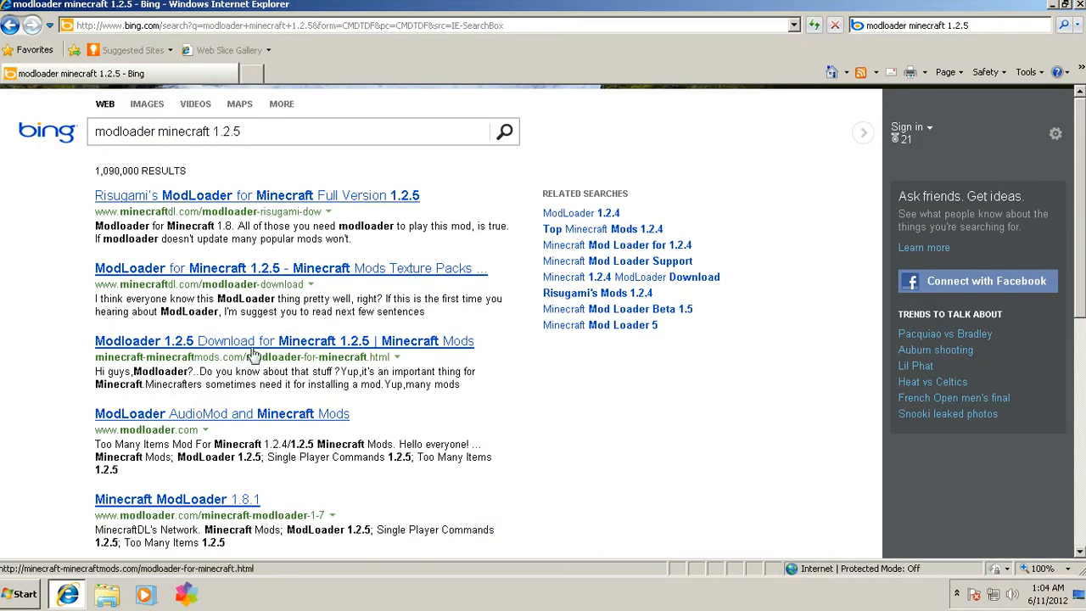
mouse_move(212, 331)
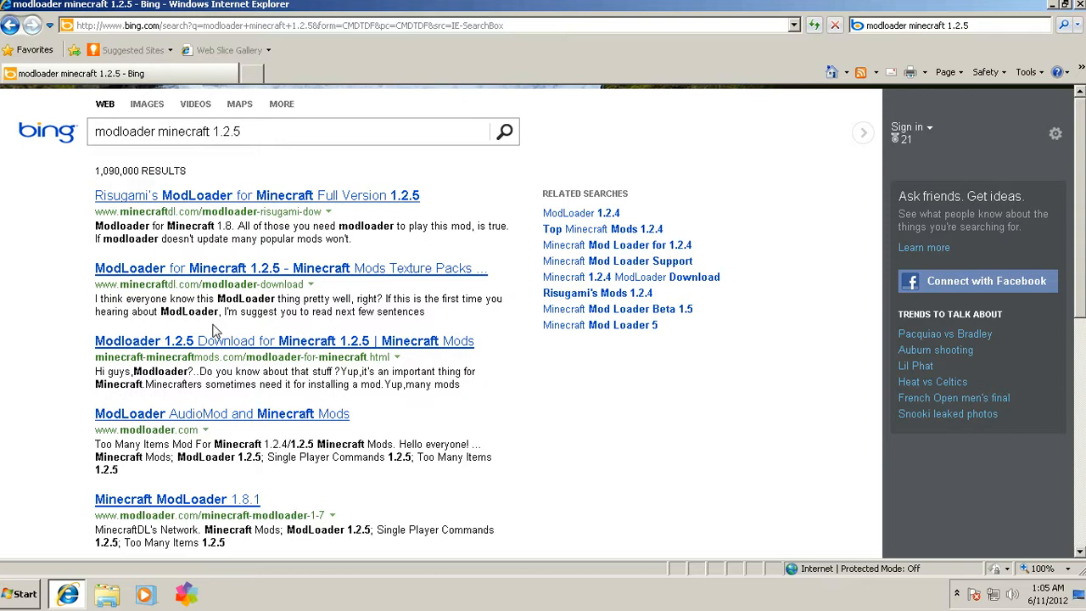
mouse_move(385, 209)
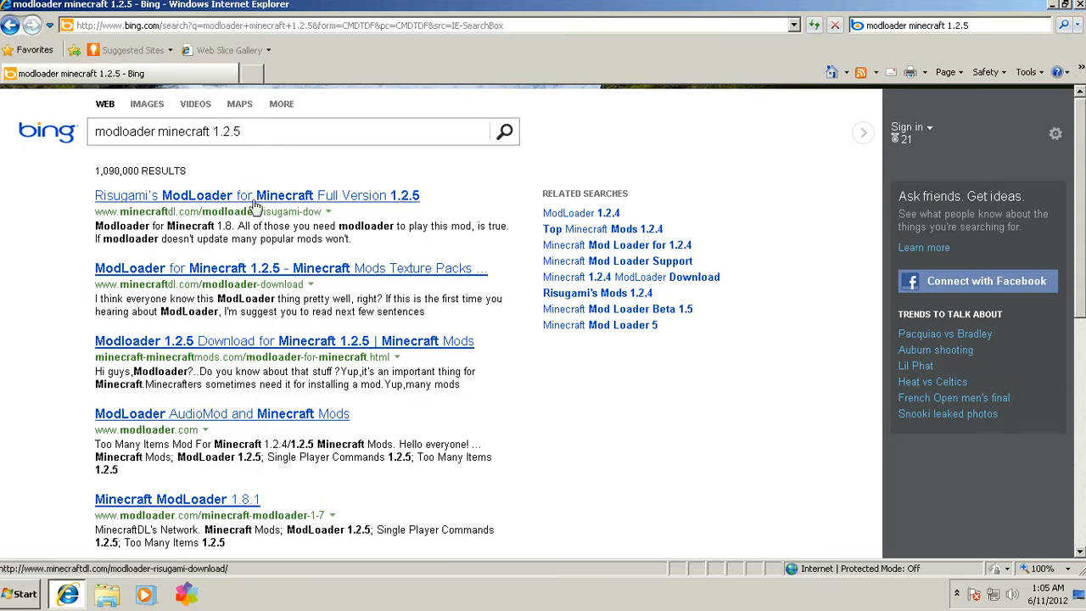
mouse_move(400, 208)
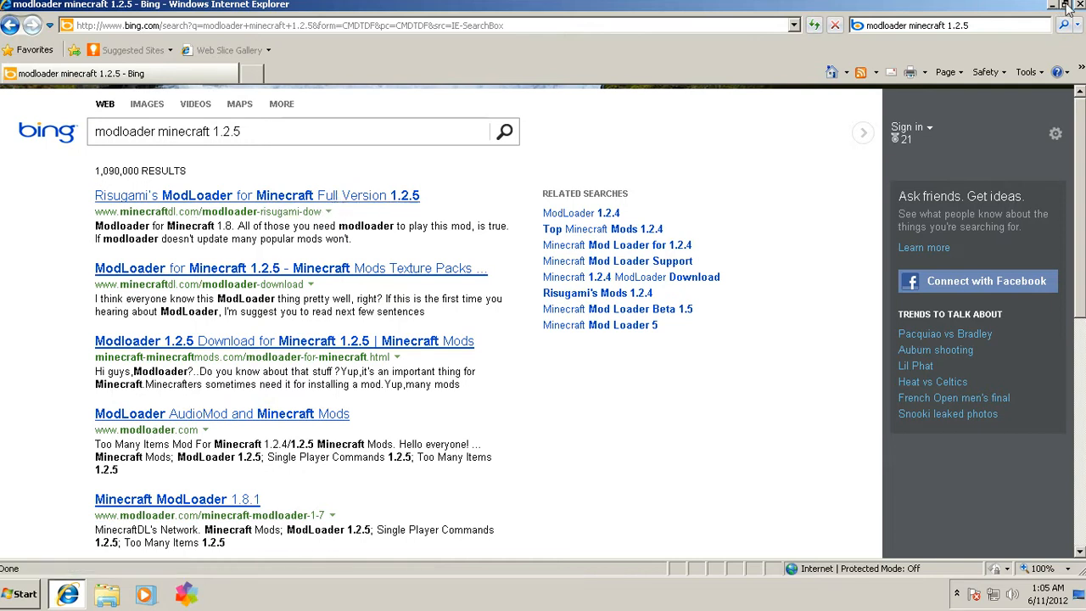
Step: Minimize the browser and open the minecraft mods folder on the desktop
click(1050, 5)
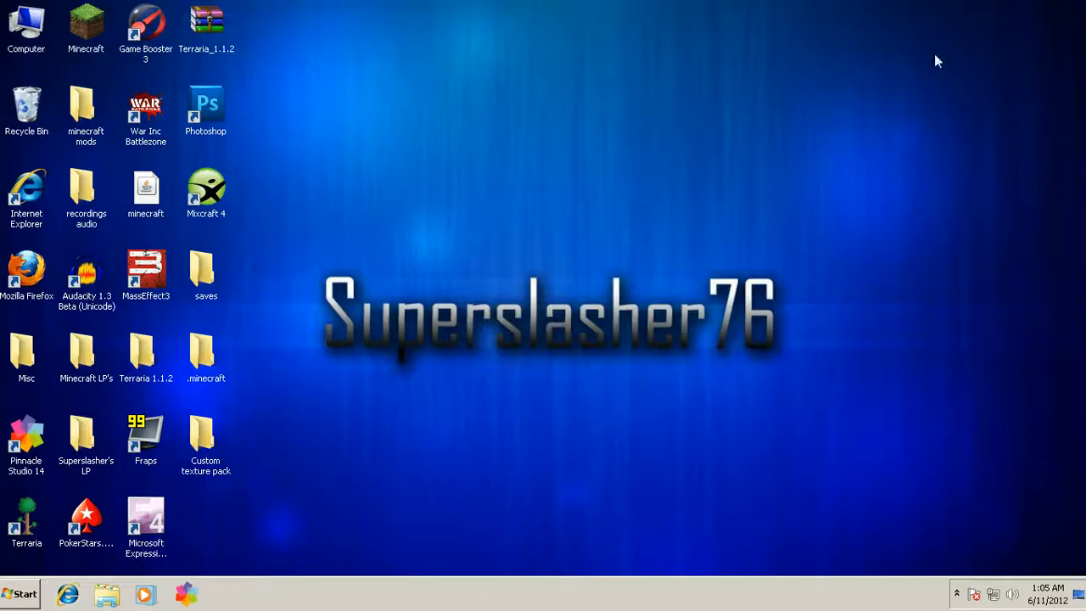
double_click(86, 110)
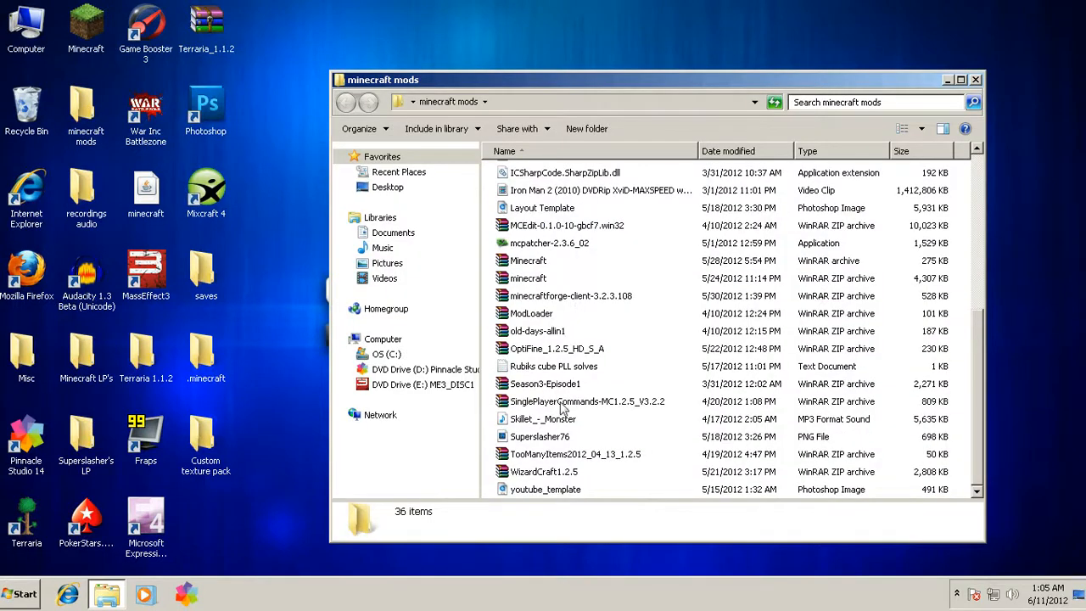
Step: Move the EE2ClientV1.4.5.1 jar, Forge client and ModLoader archives onto the desktop
scroll(up, 3)
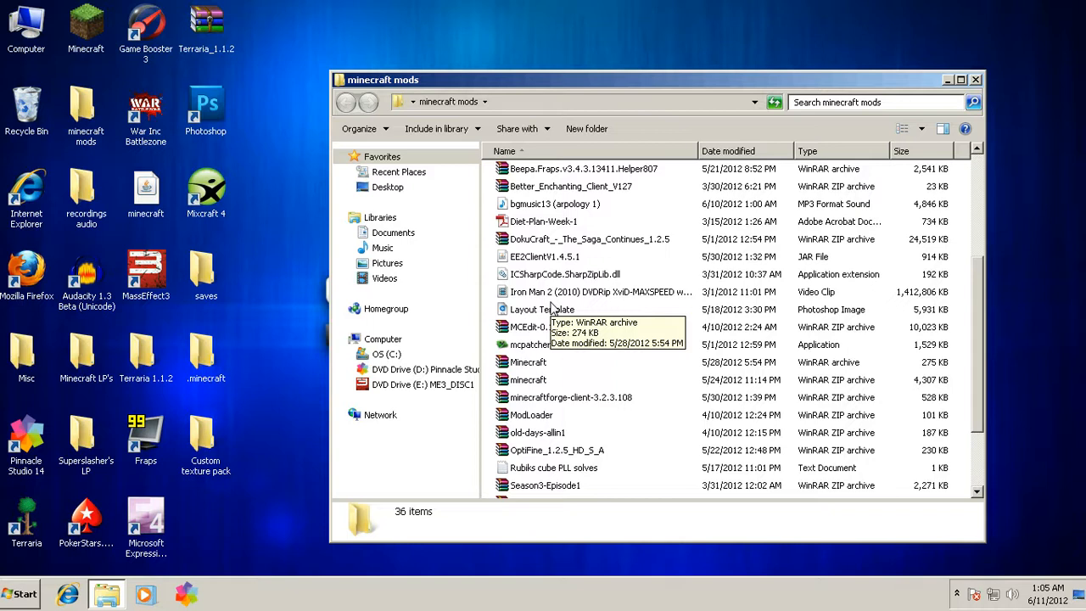
double_click(545, 256)
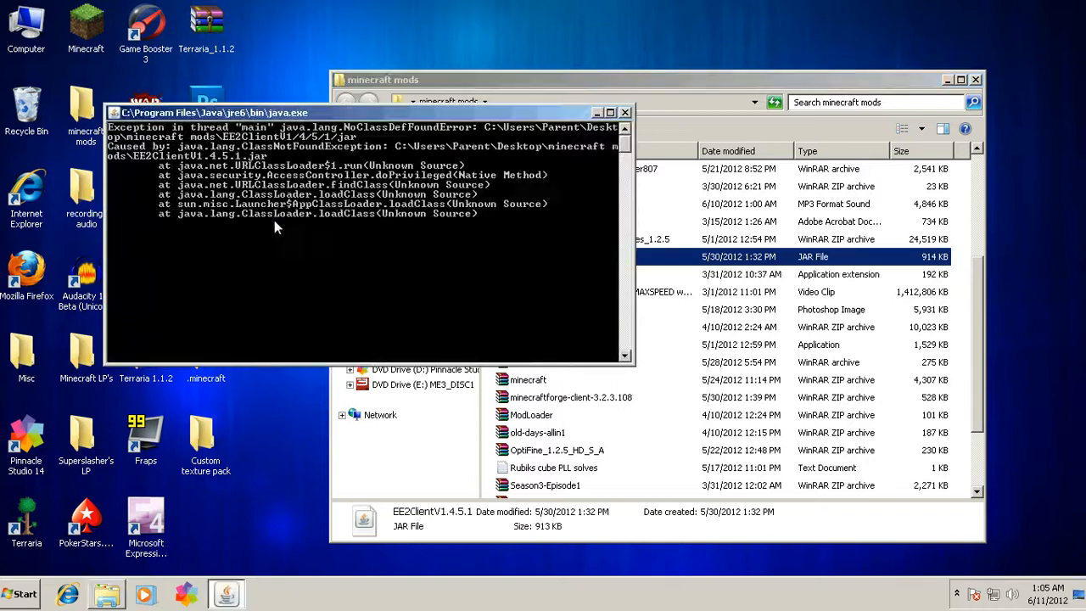
click(626, 112)
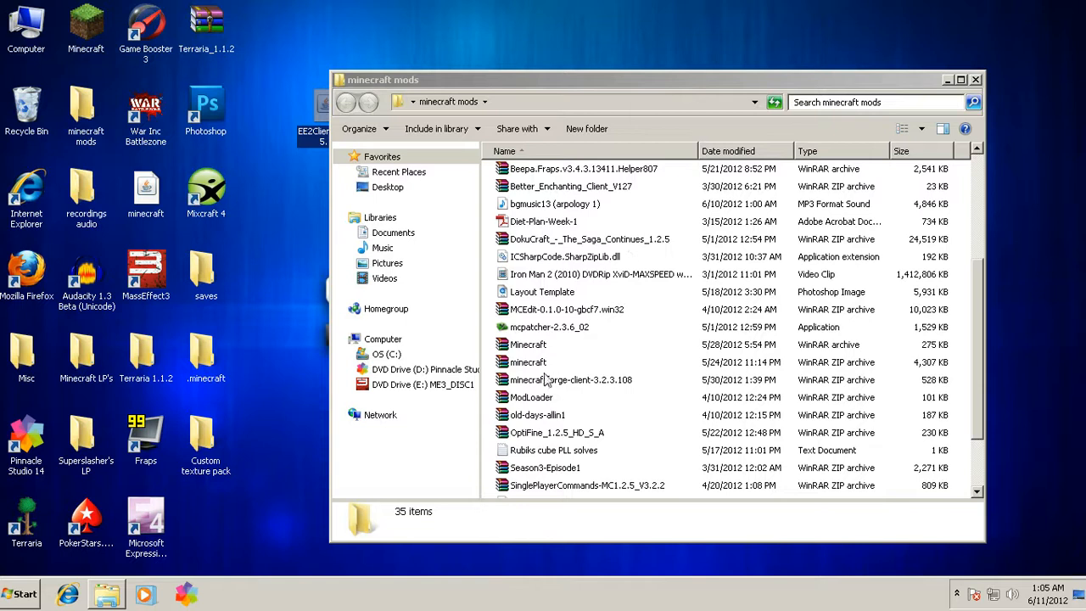
click(532, 397)
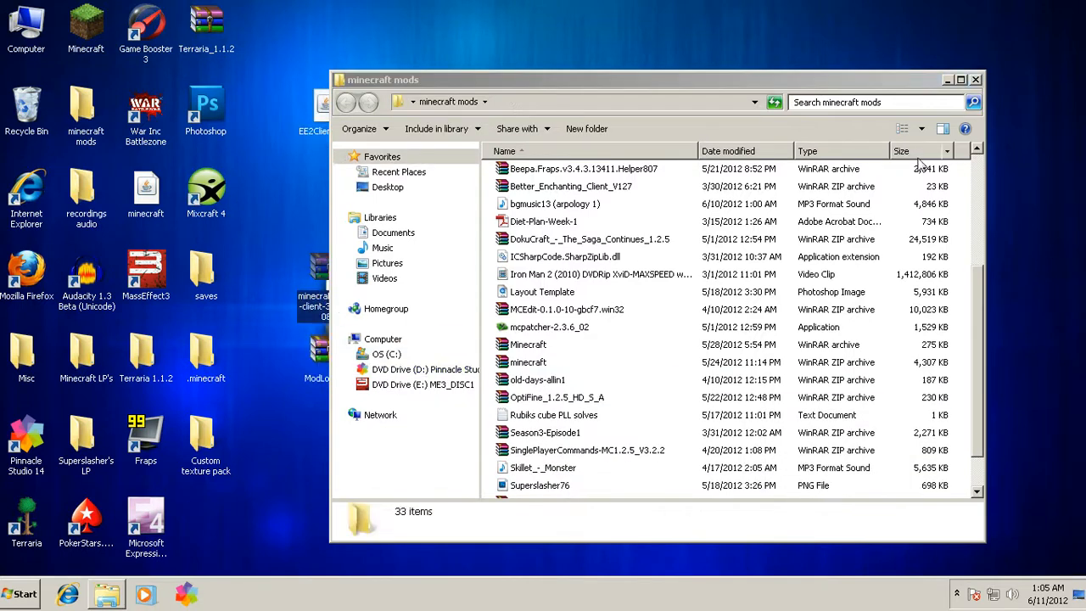
click(948, 79)
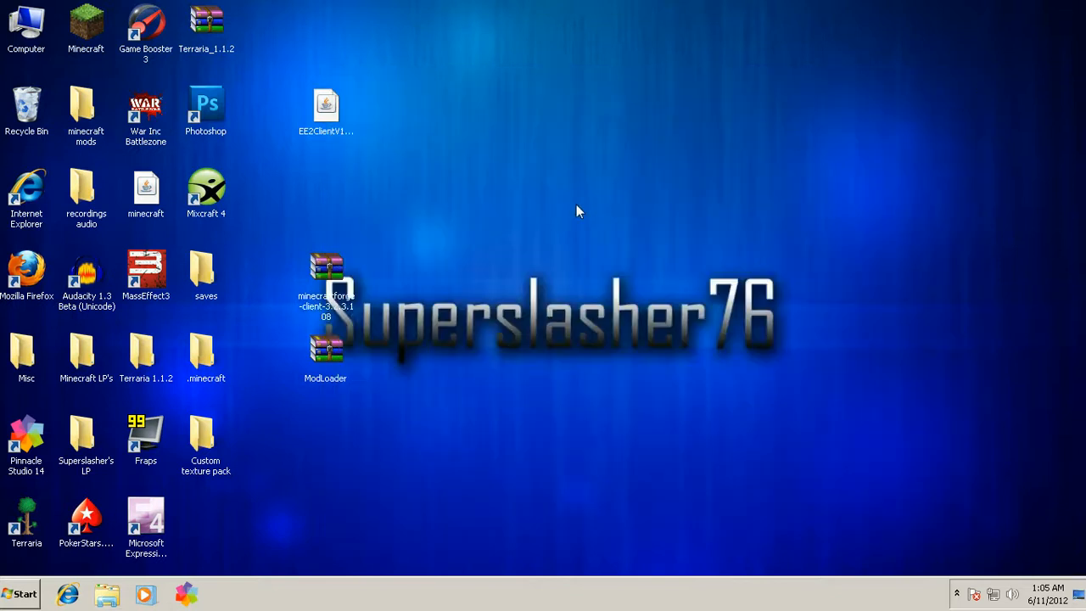
drag(326, 289, 507, 195)
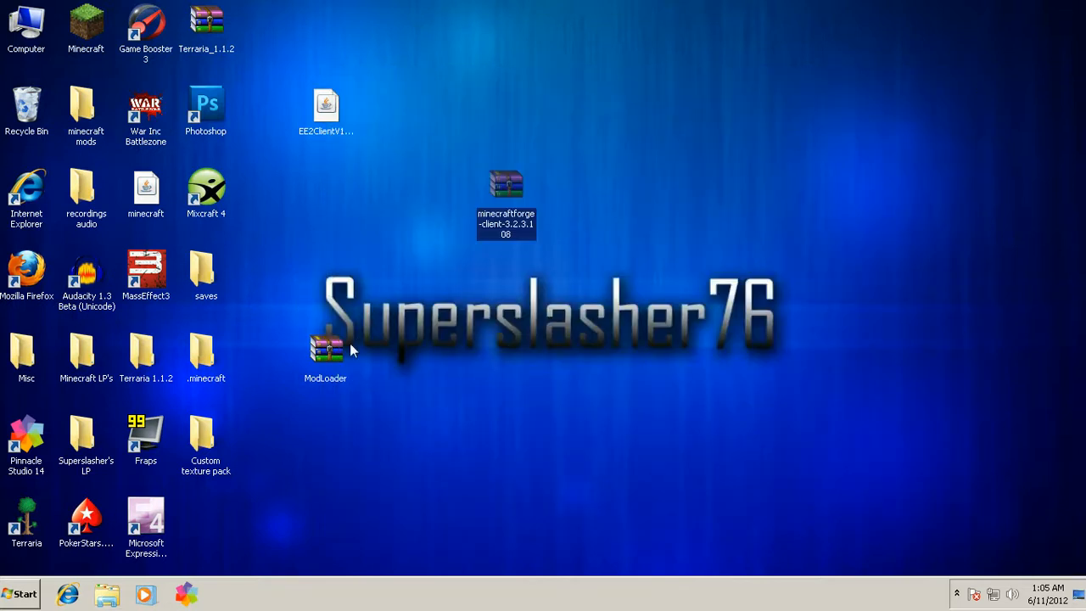
drag(325, 352, 386, 182)
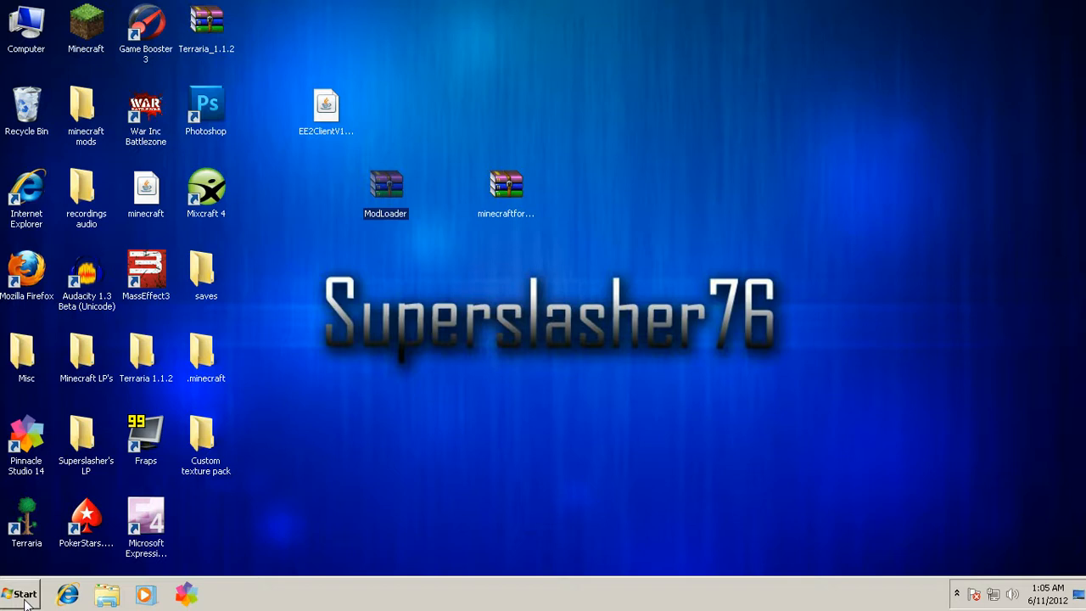
Step: Open the Roaming AppData folder by running %appdata% from the Run dialog
click(22, 594)
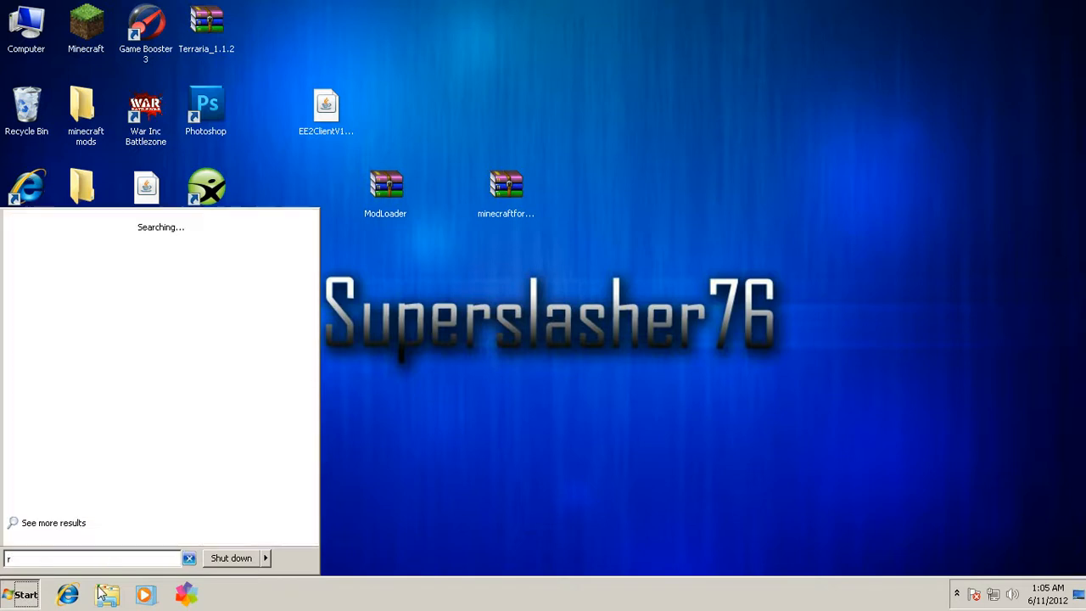
text(un)
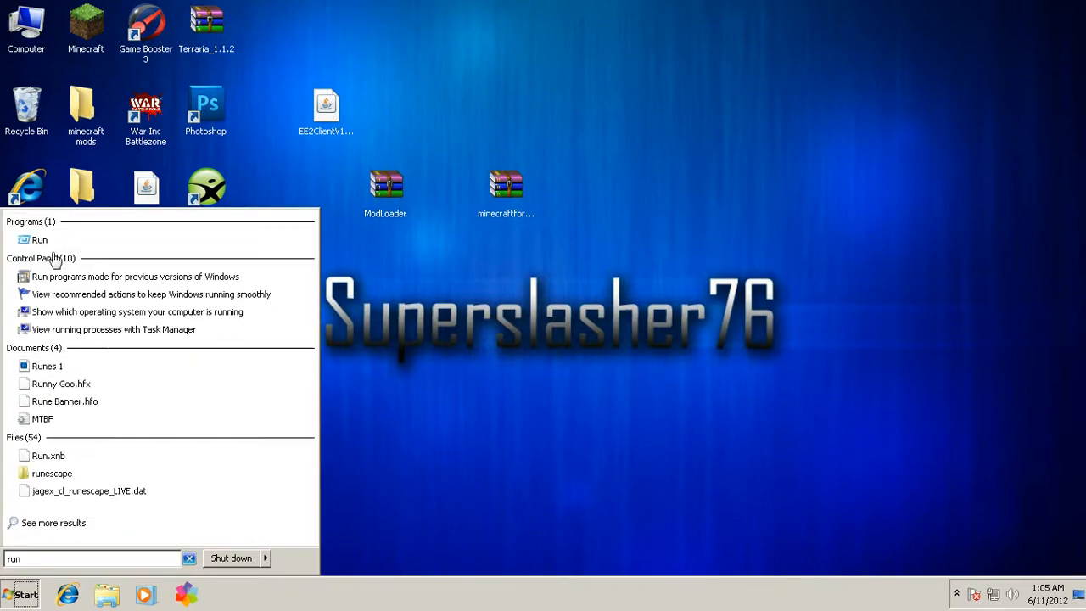
click(39, 239)
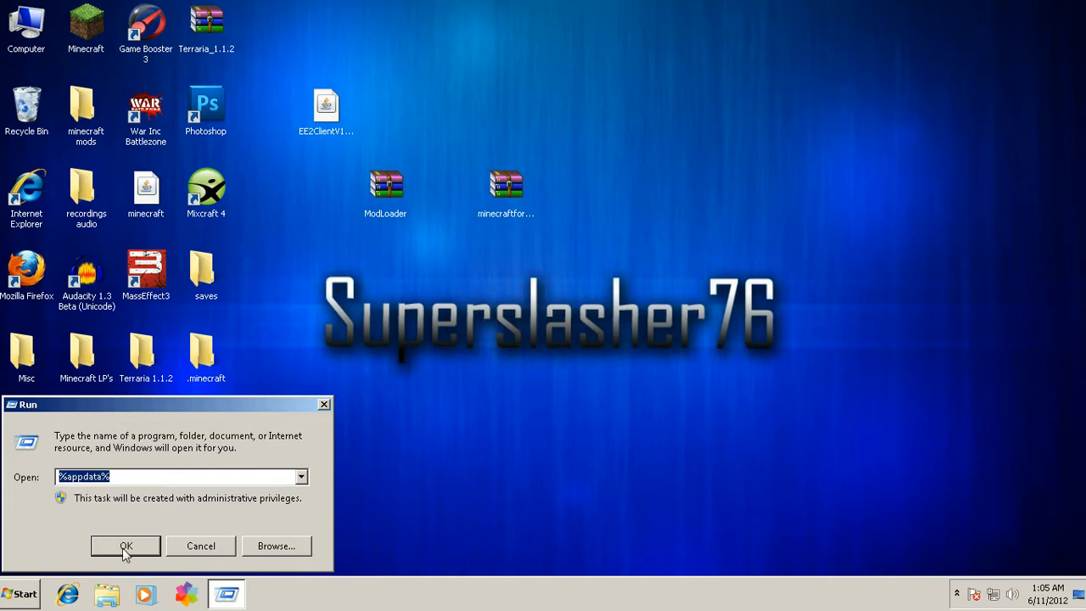
click(125, 546)
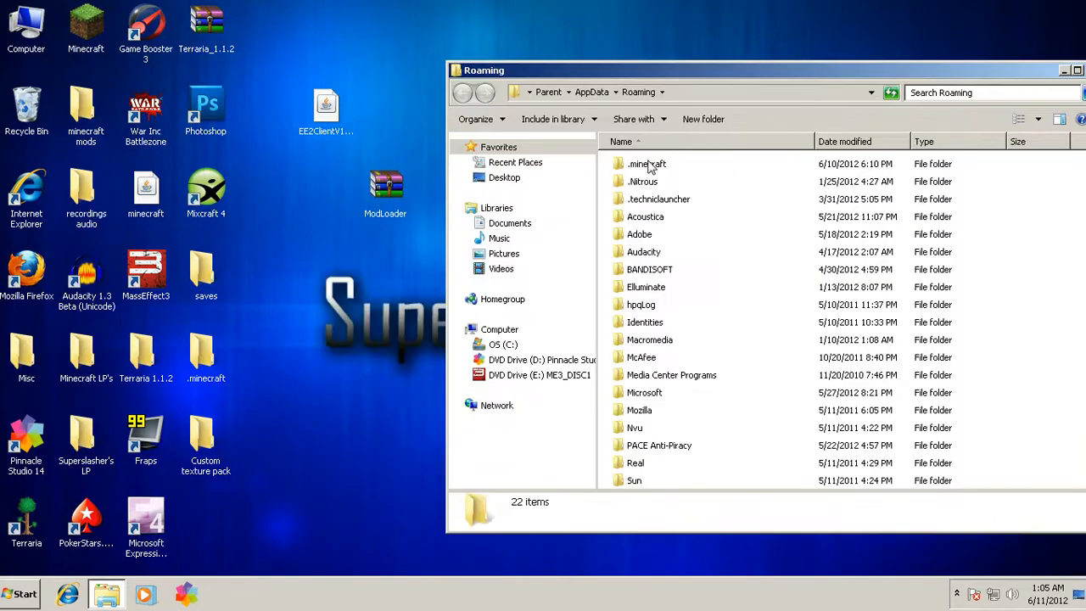
Step: Go into .minecraft\bin and right-click minecraft.jar to show its open-with options
double_click(647, 164)
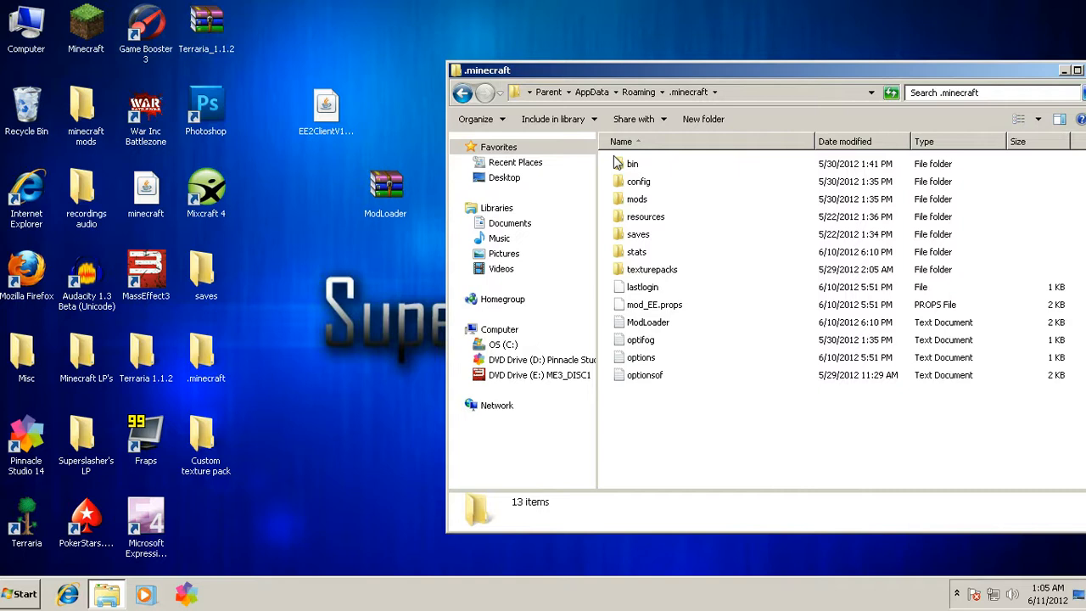
click(632, 164)
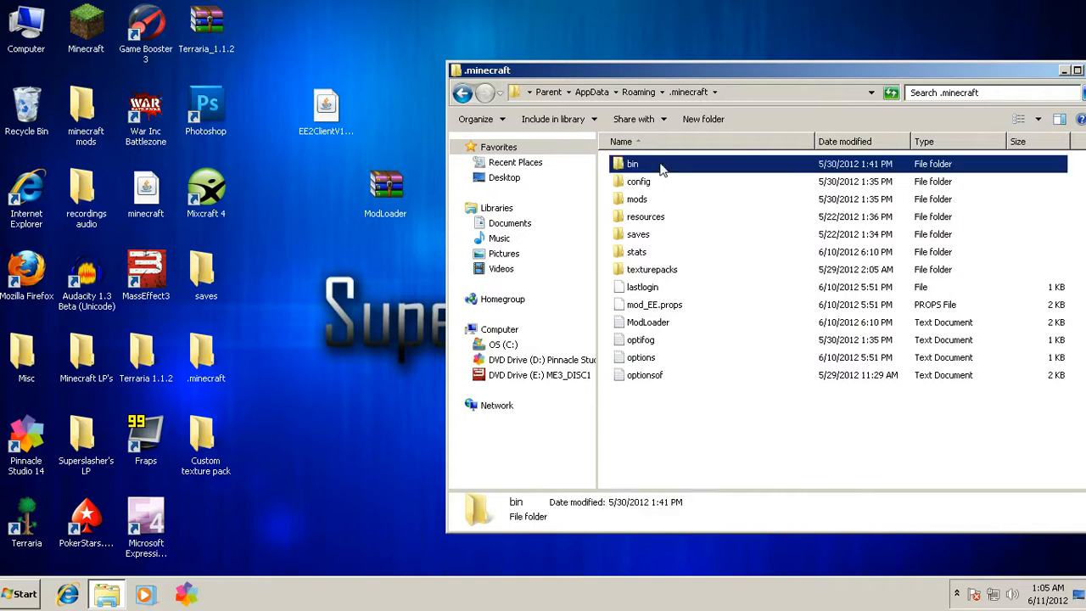
double_click(632, 163)
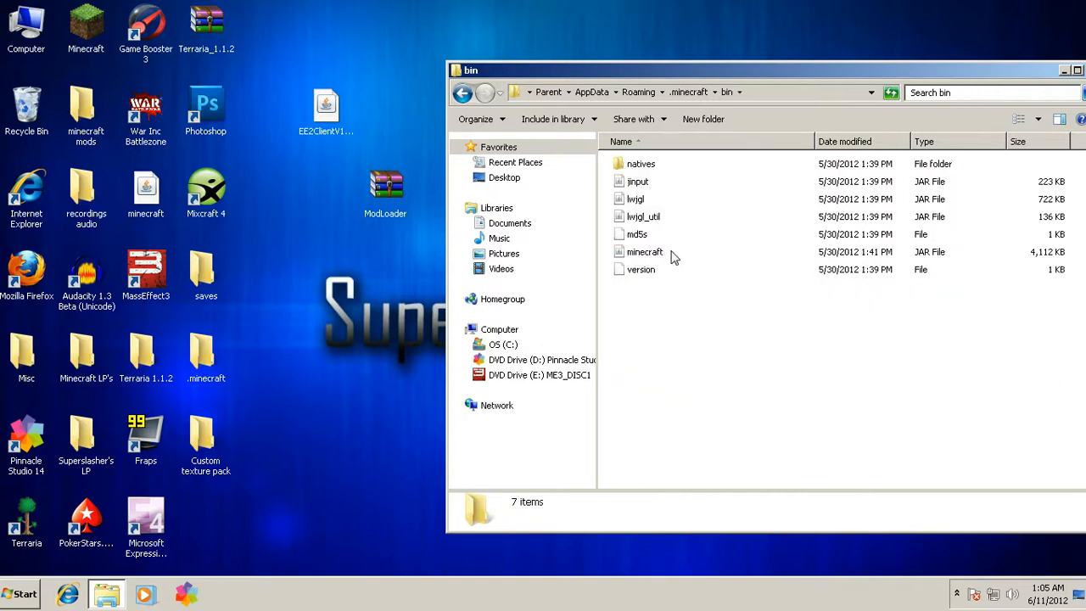
right_click(645, 251)
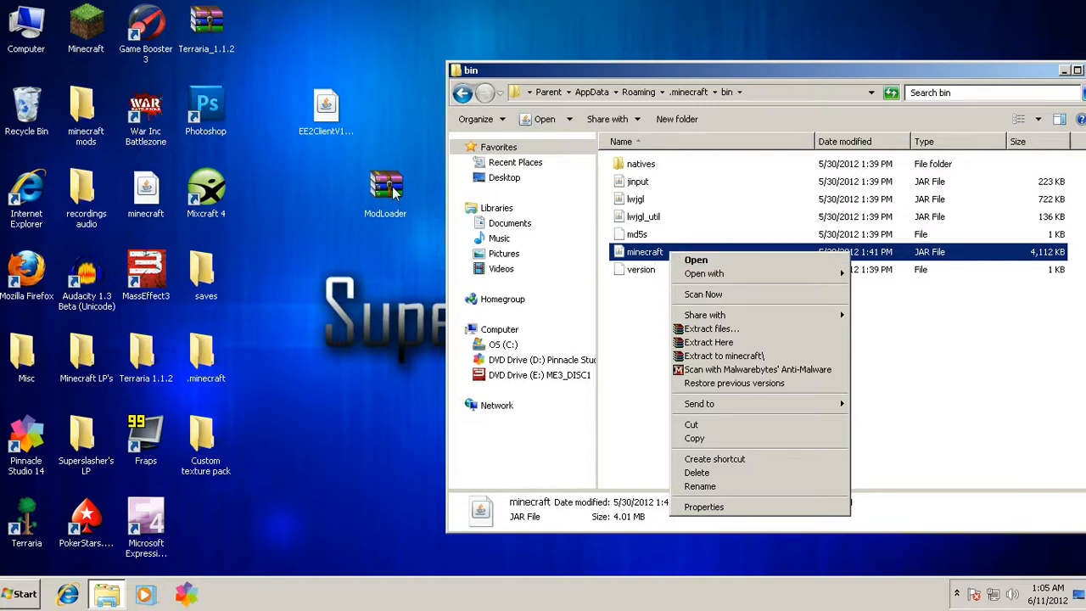
mouse_move(307, 82)
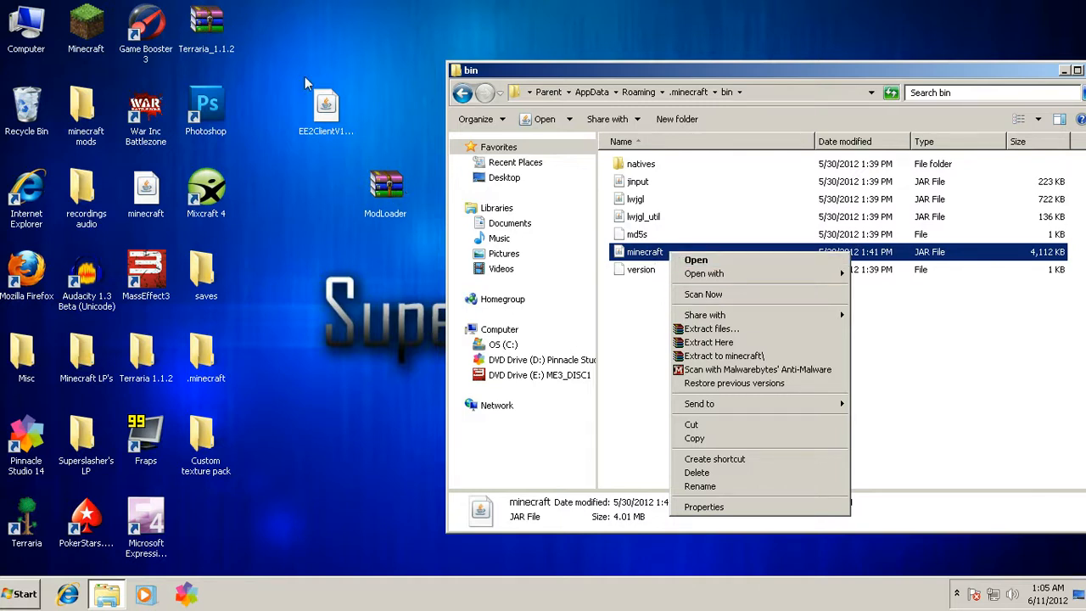
mouse_move(665, 314)
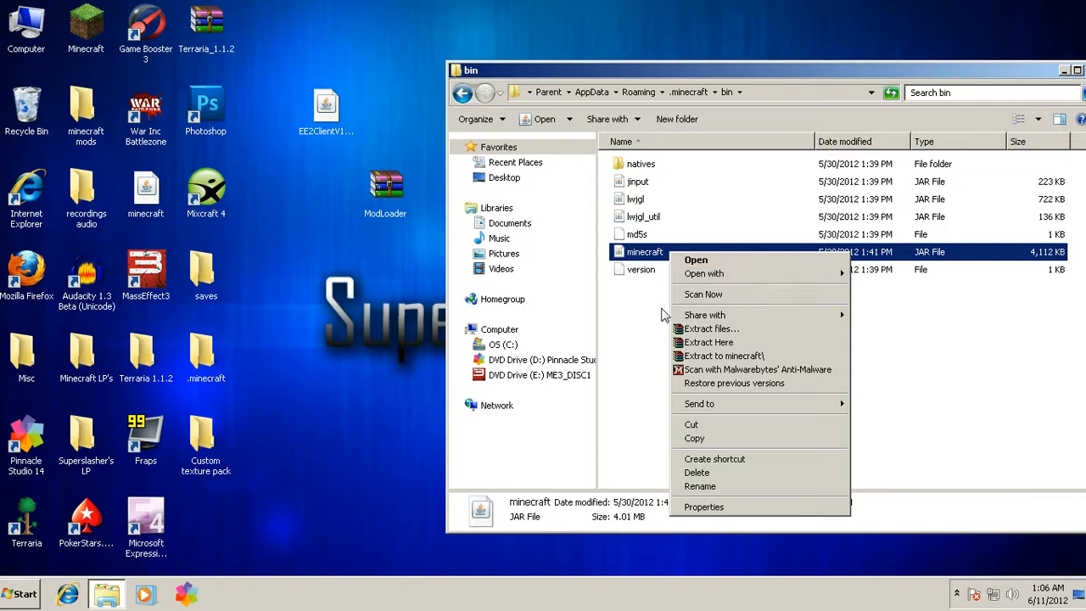
mouse_move(333, 167)
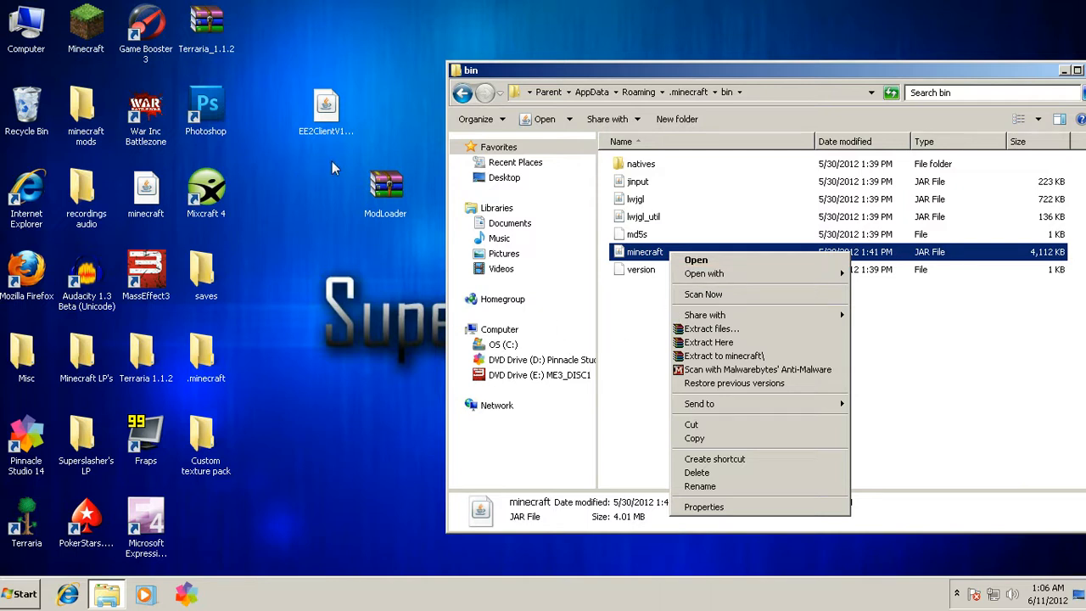
mouse_move(737, 294)
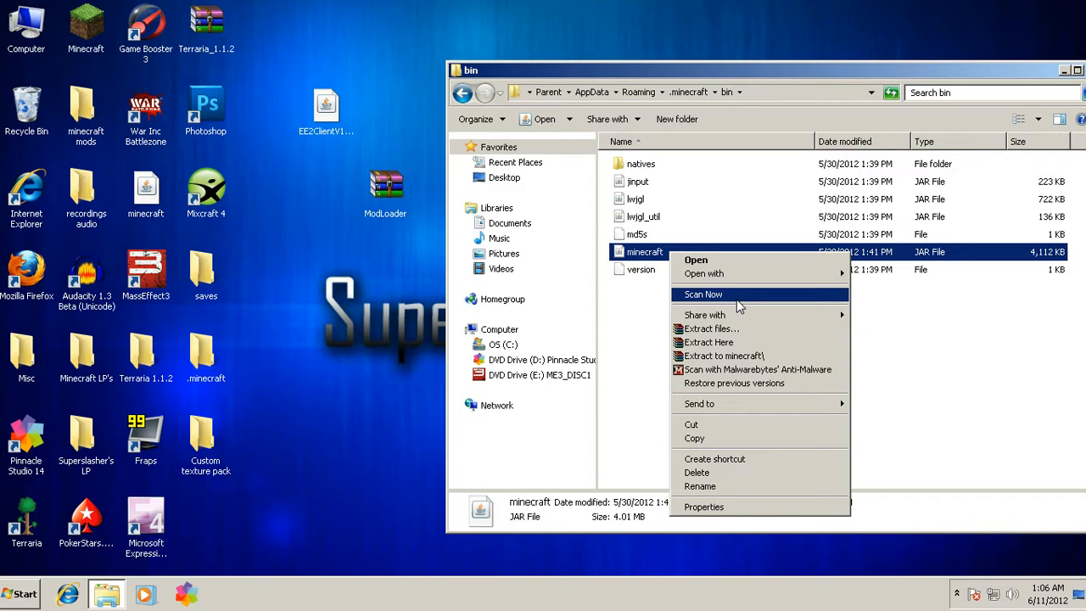
mouse_move(246, 117)
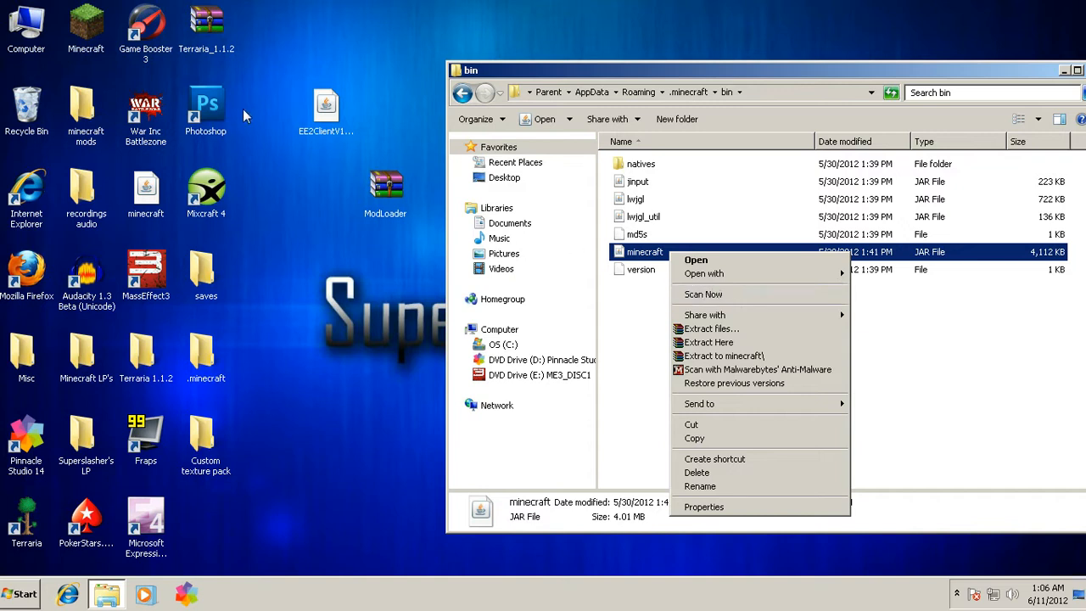
mouse_move(261, 142)
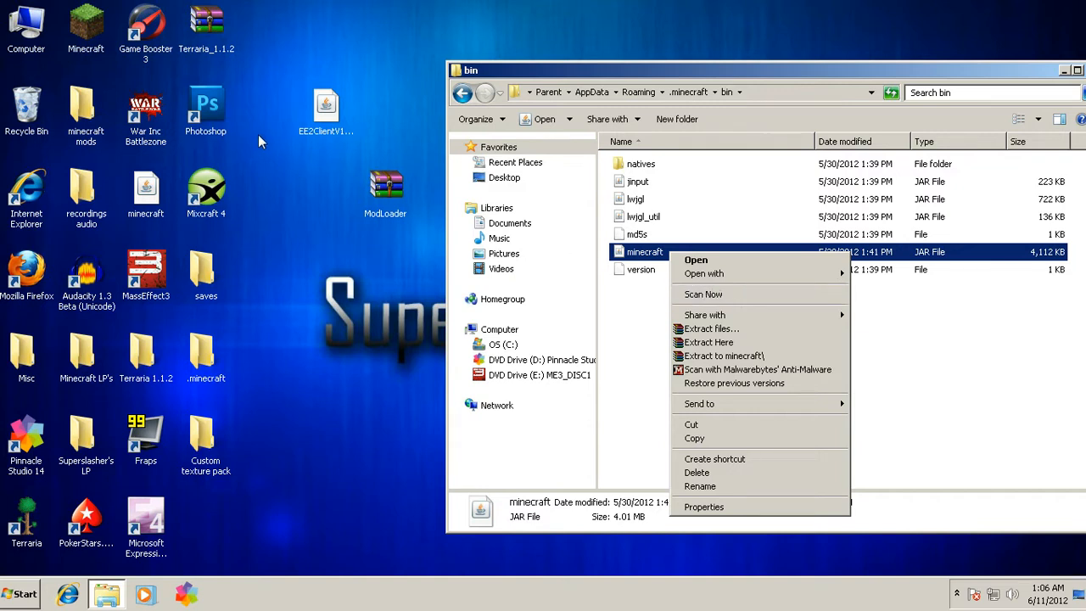
mouse_move(718, 273)
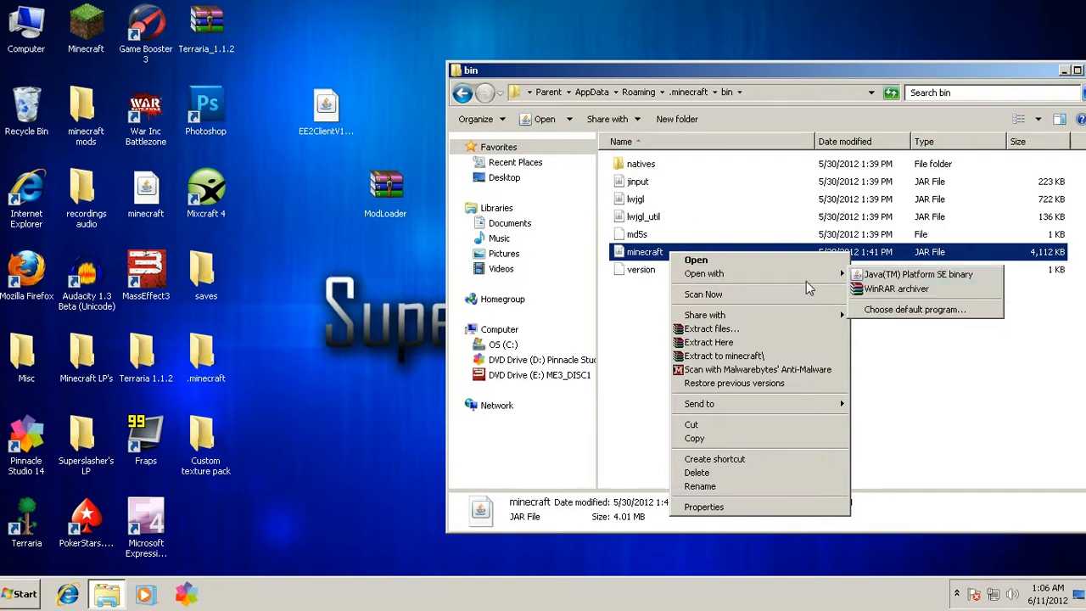
mouse_move(729, 273)
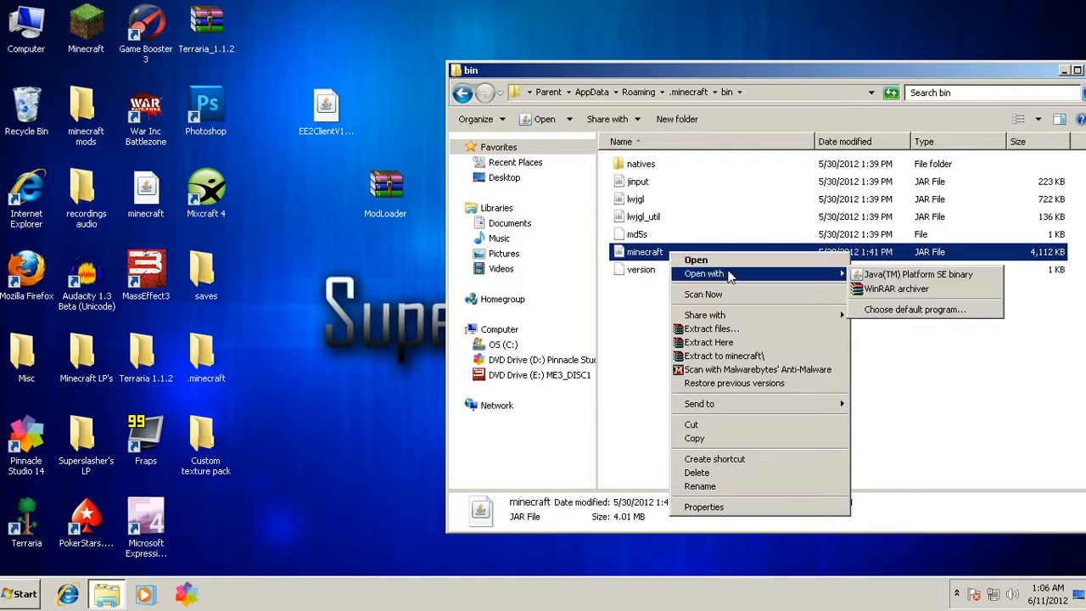
mouse_move(897, 288)
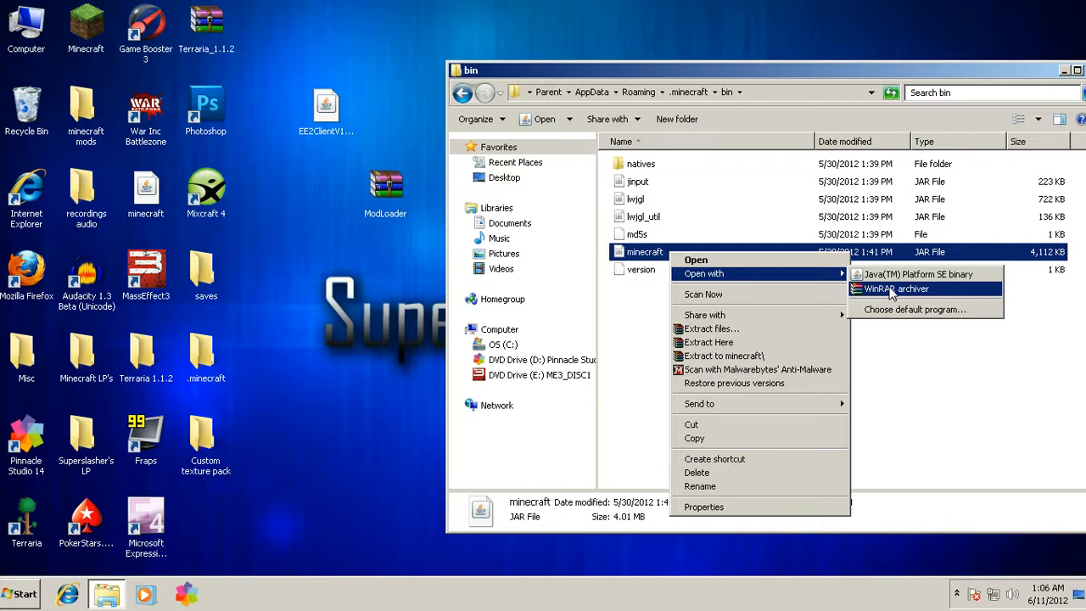
Step: Open minecraft.jar with WinRAR archiver and browse its folders and class files
click(896, 289)
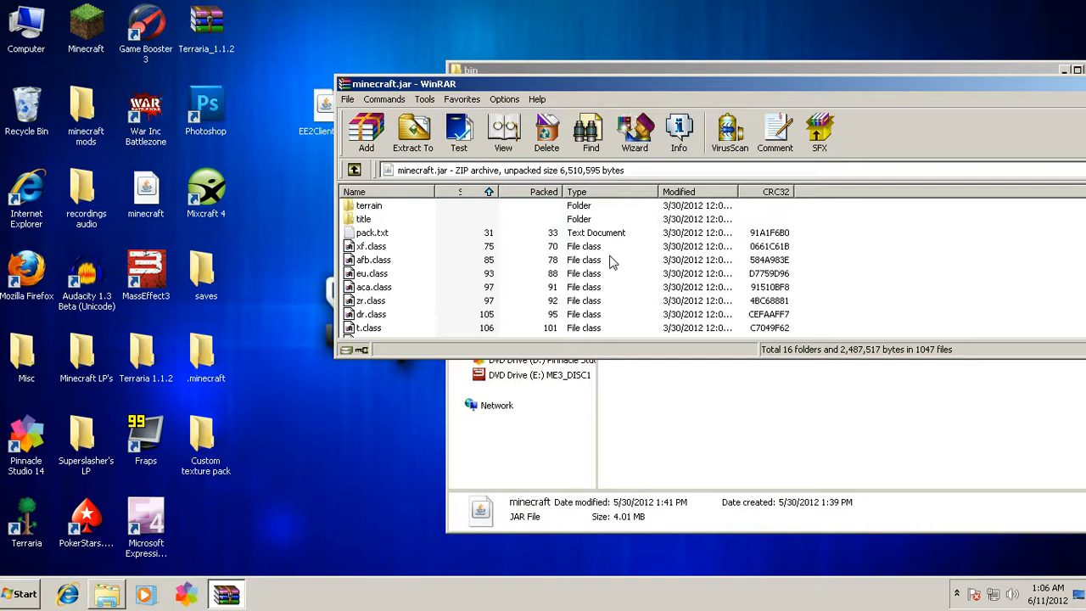
double_click(369, 206)
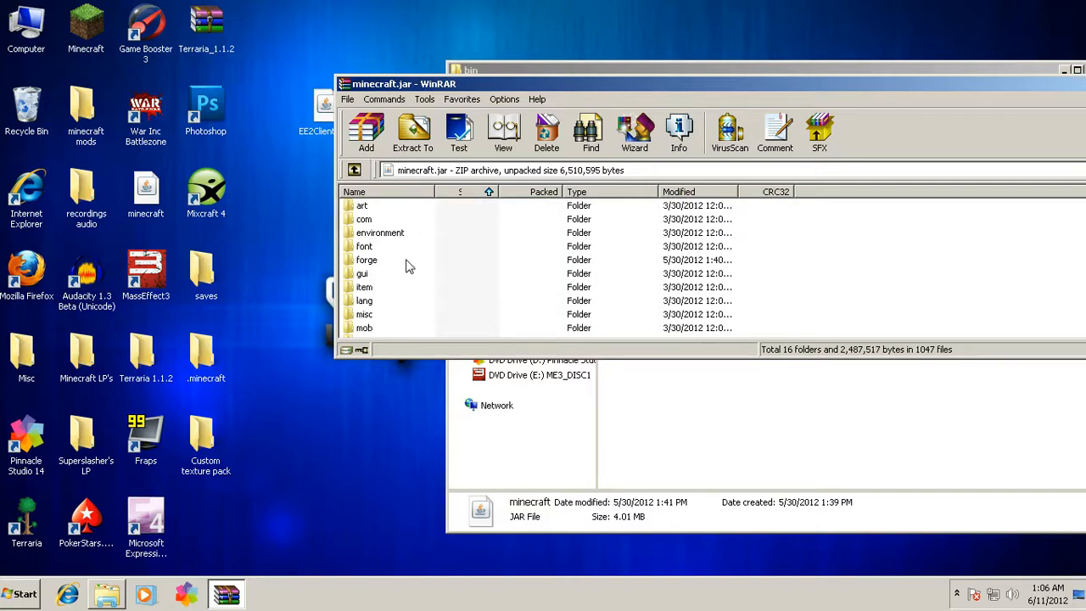
scroll(down, 3)
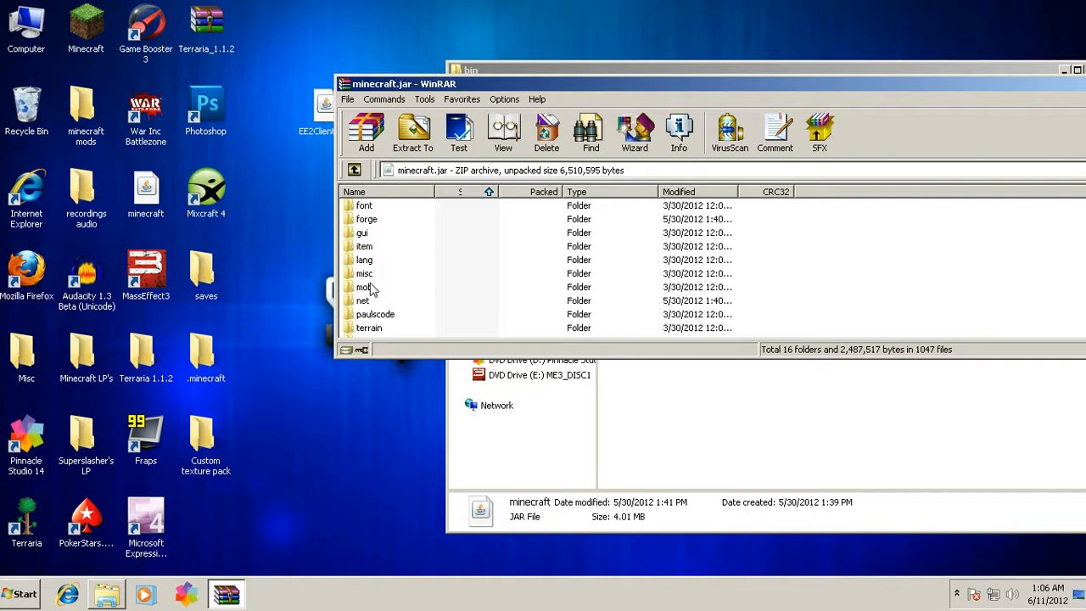
scroll(down, 3)
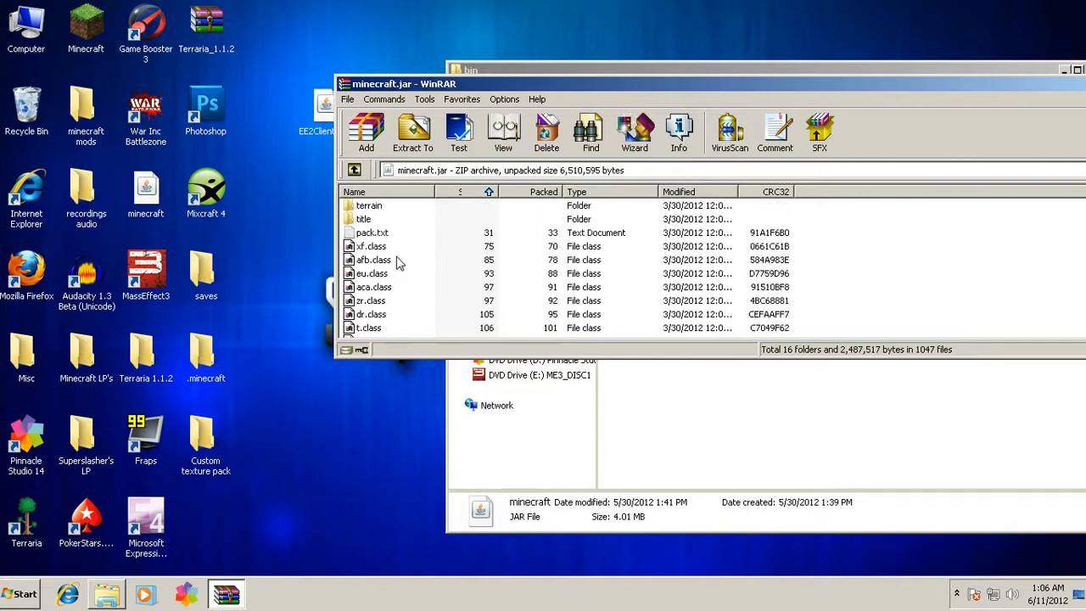
double_click(369, 205)
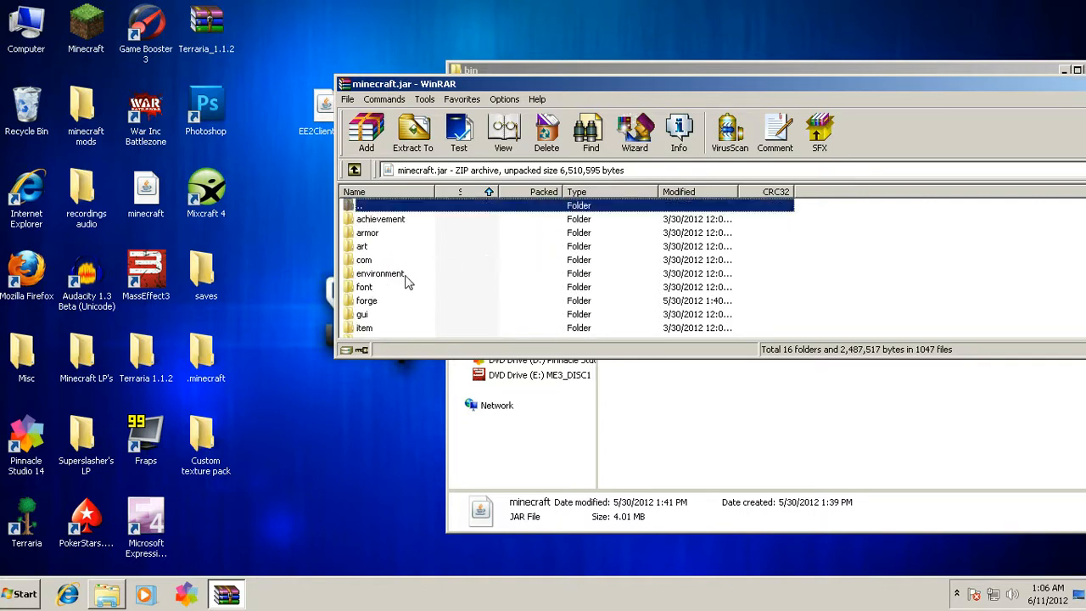
mouse_move(888, 208)
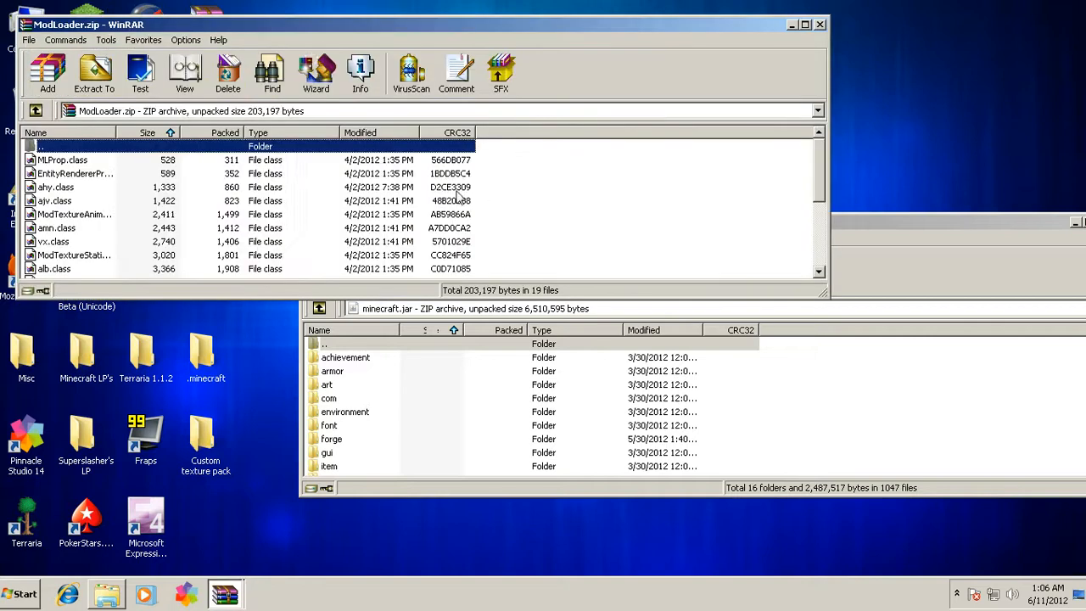
mouse_move(488, 163)
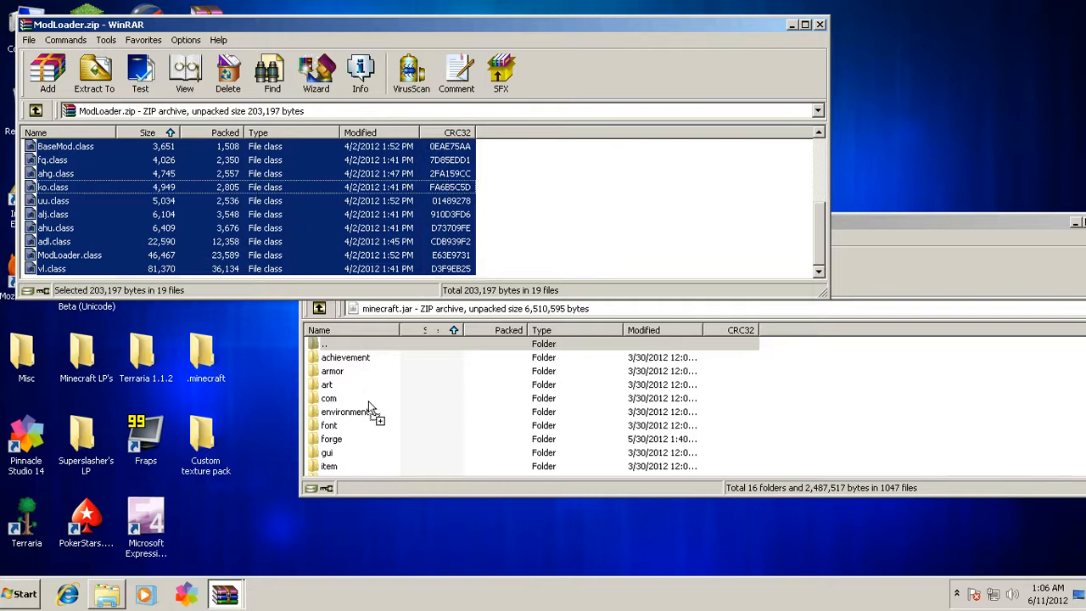
Step: Confirm adding ModLoader's 19 class files to minecraft.jar, then close ModLoader.zip
click(331, 267)
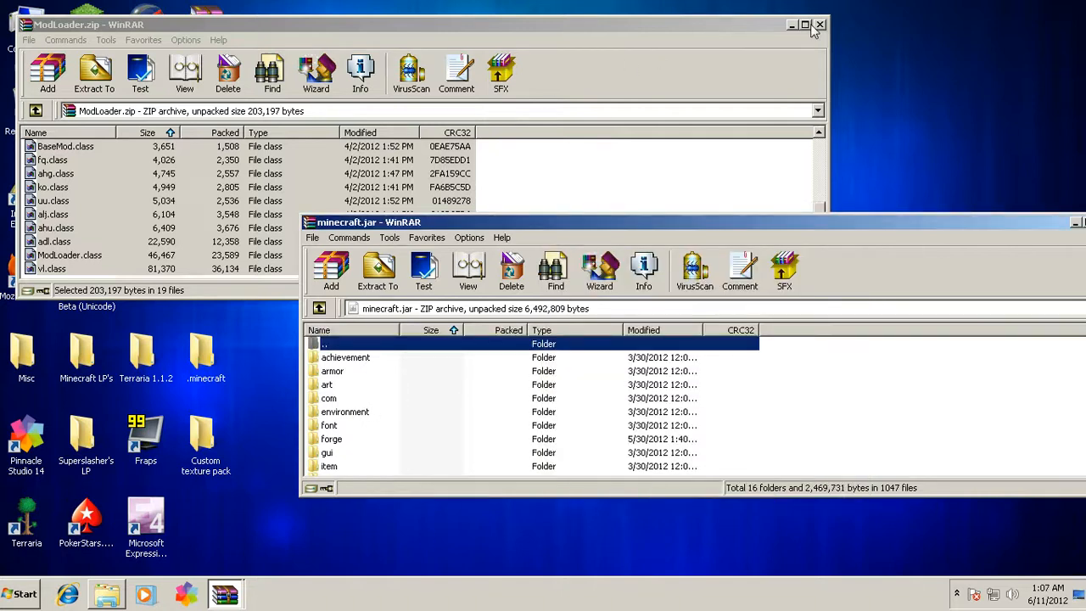
click(819, 23)
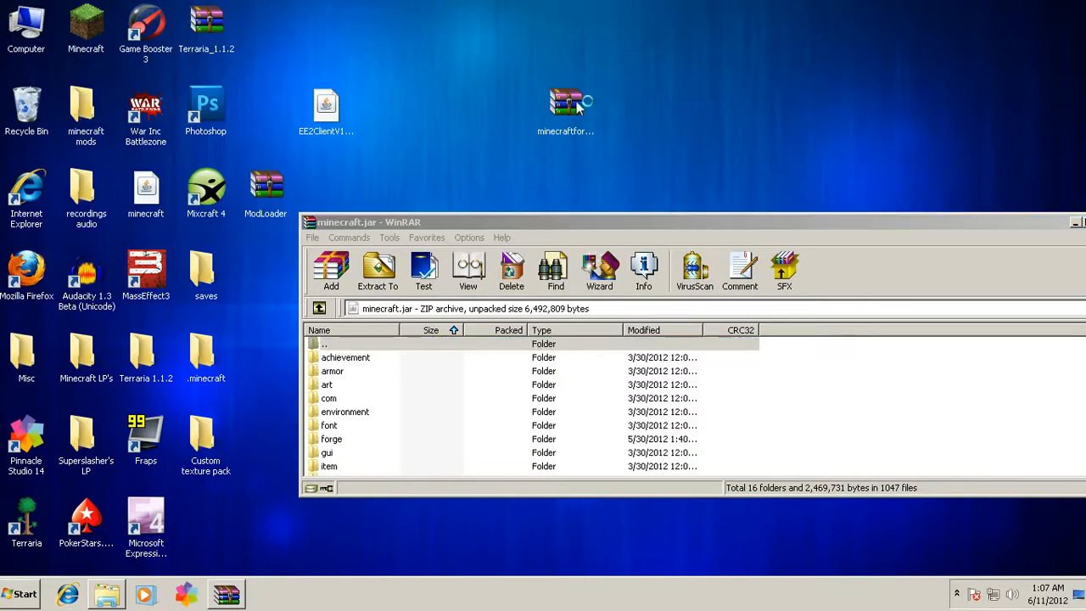
Step: Add Forge client 3.2.3.108's files to minecraft.jar and close both archives
double_click(566, 102)
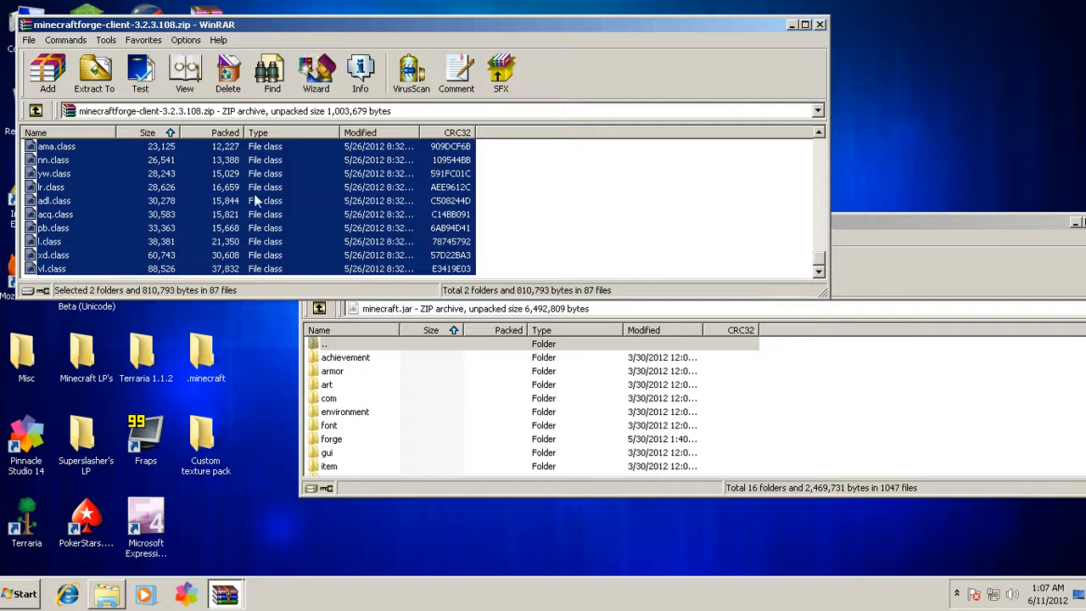
click(94, 73)
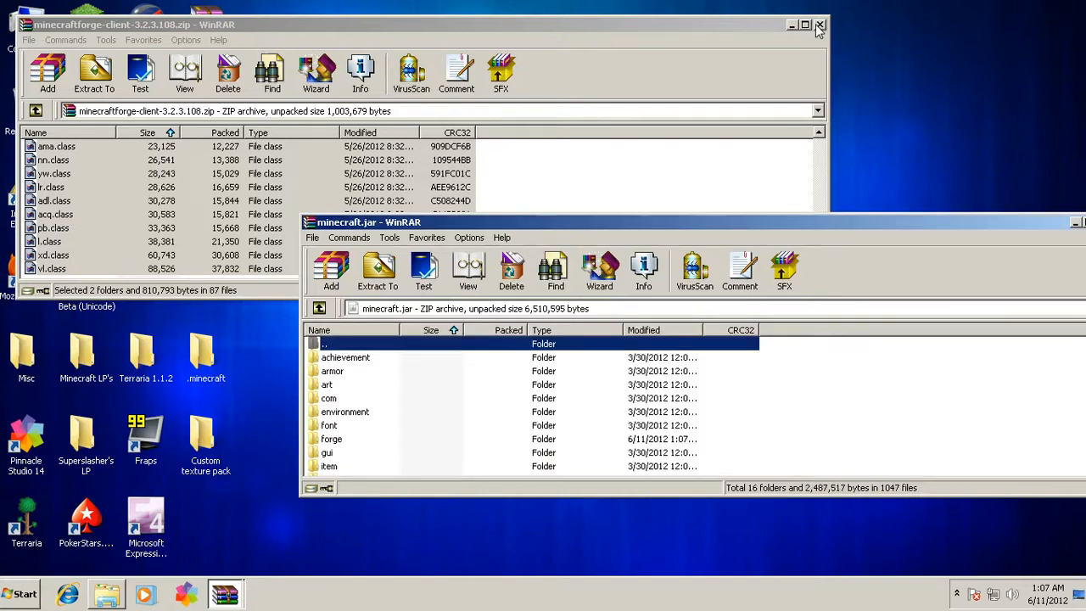
click(820, 25)
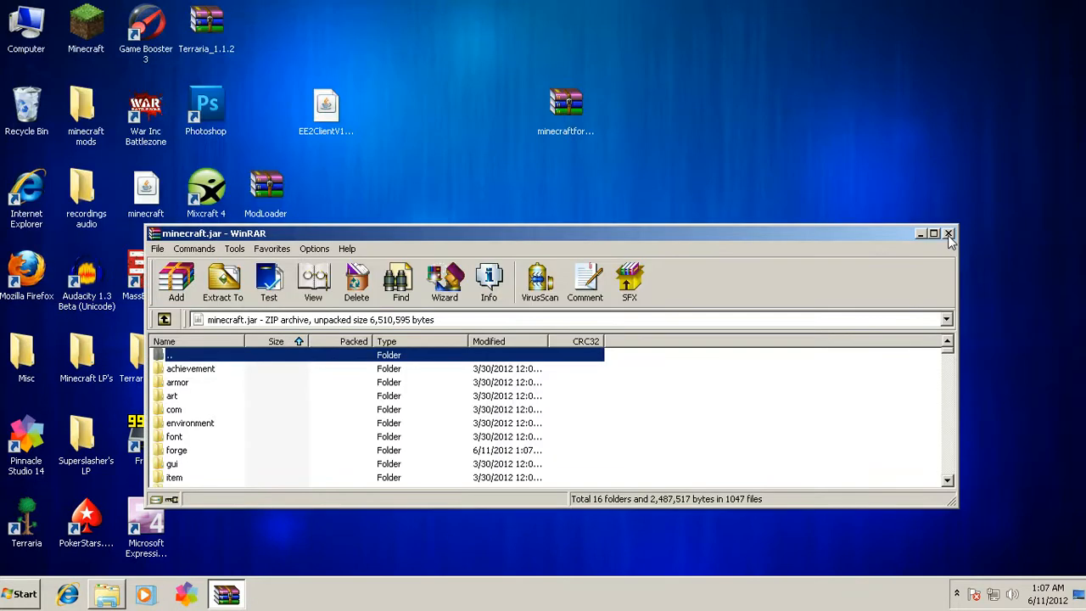
click(948, 233)
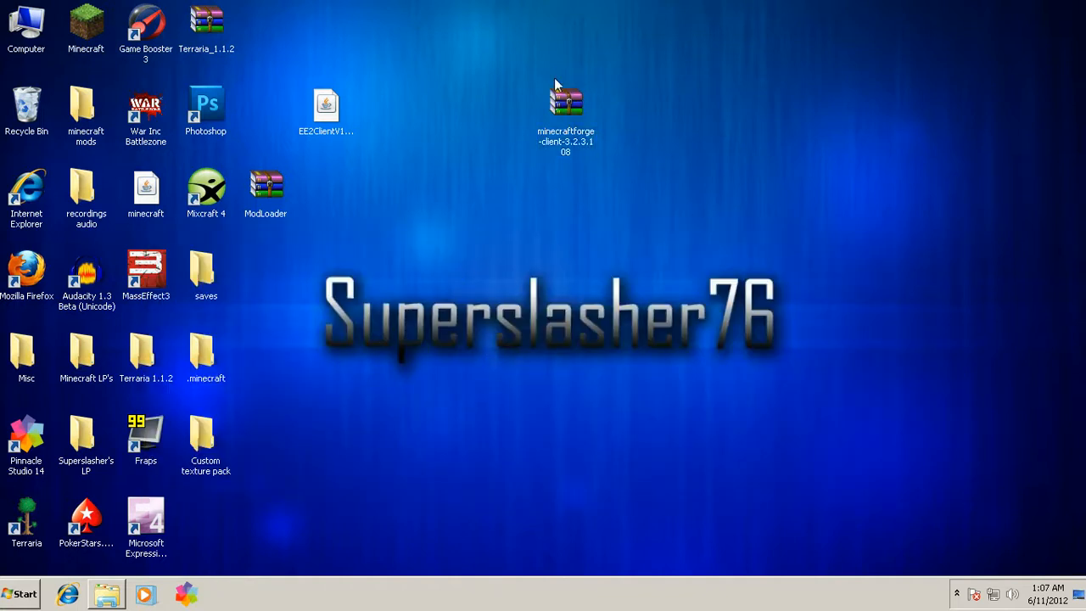
Step: Move the Forge zip icon to the desktop's top row and launch Minecraft 1.2.5
drag(566, 102, 266, 34)
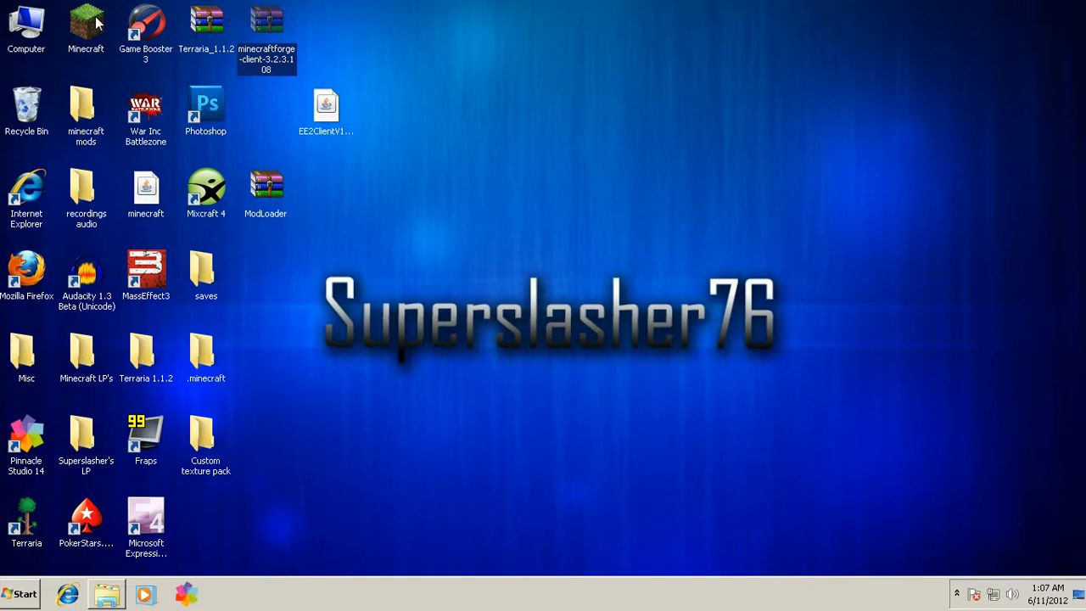
double_click(85, 26)
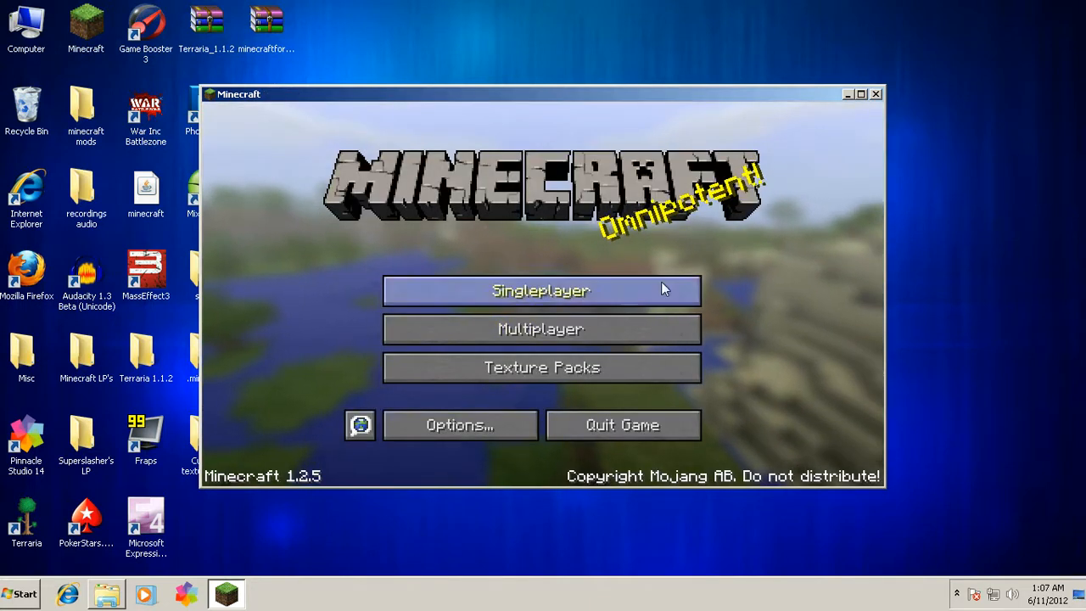
mouse_move(616, 254)
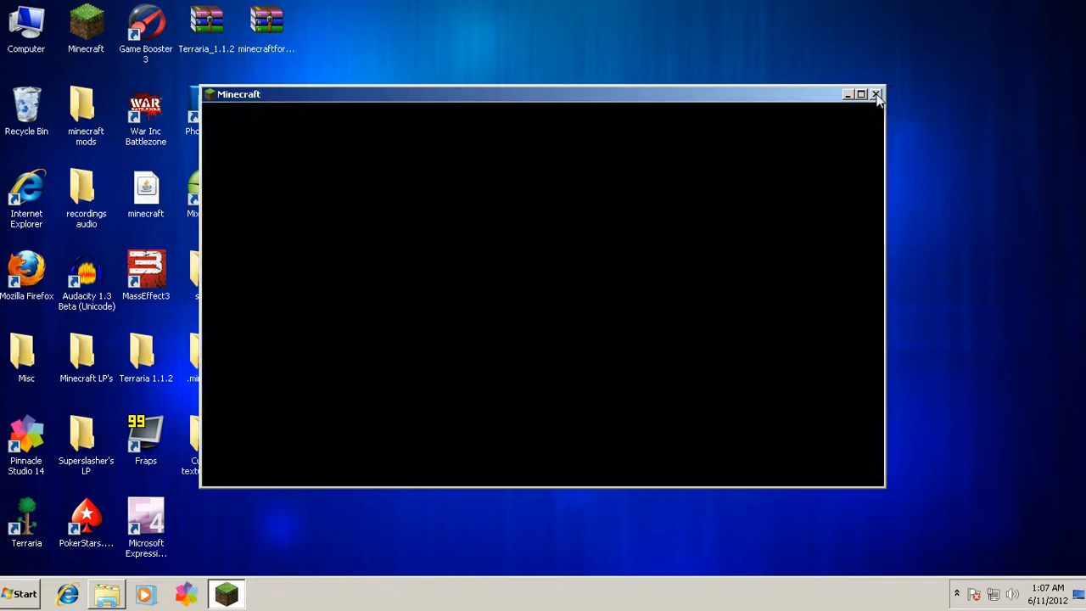
Step: Close Minecraft, view the .minecraft mods folder holding EE2ClientV1.4.5.1.jar, then close it
click(877, 94)
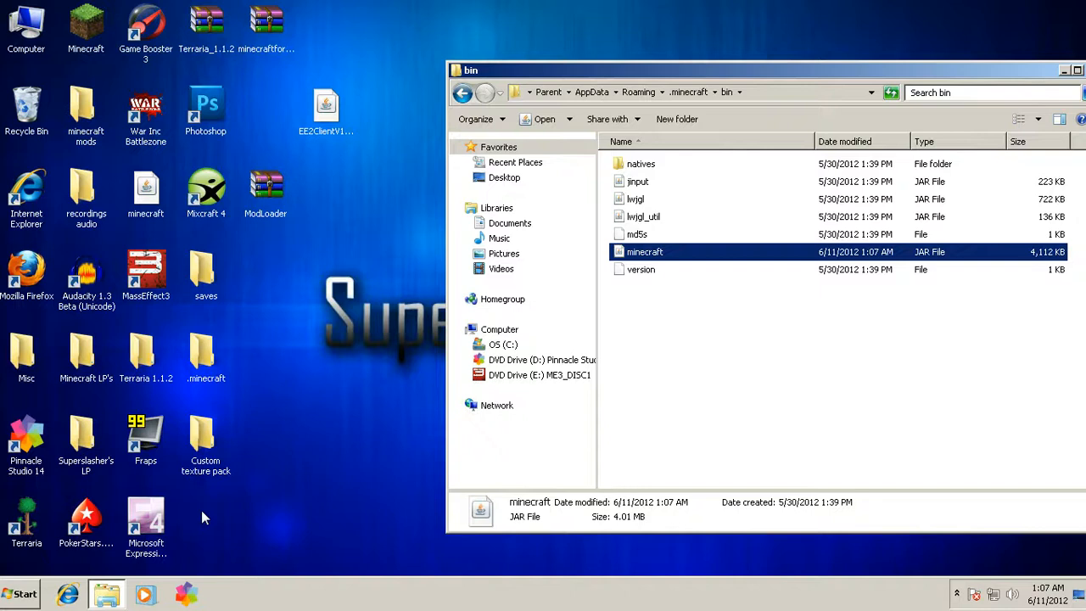
click(462, 93)
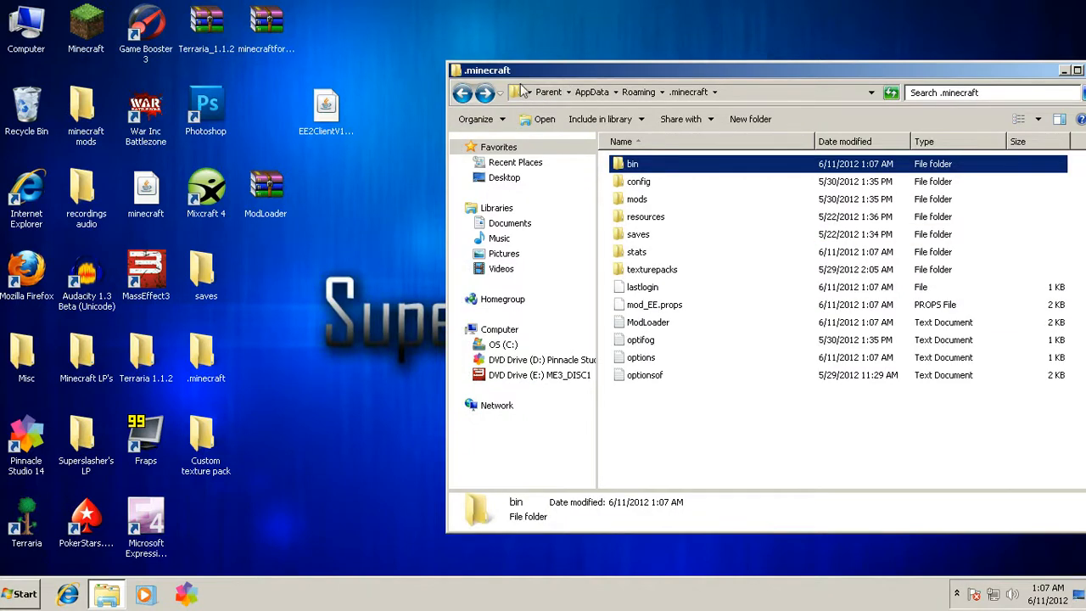
mouse_move(647, 163)
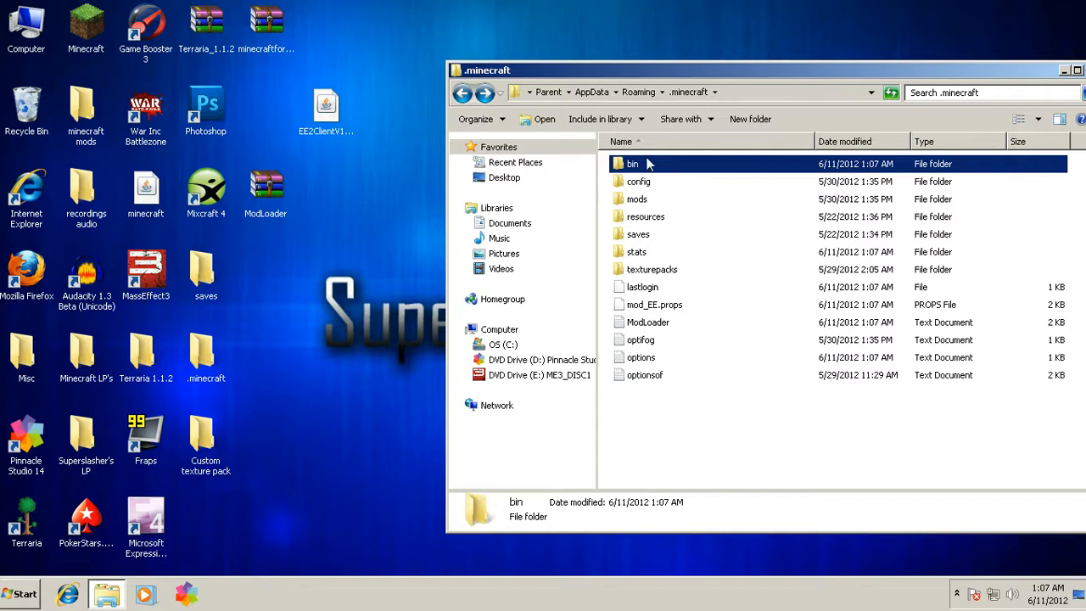
mouse_move(664, 186)
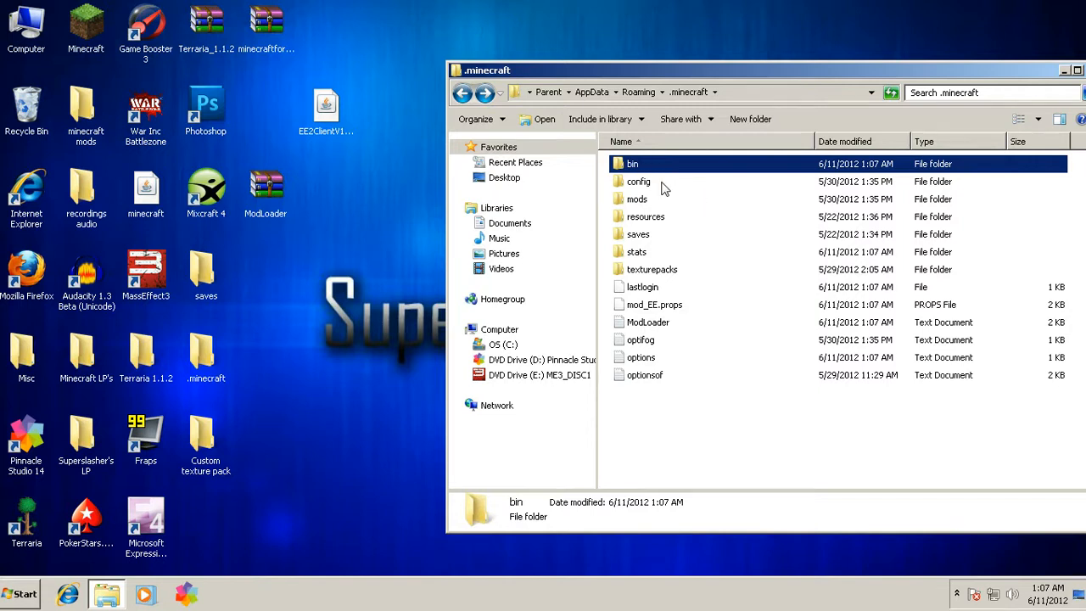
mouse_move(636, 199)
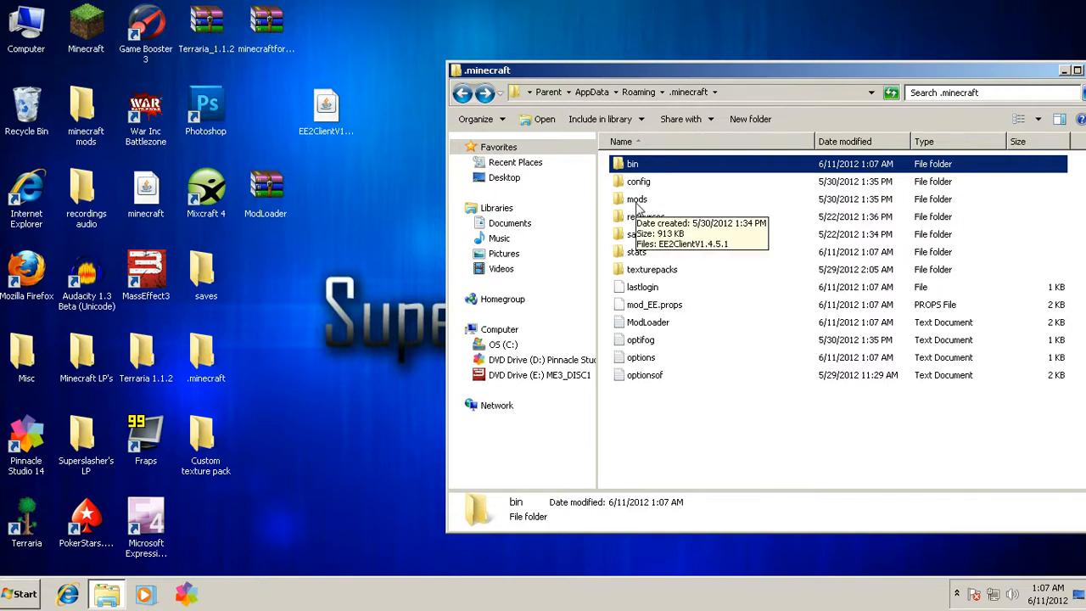
mouse_move(645, 216)
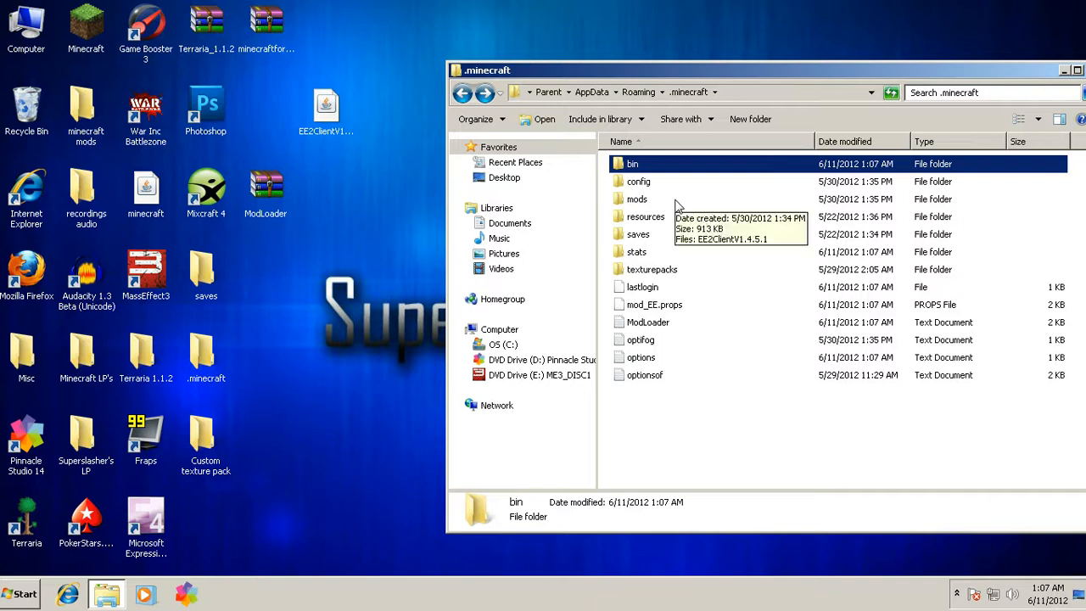
double_click(637, 199)
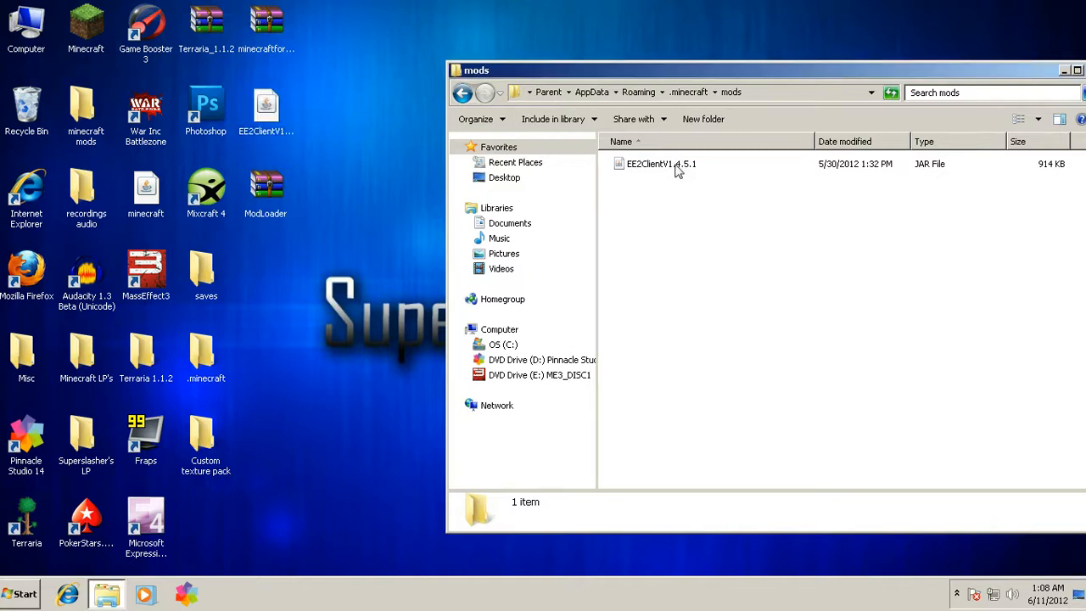
drag(764, 69, 637, 98)
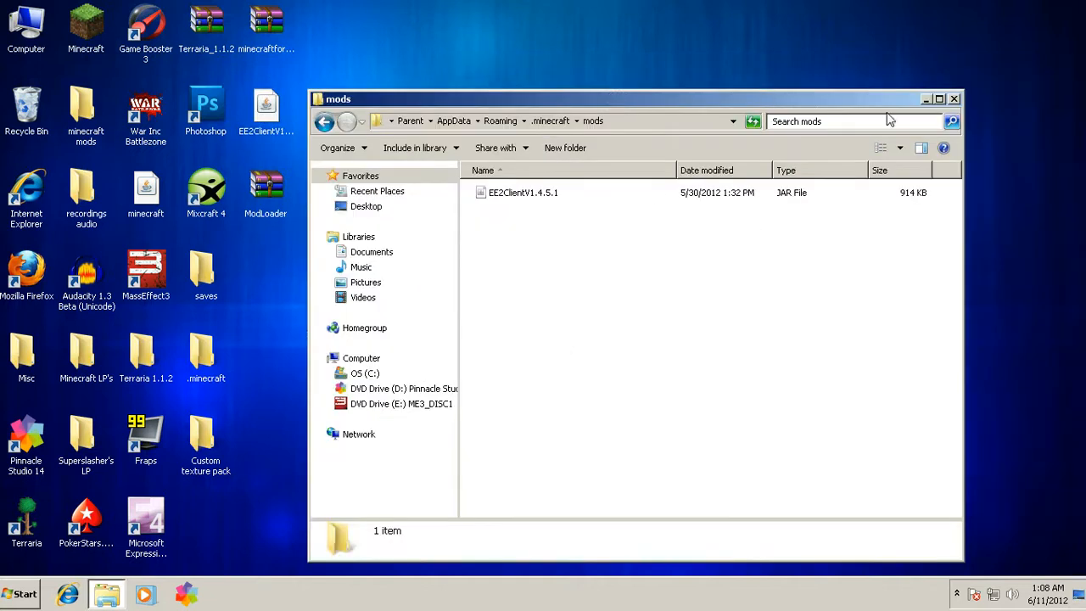
click(925, 99)
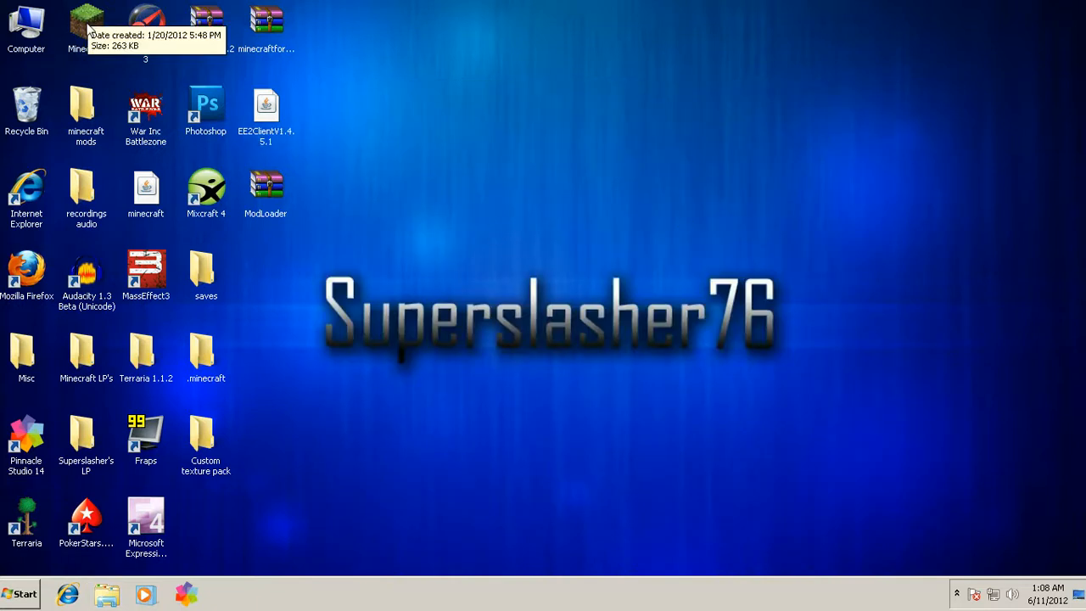
double_click(86, 25)
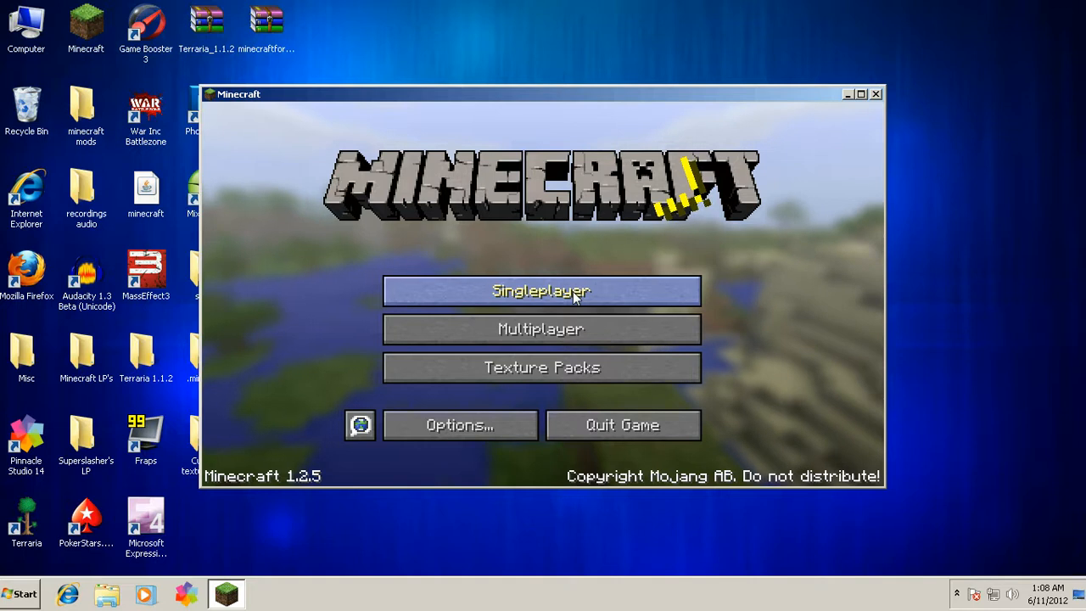
click(542, 290)
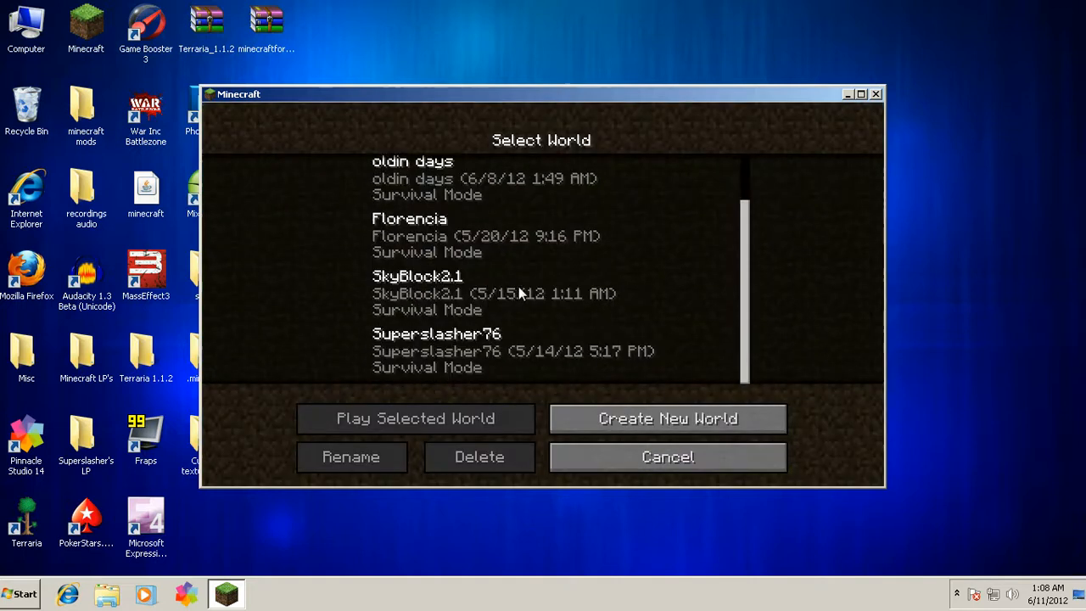
click(415, 418)
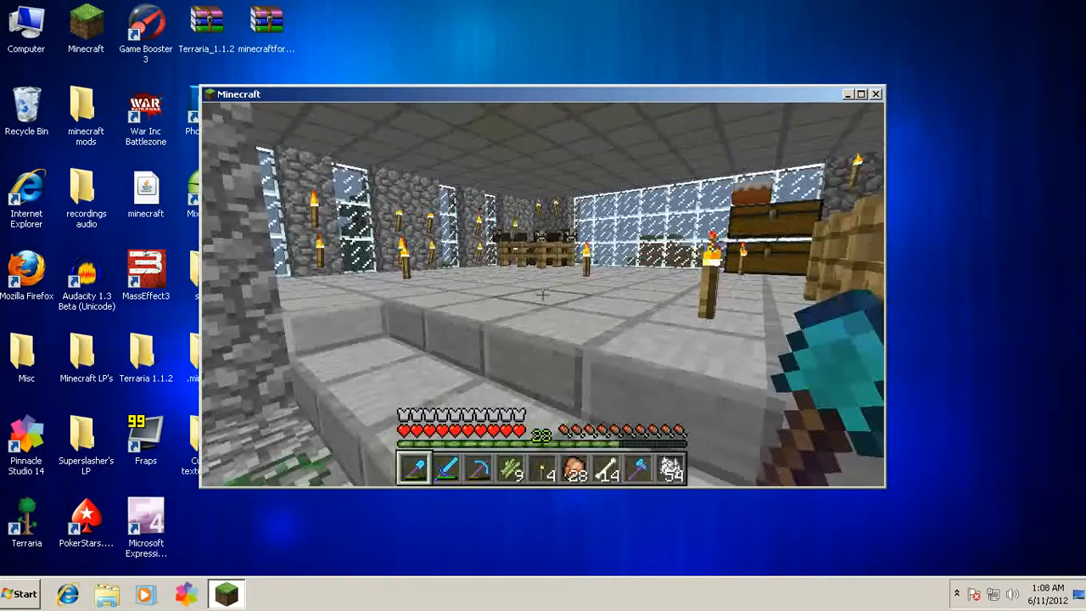
mouse_move(543, 295)
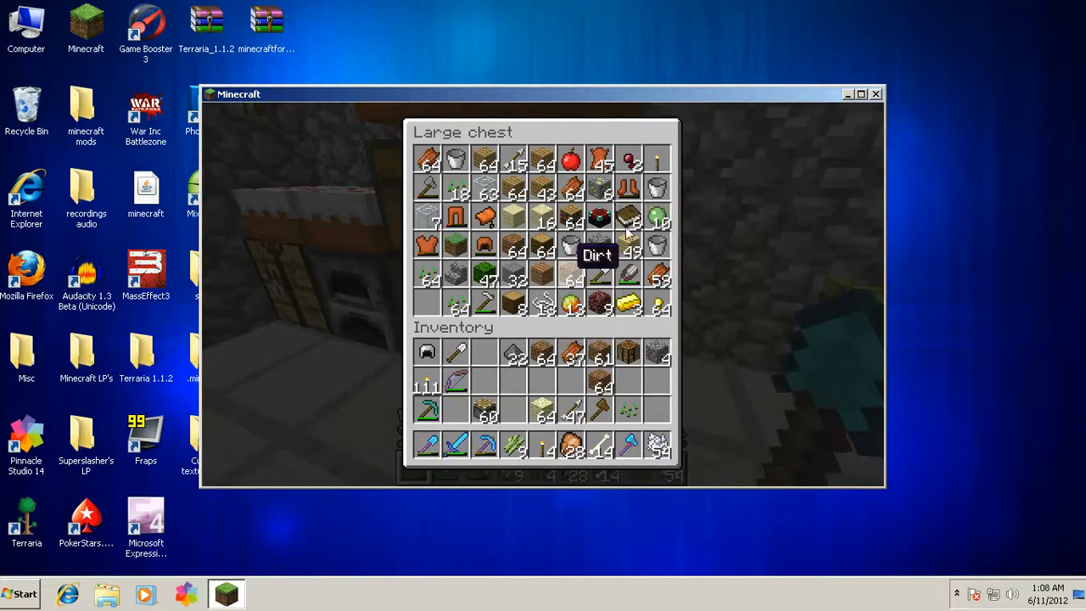
key(Escape)
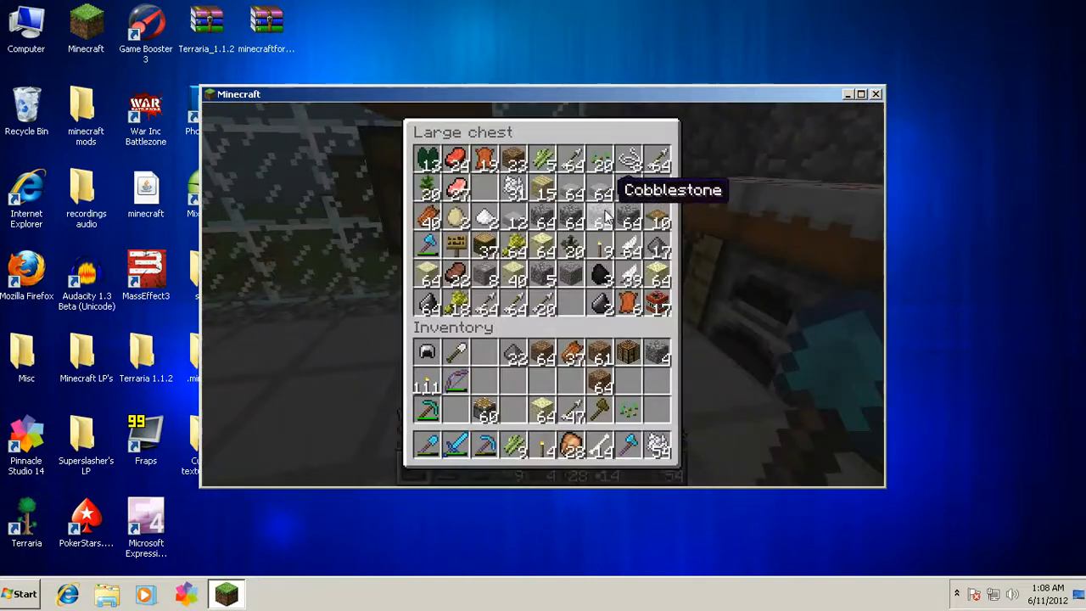
mouse_move(598, 250)
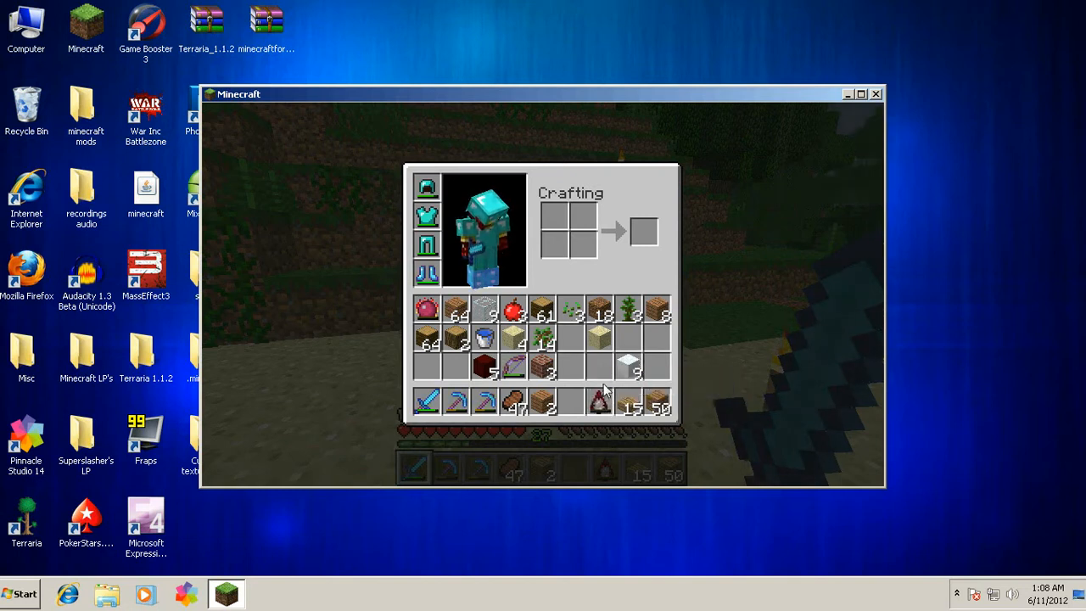
mouse_move(598, 369)
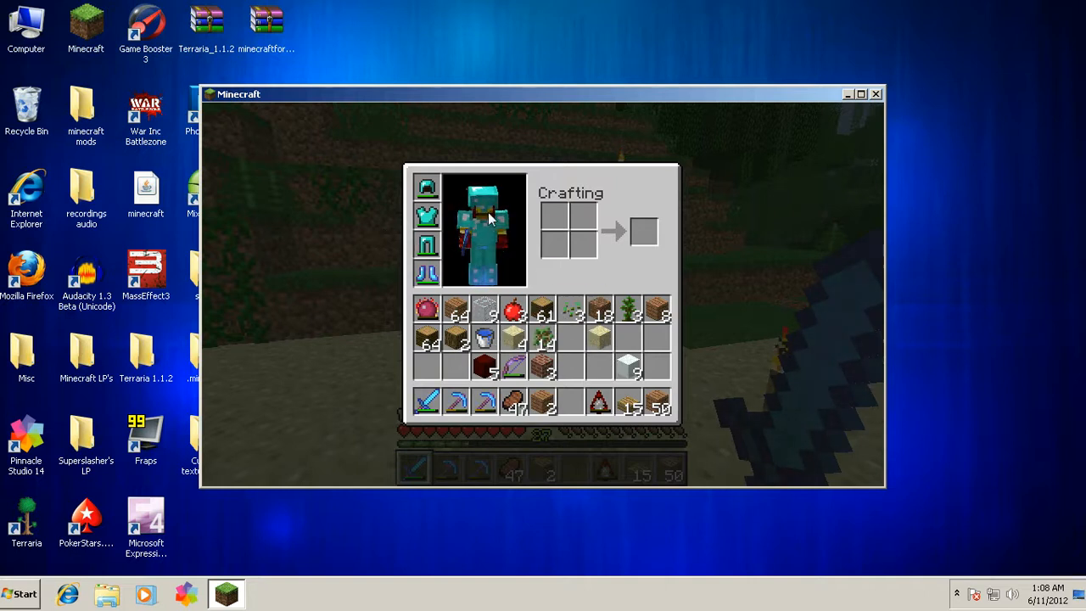
mouse_move(427, 186)
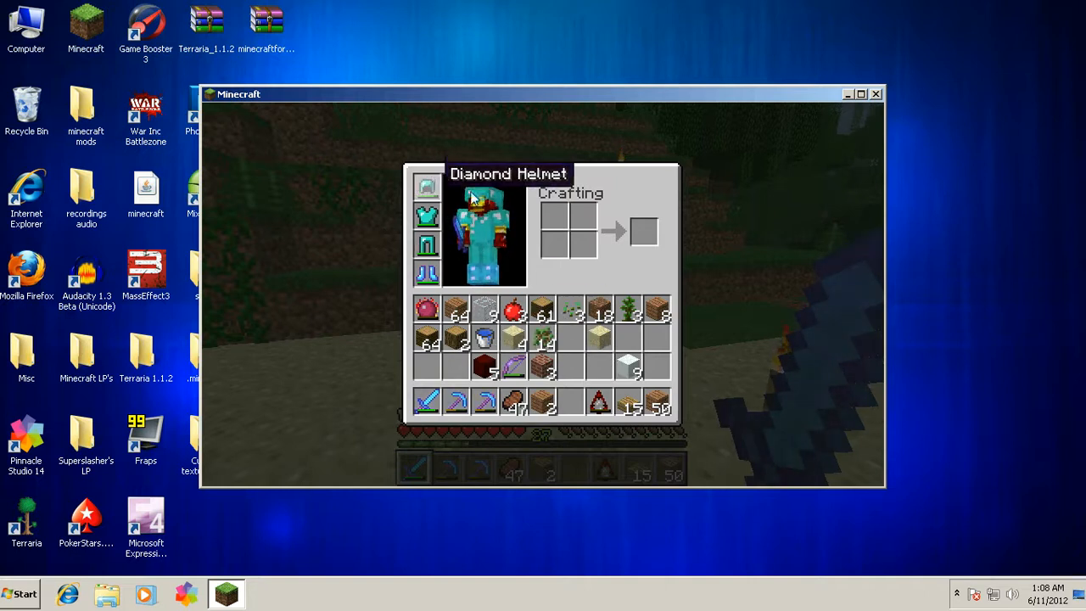
mouse_move(584, 208)
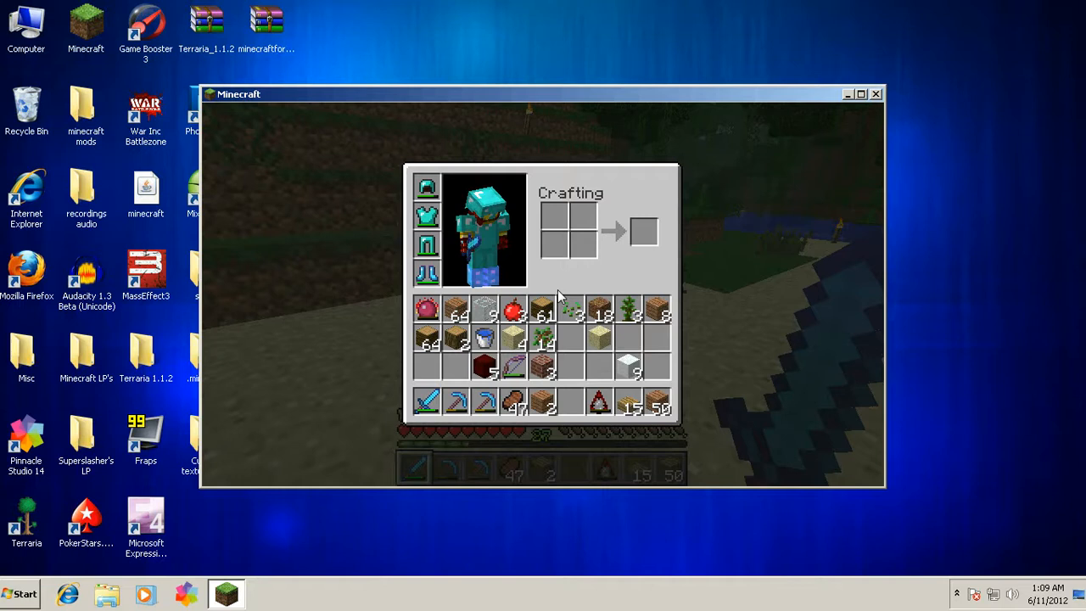
key(Escape)
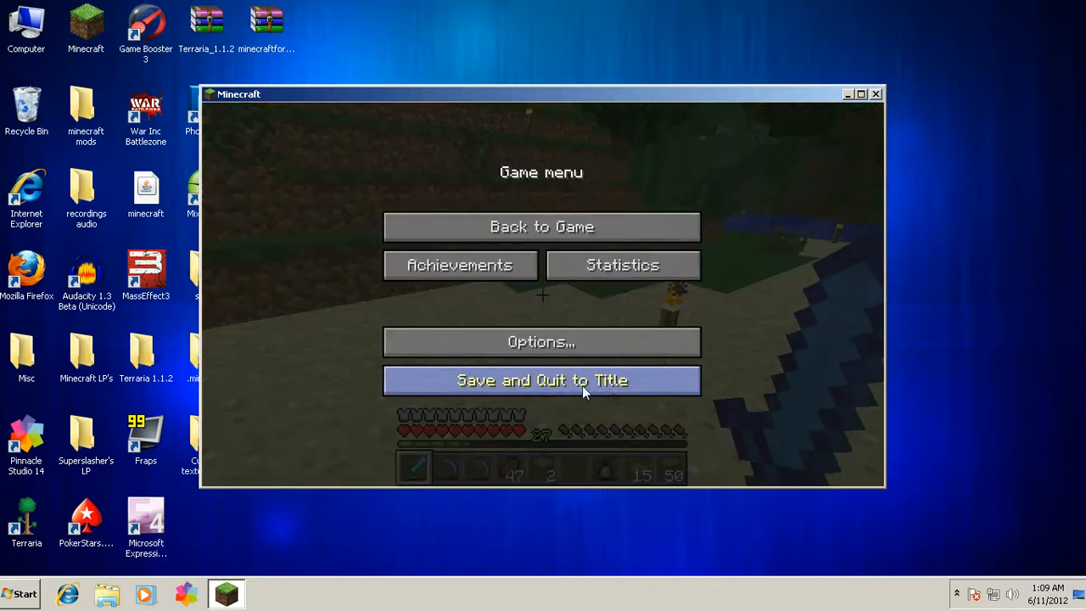
click(542, 381)
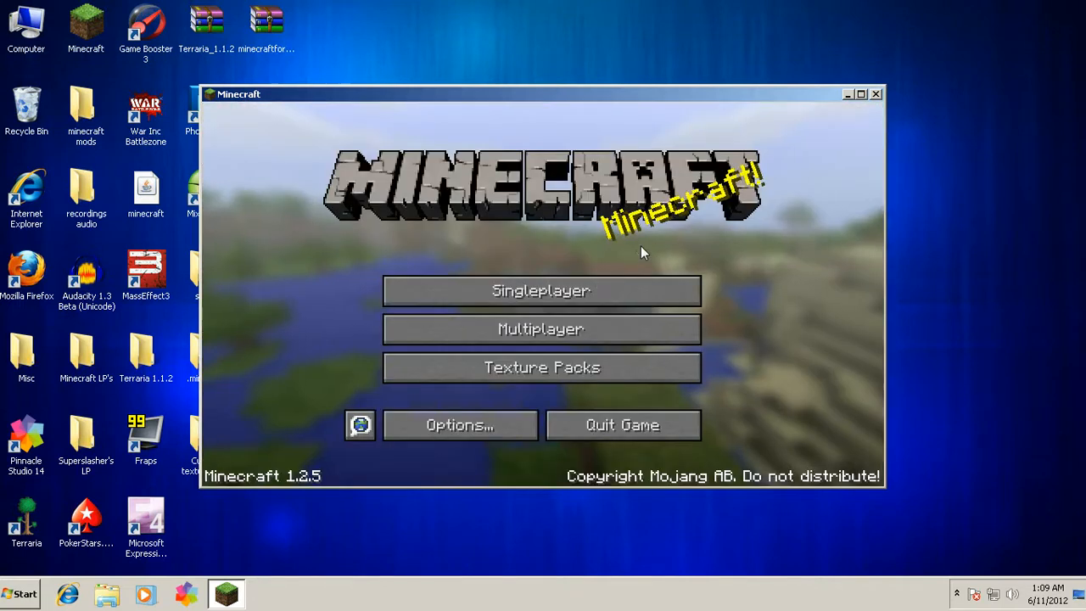
mouse_move(879, 102)
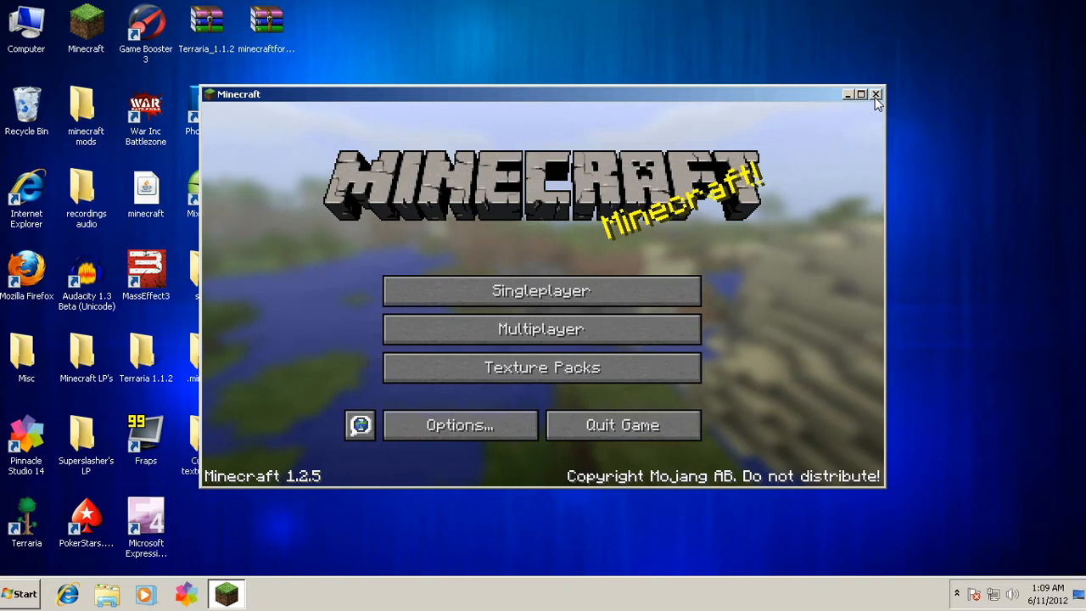
click(877, 93)
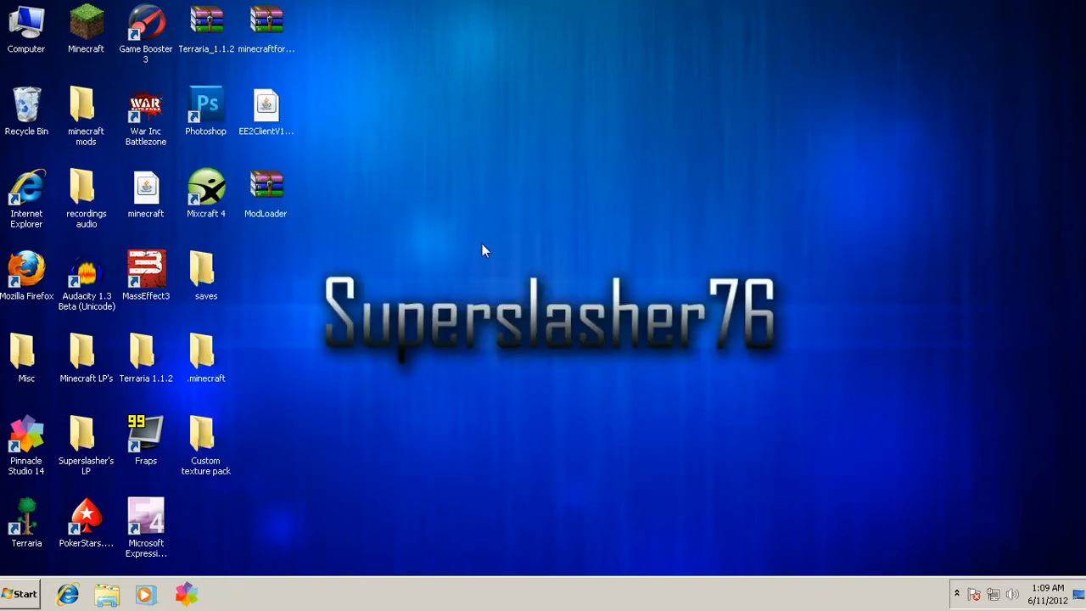
mouse_move(494, 312)
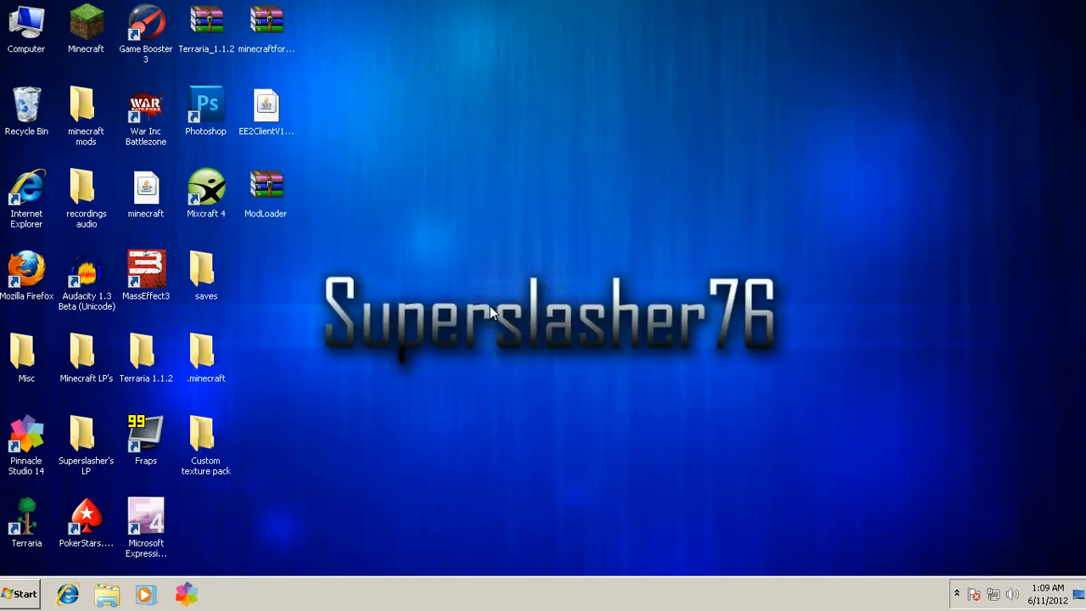
mouse_move(454, 330)
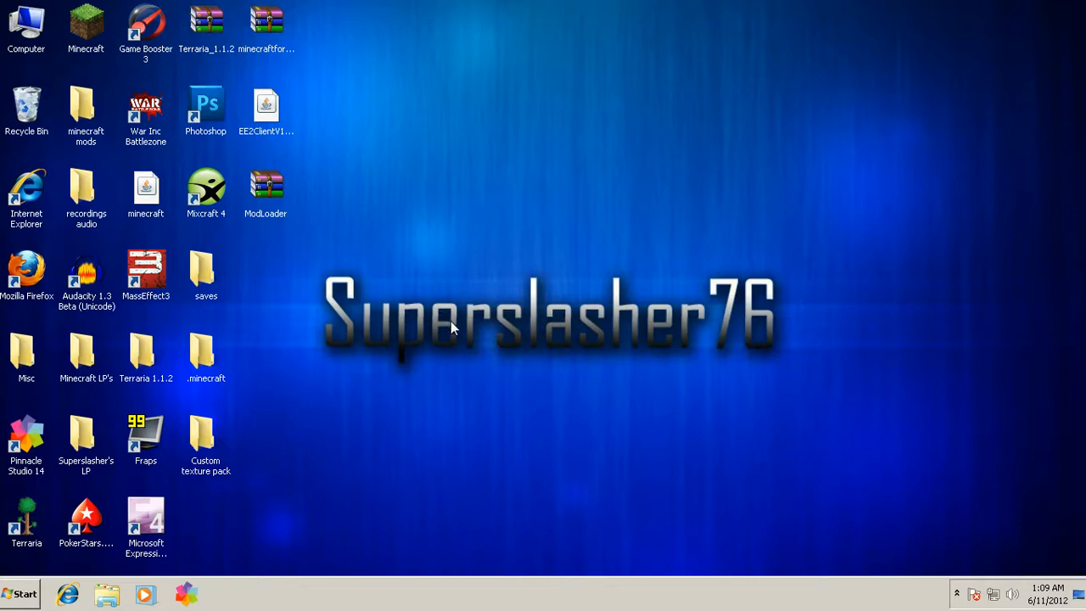
right_click(499, 168)
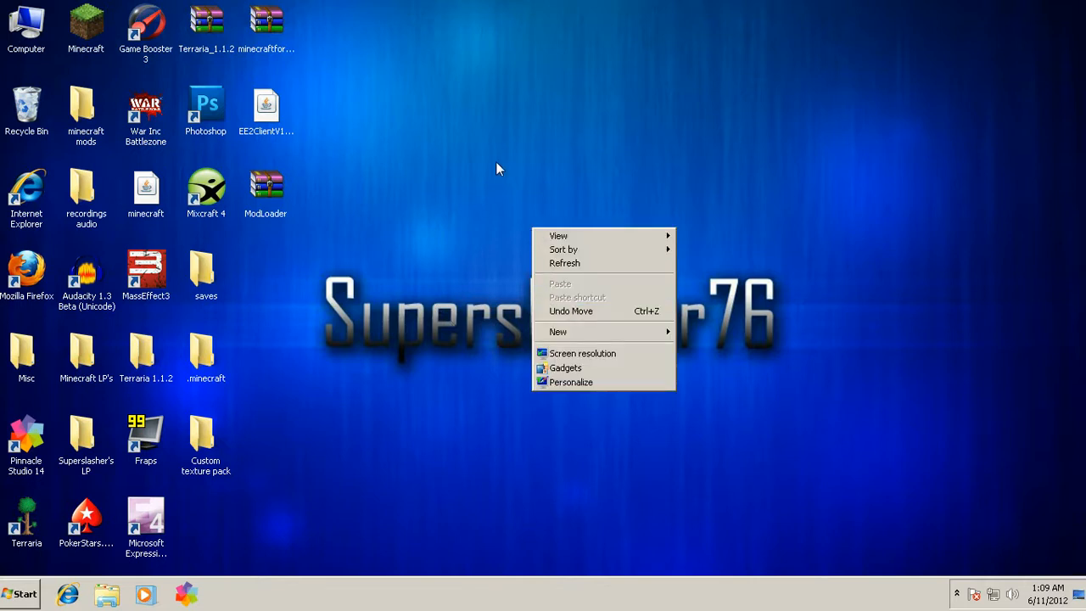
click(660, 503)
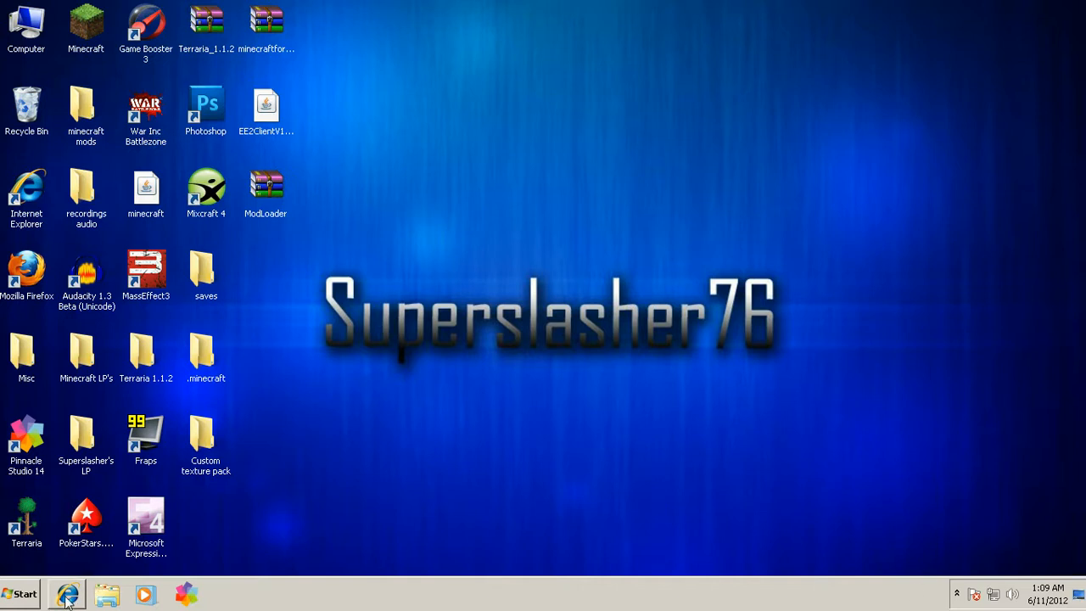
mouse_move(556, 380)
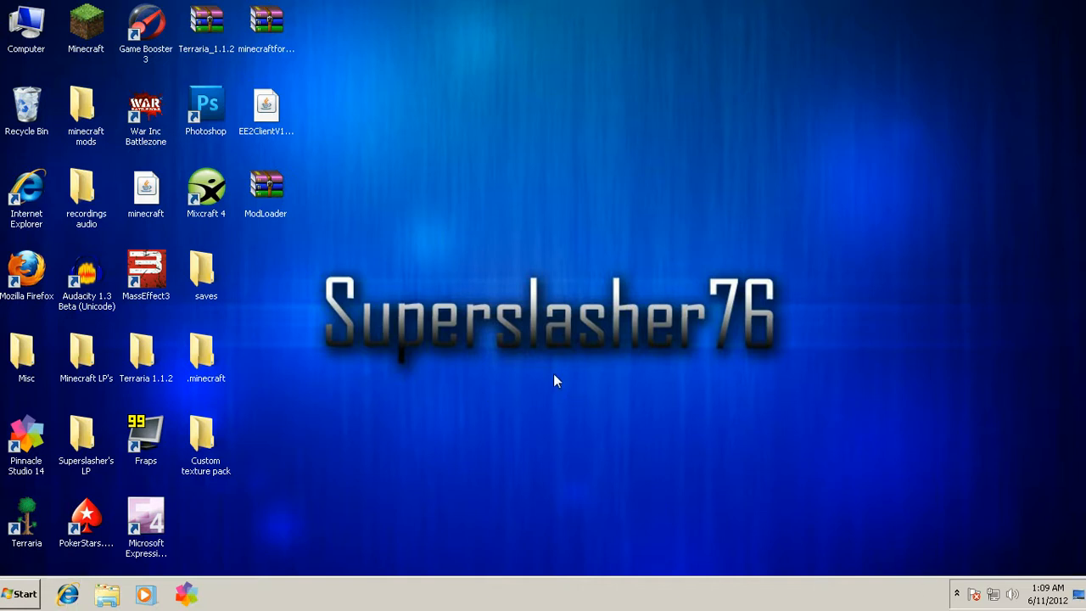
mouse_move(530, 400)
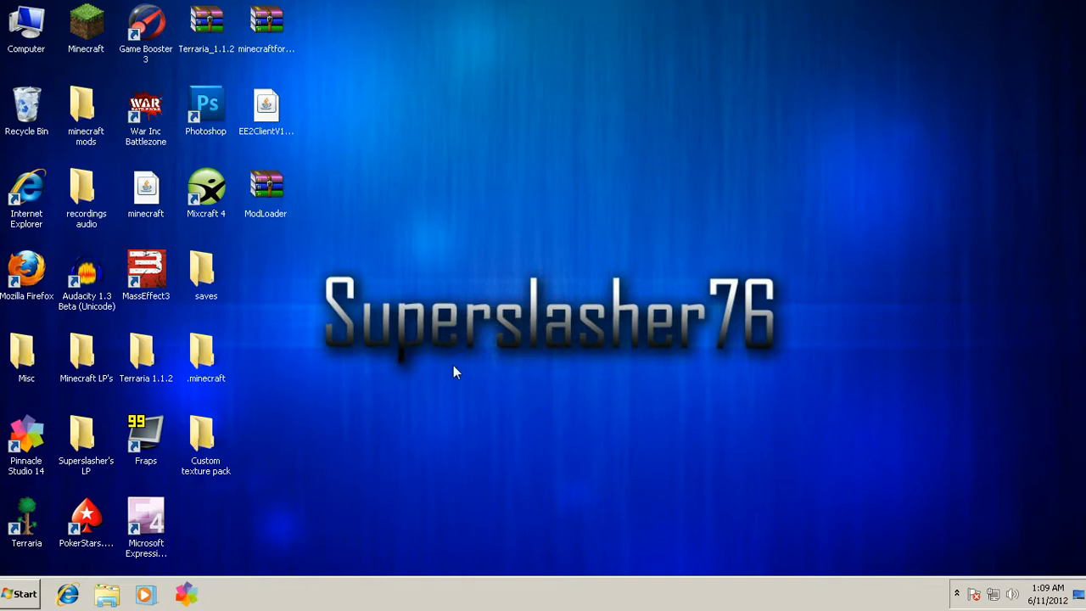
mouse_move(505, 355)
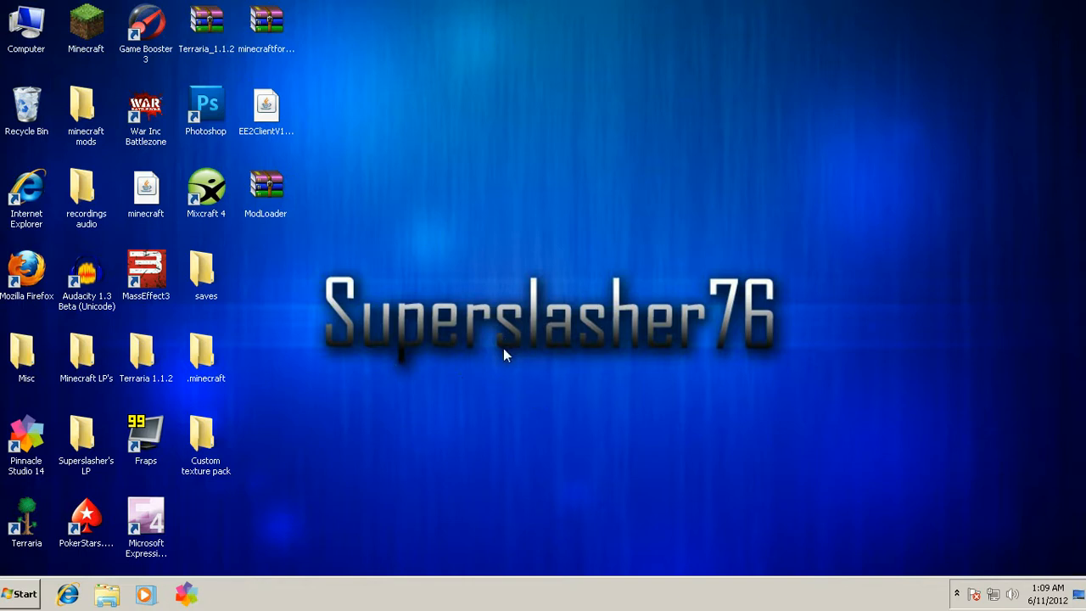
mouse_move(541, 339)
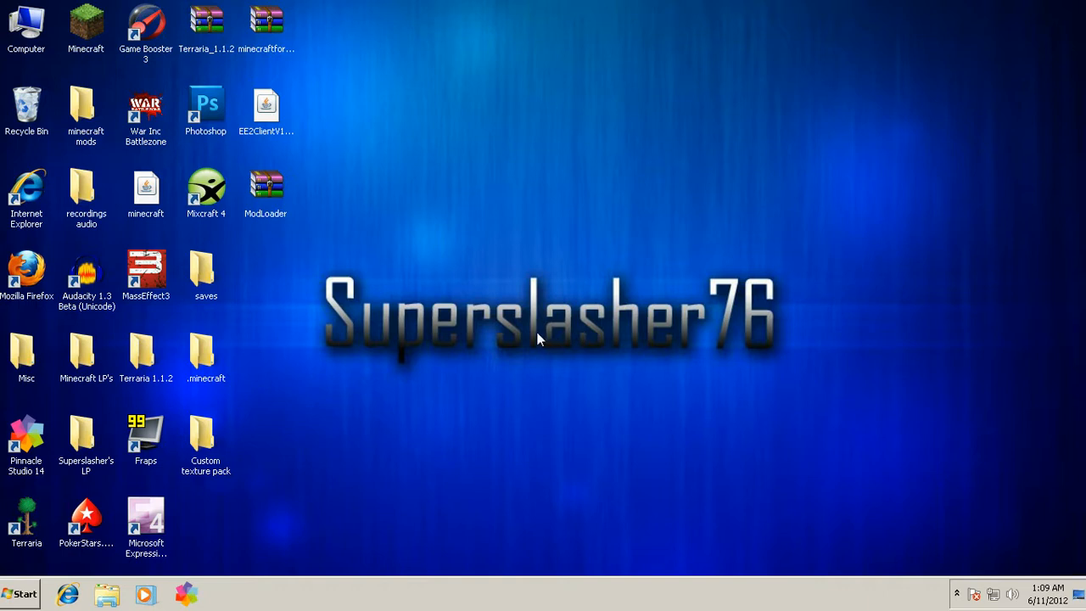
mouse_move(344, 177)
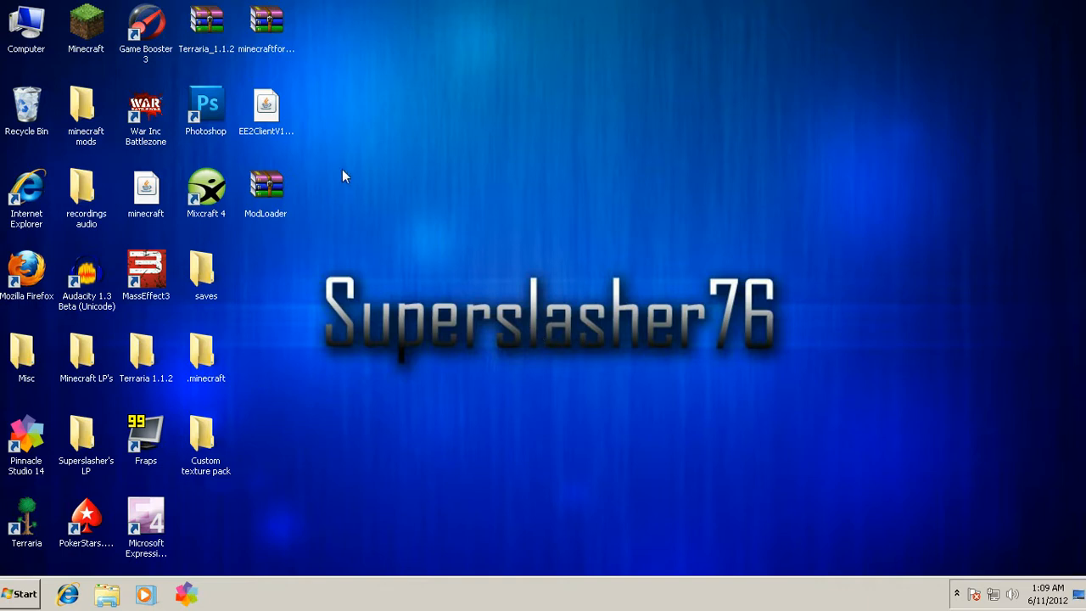
mouse_move(779, 127)
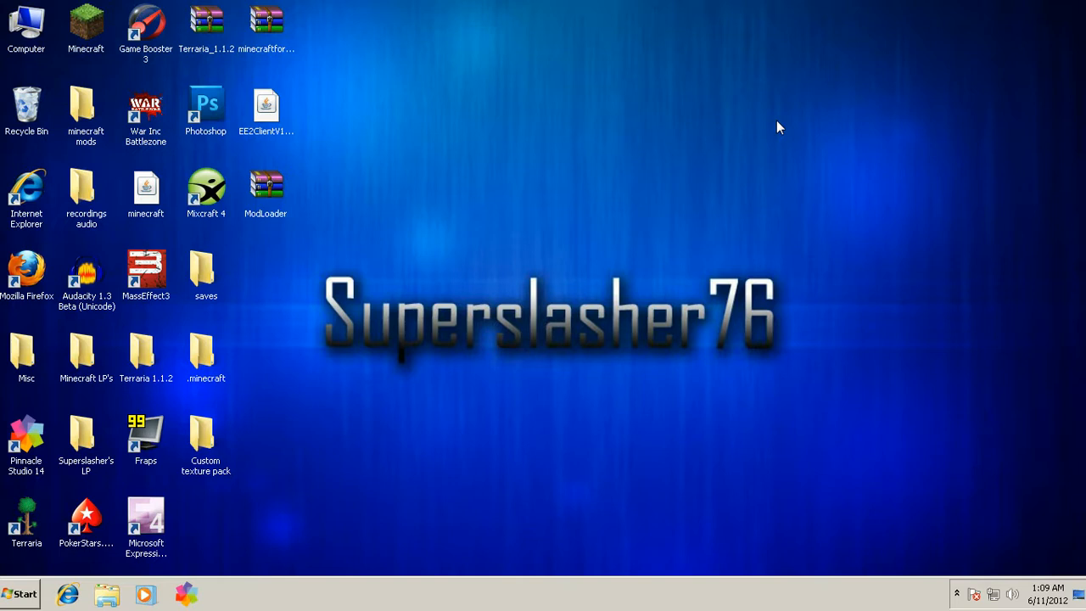
mouse_move(299, 169)
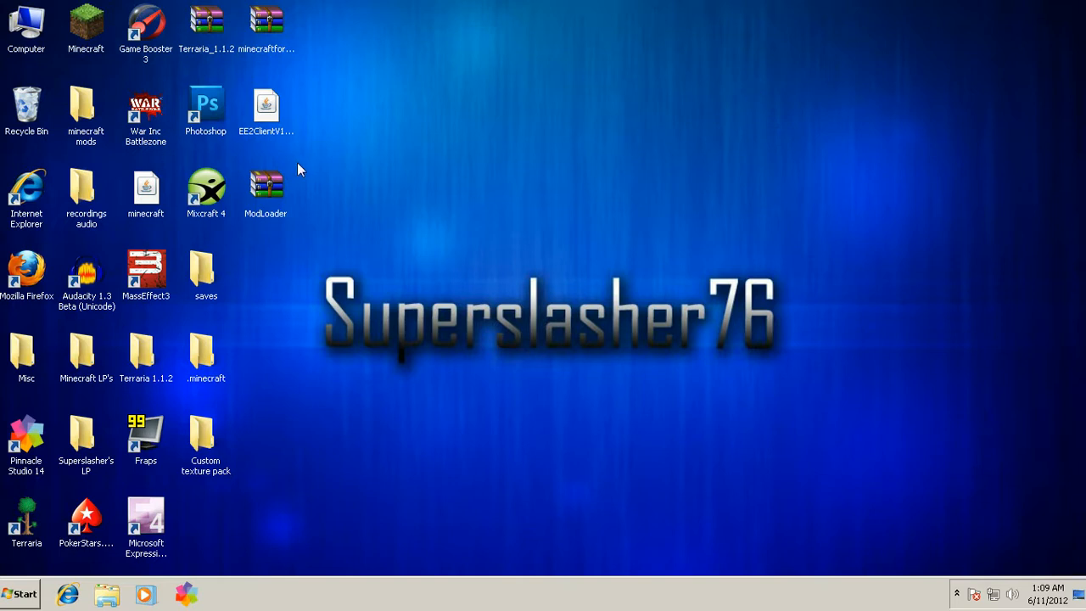
mouse_move(522, 287)
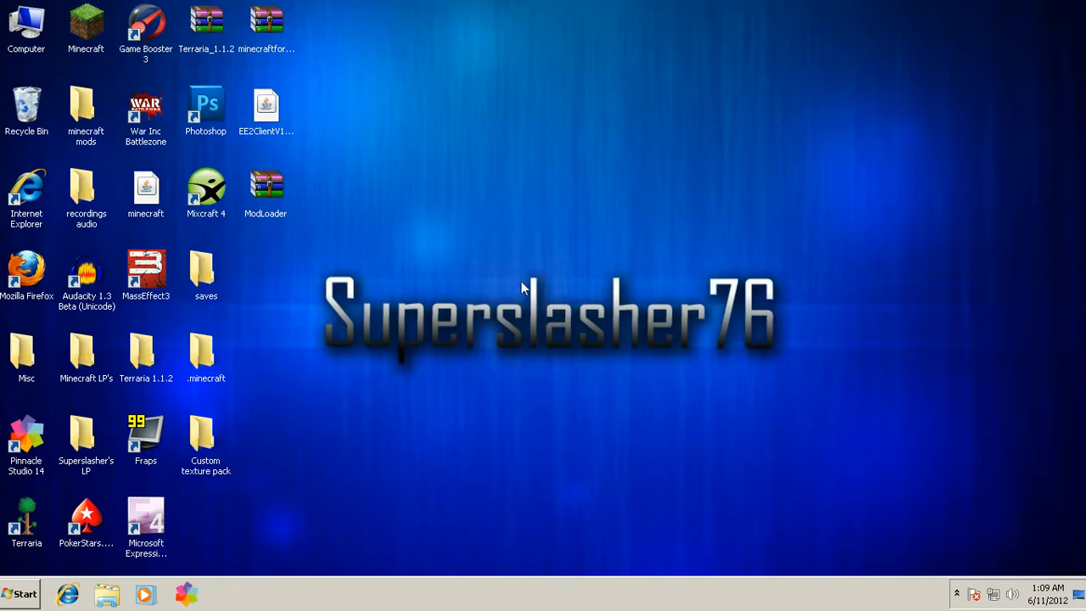
mouse_move(543, 366)
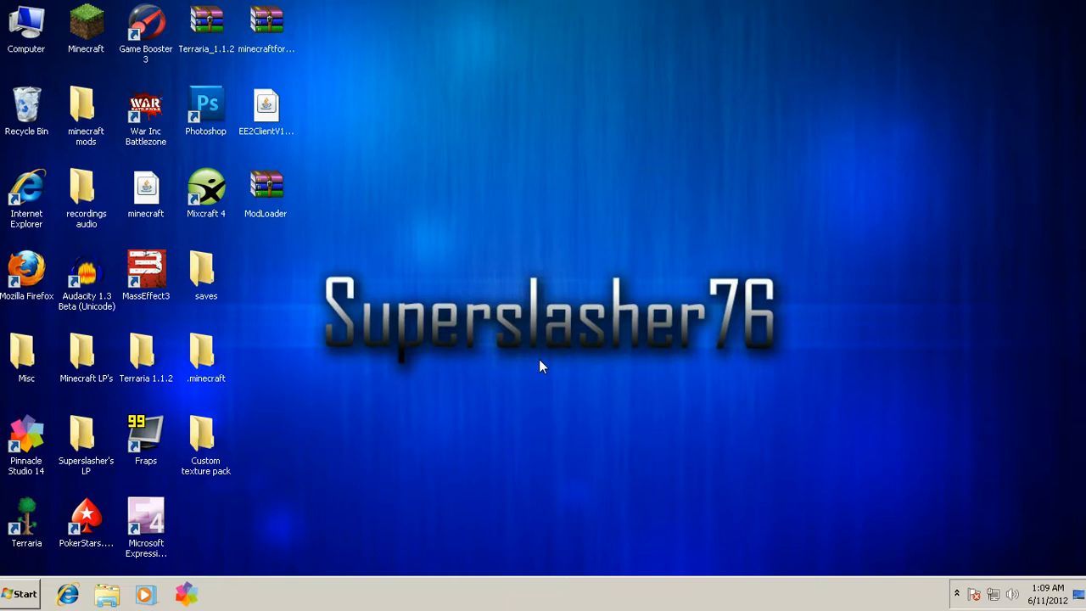